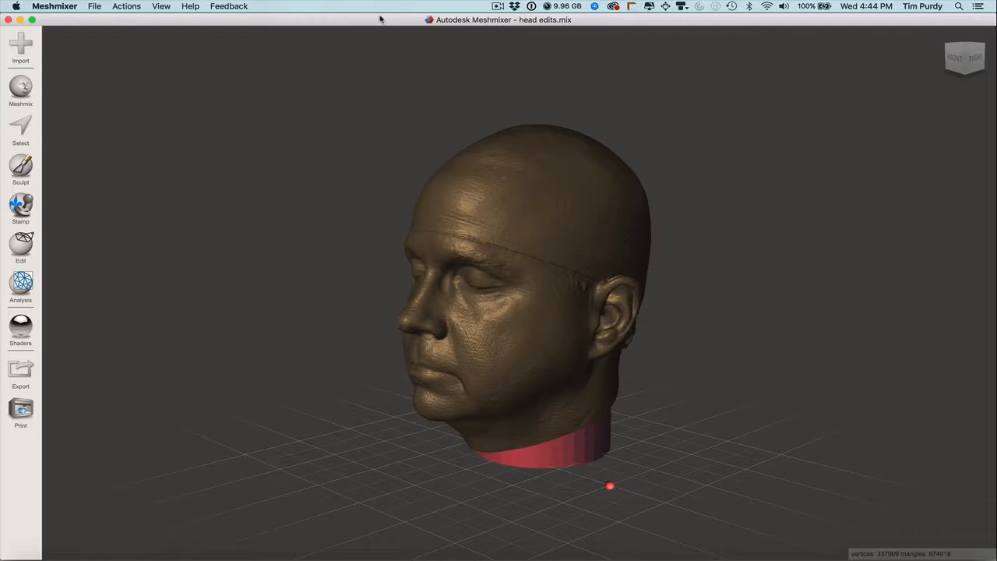
mouse_move(94, 111)
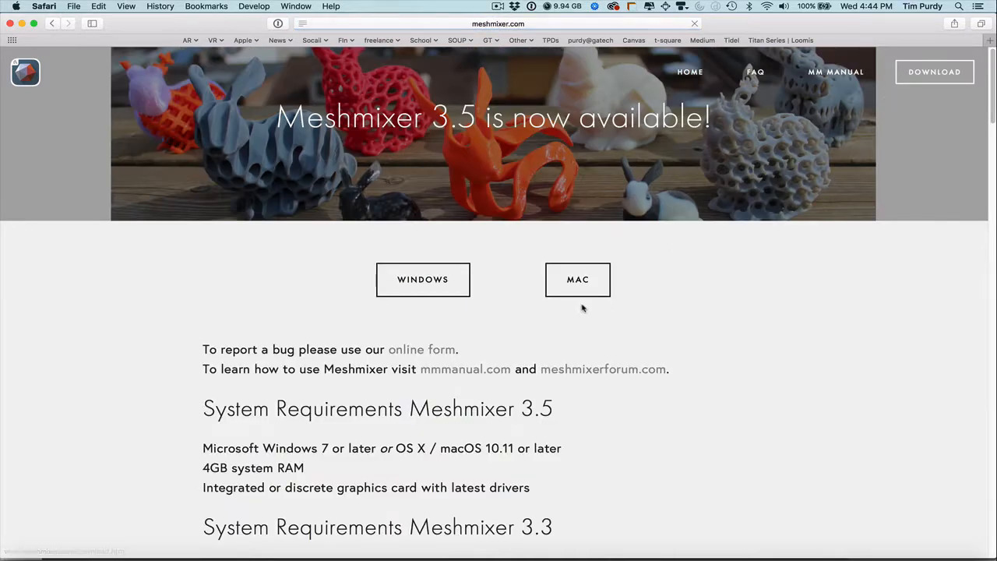
mouse_move(577, 280)
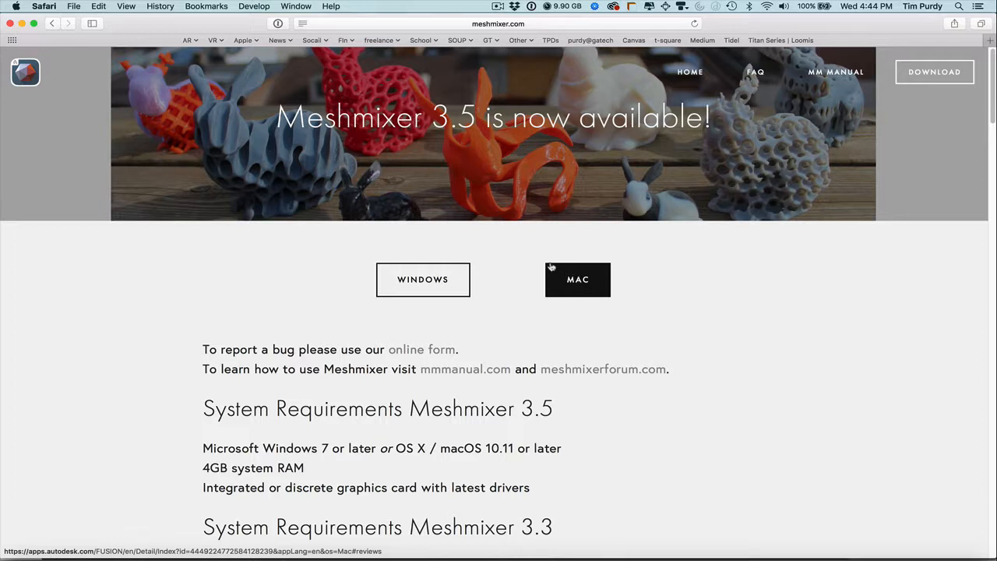
mouse_move(512, 264)
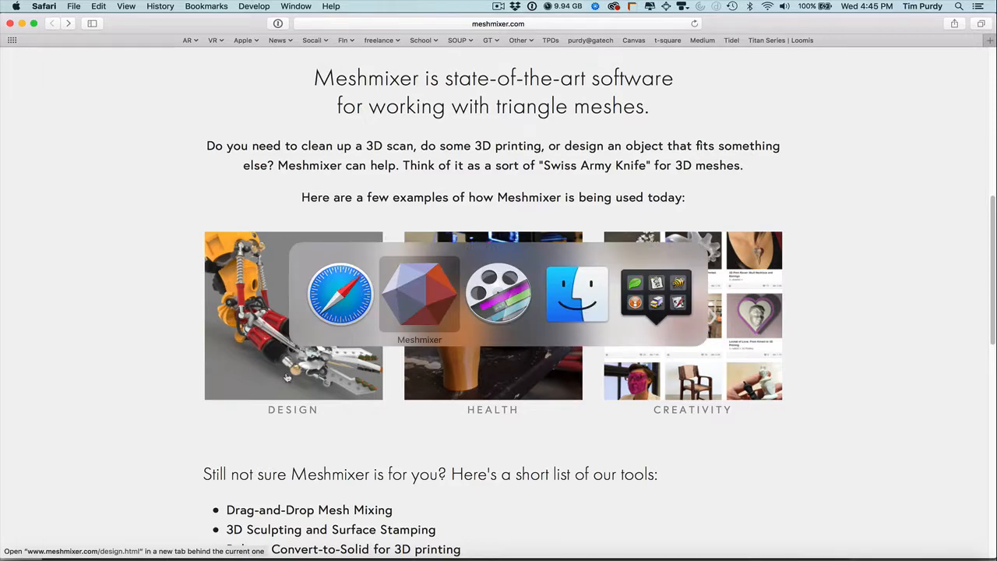
Step: Leave the Meshmixer website in Safari and return to the Meshmixer window
click(419, 294)
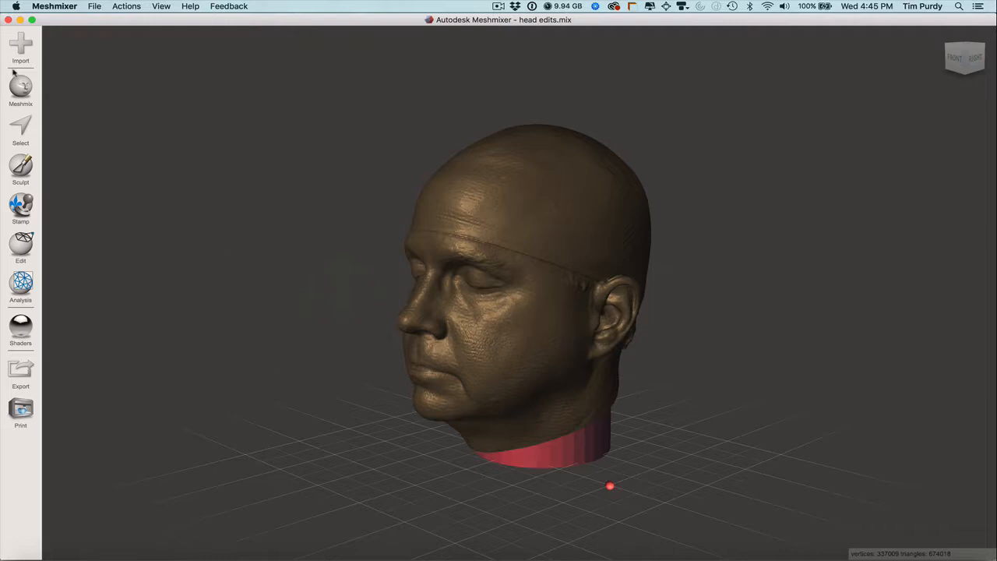
mouse_move(20, 45)
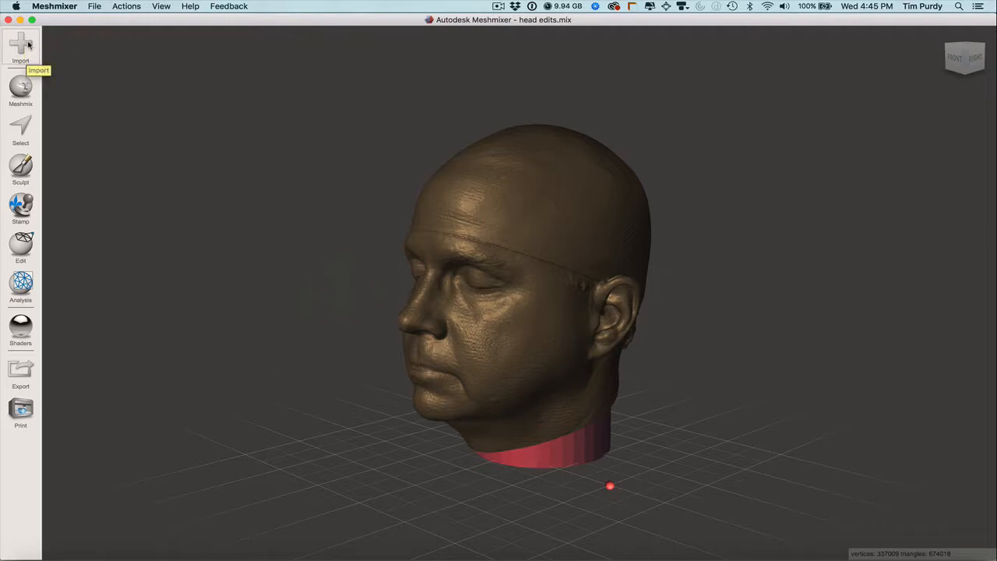
Step: Import Face scan.obj from the scan files for video folder, replacing the head model
click(20, 47)
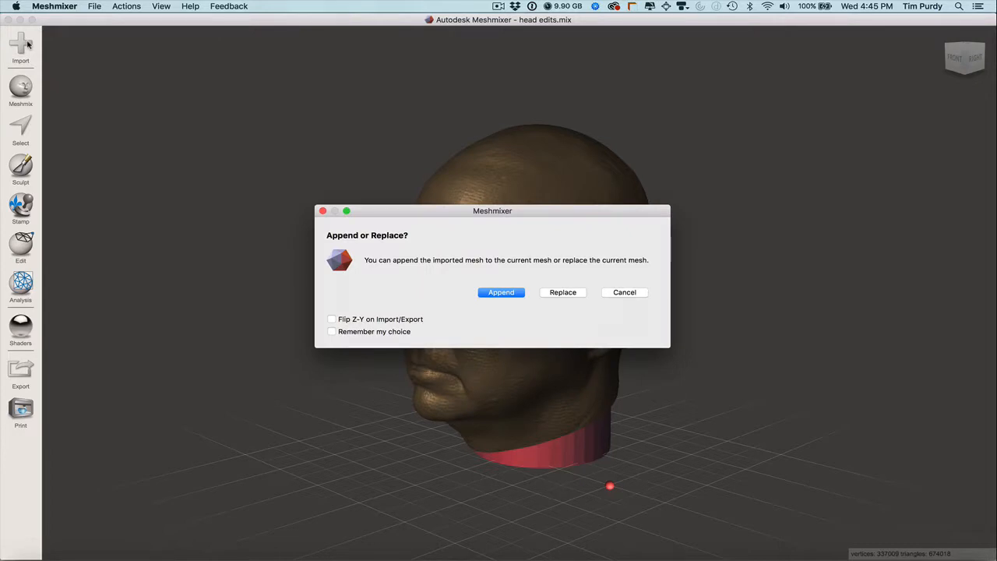
mouse_move(520, 302)
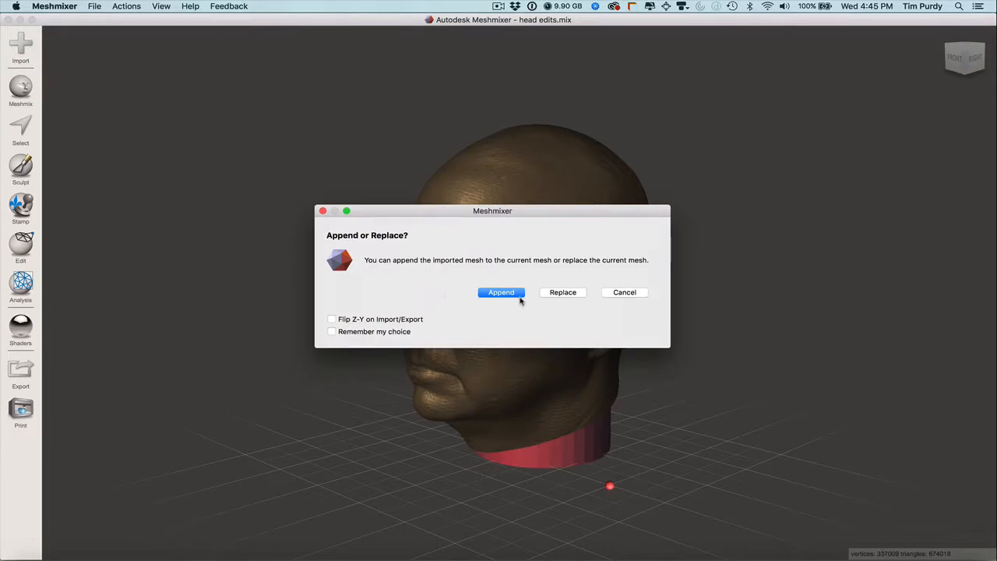
mouse_move(323, 316)
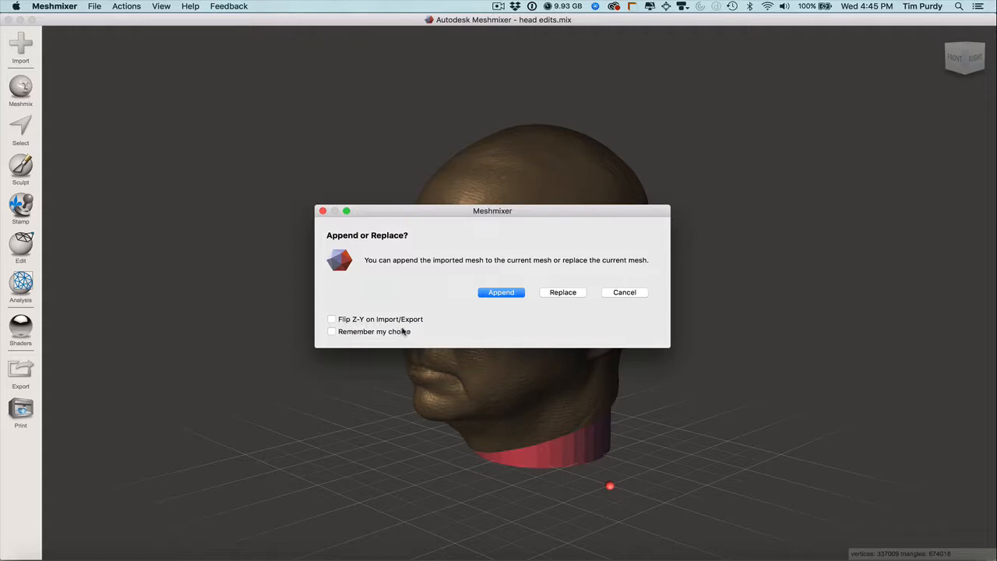
mouse_move(380, 341)
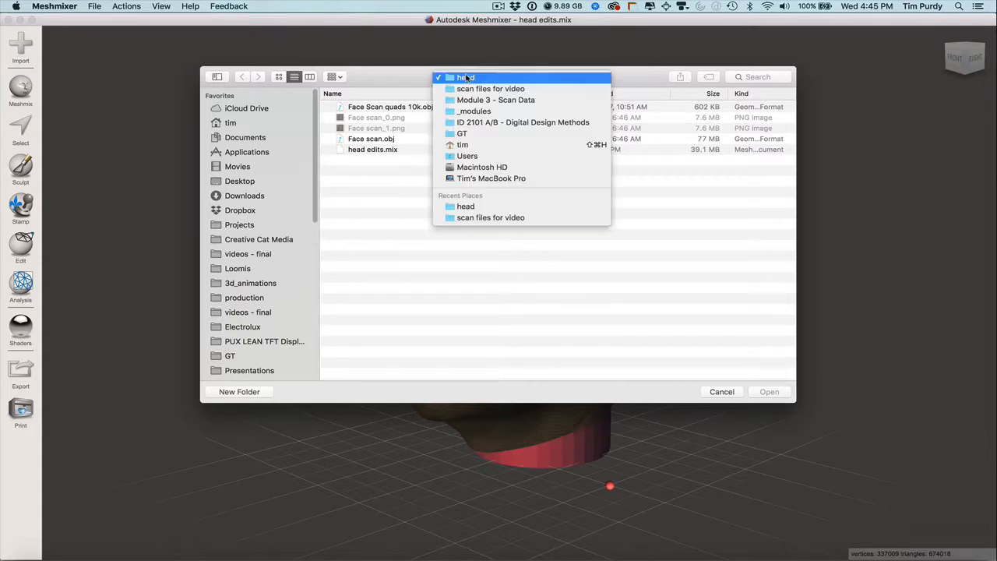
click(490, 88)
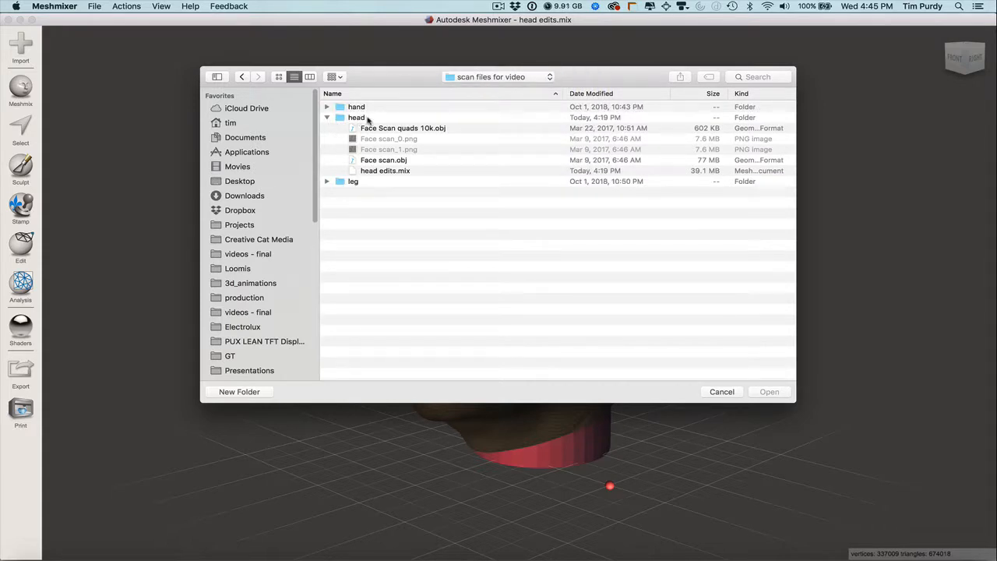
click(383, 159)
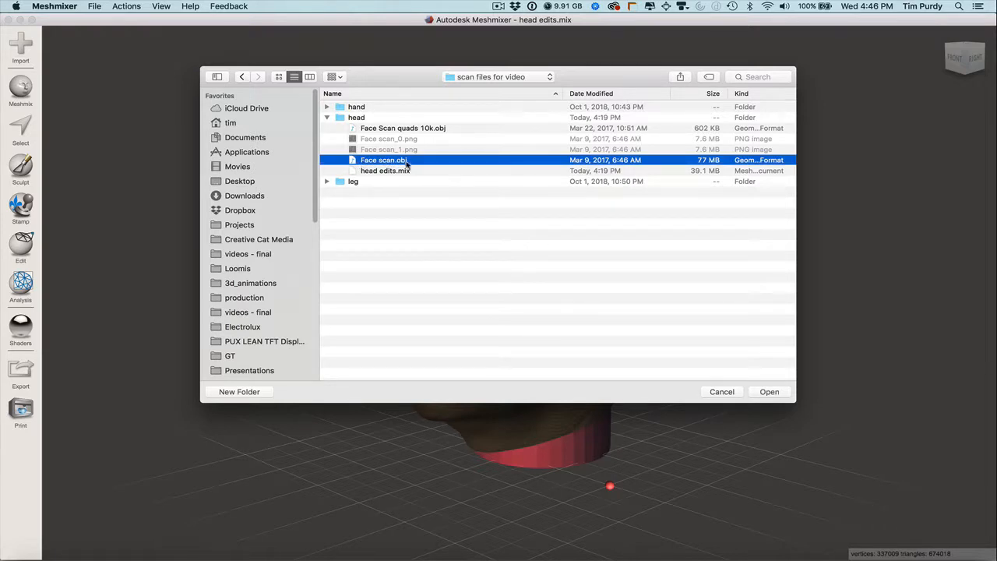
mouse_move(761, 380)
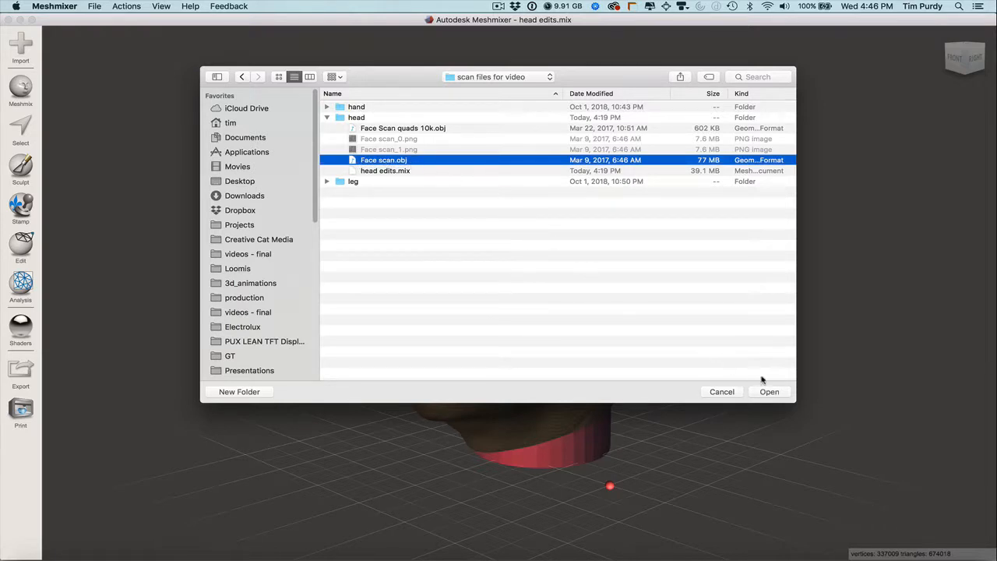
mouse_move(745, 381)
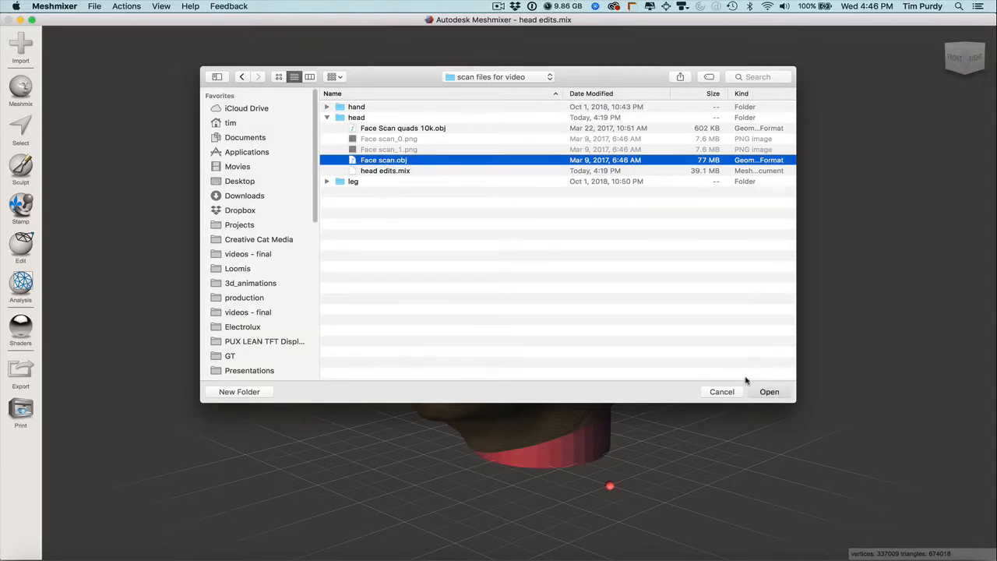
click(769, 391)
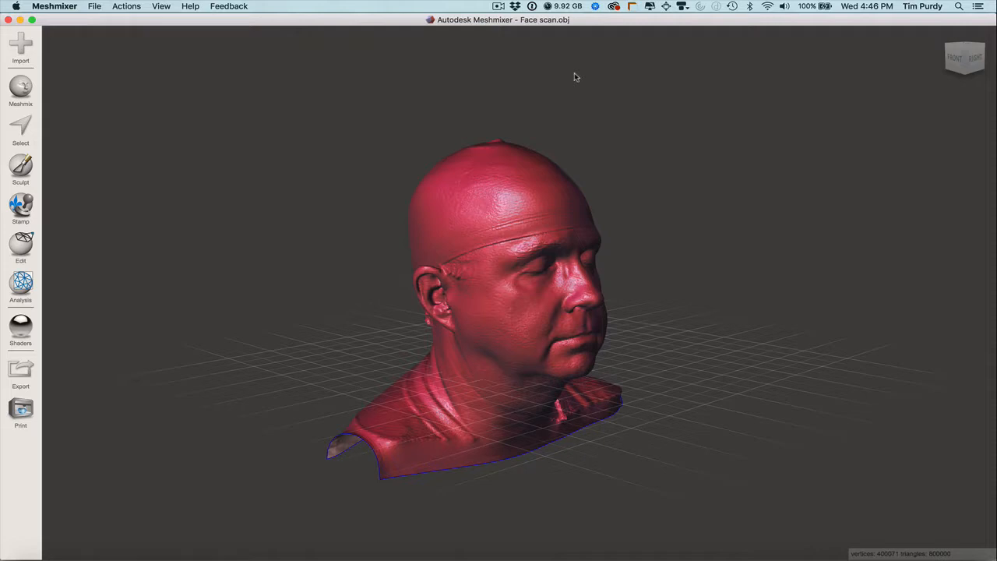
mouse_move(534, 401)
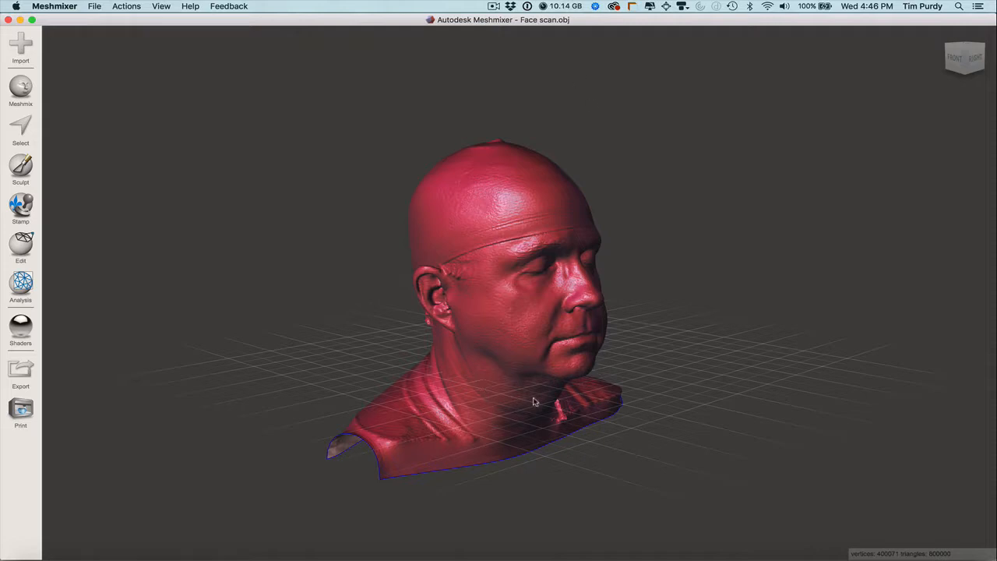
mouse_move(487, 381)
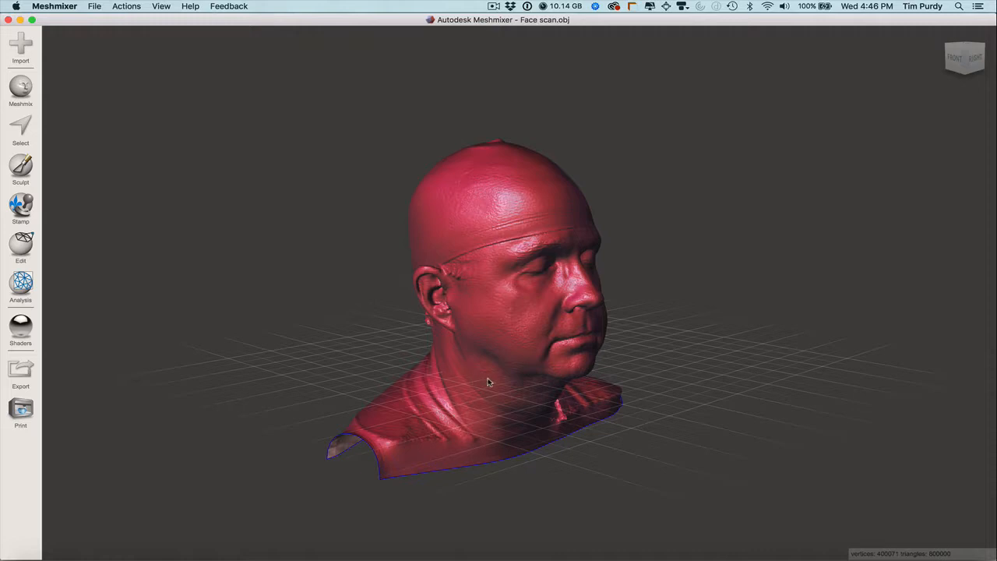
mouse_move(718, 197)
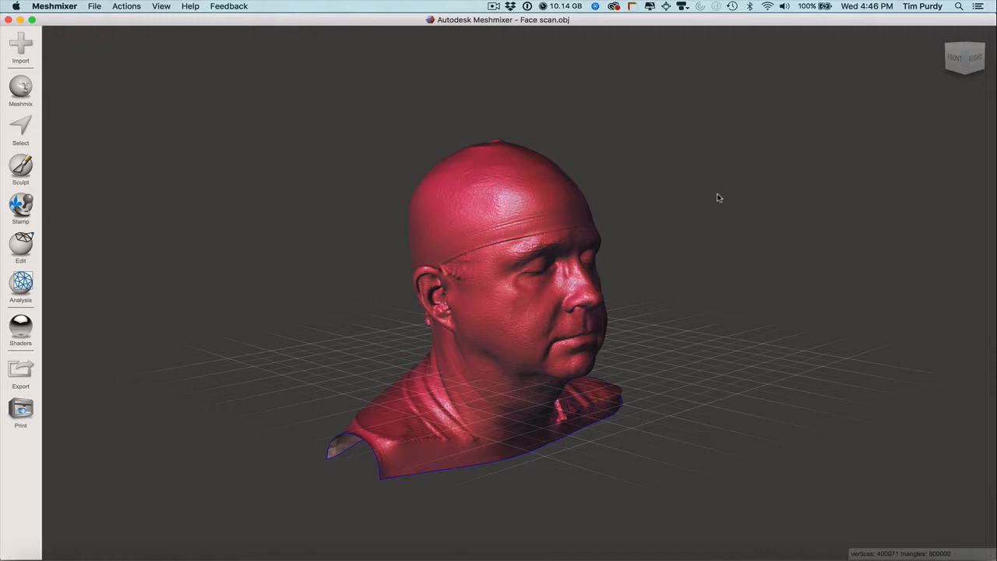
mouse_move(964, 58)
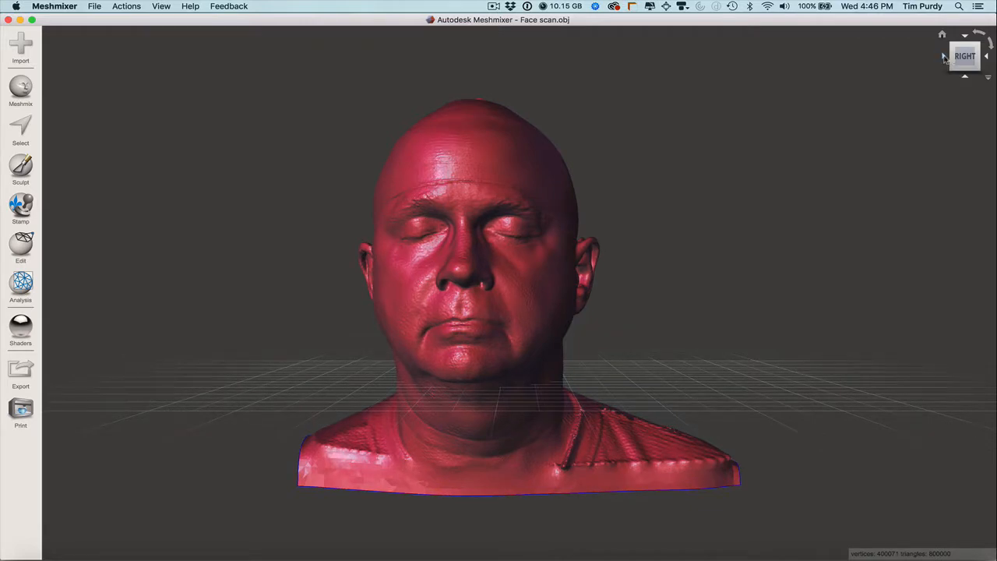
Step: Orbit the face scan to an angled view and open the ViewCube projection options for orthographic
click(964, 56)
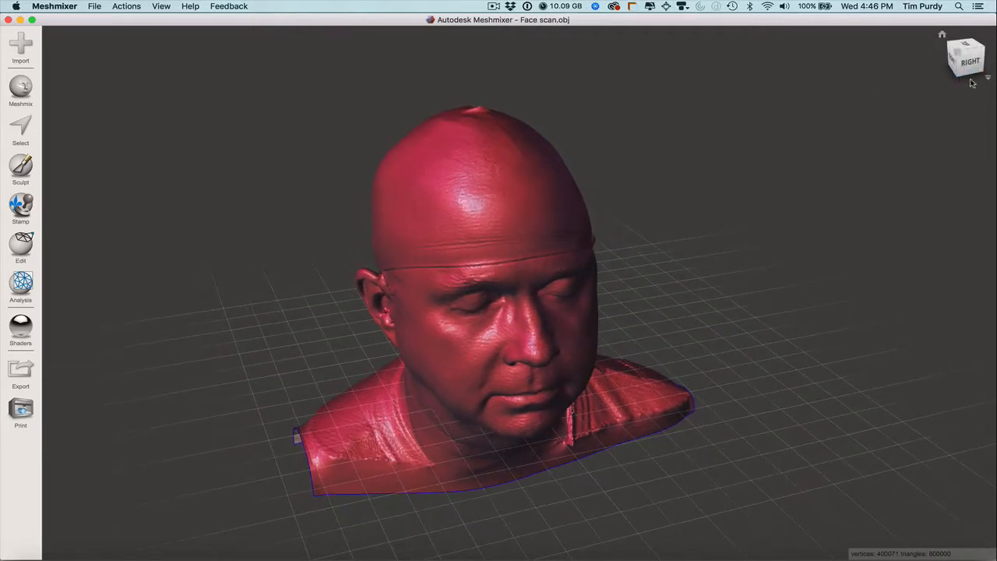
click(988, 77)
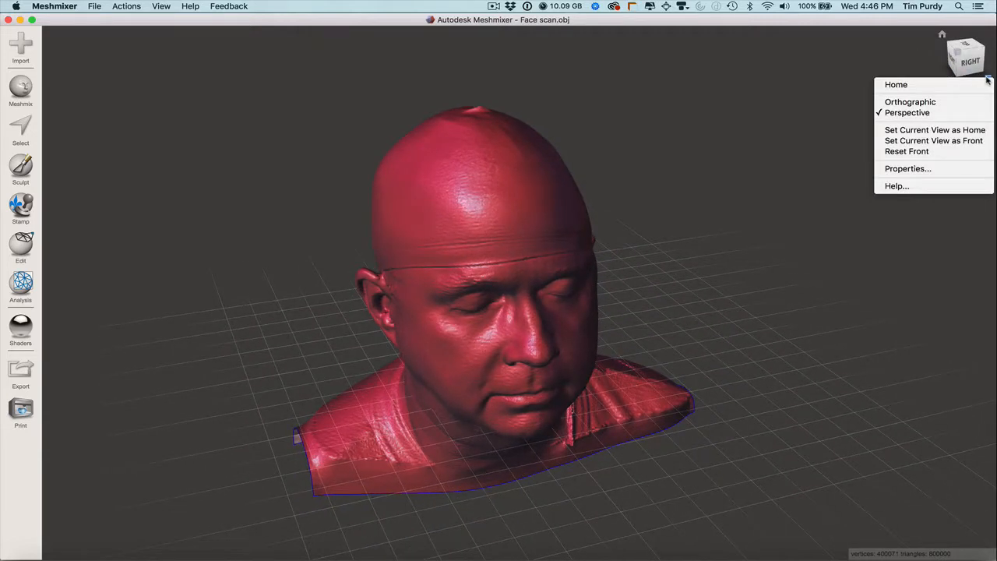
mouse_move(909, 102)
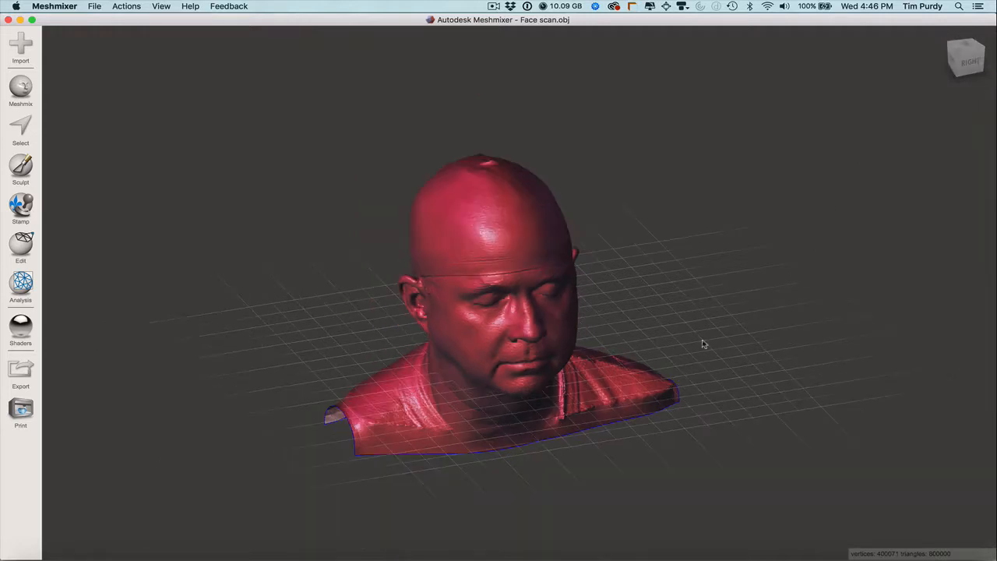
mouse_move(593, 208)
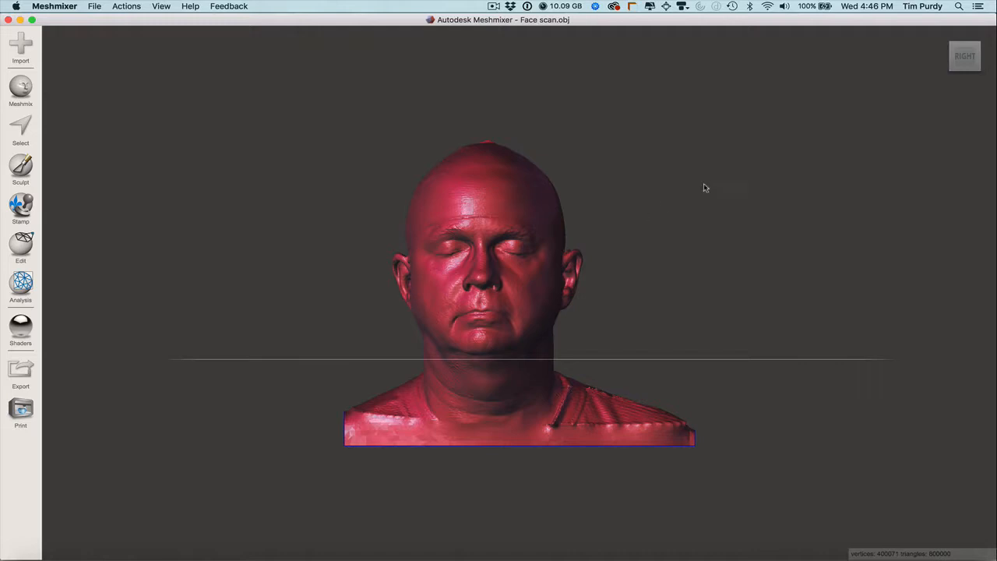
mouse_move(675, 277)
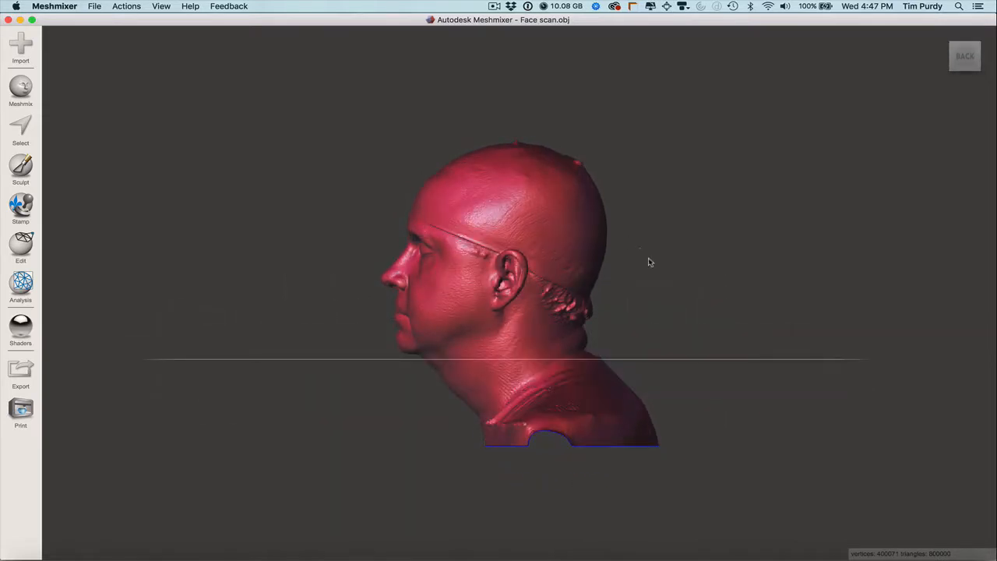
mouse_move(644, 238)
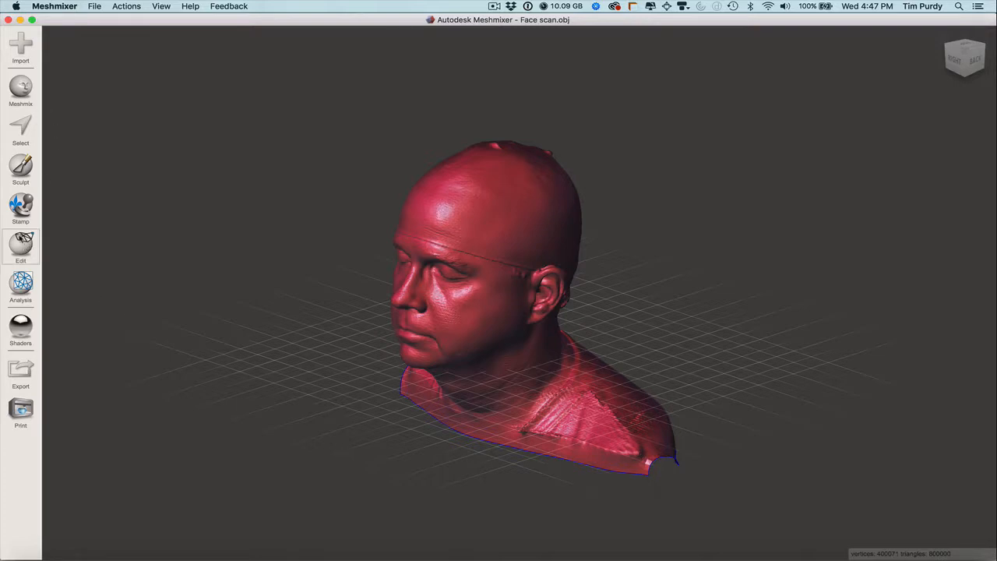
mouse_move(21, 243)
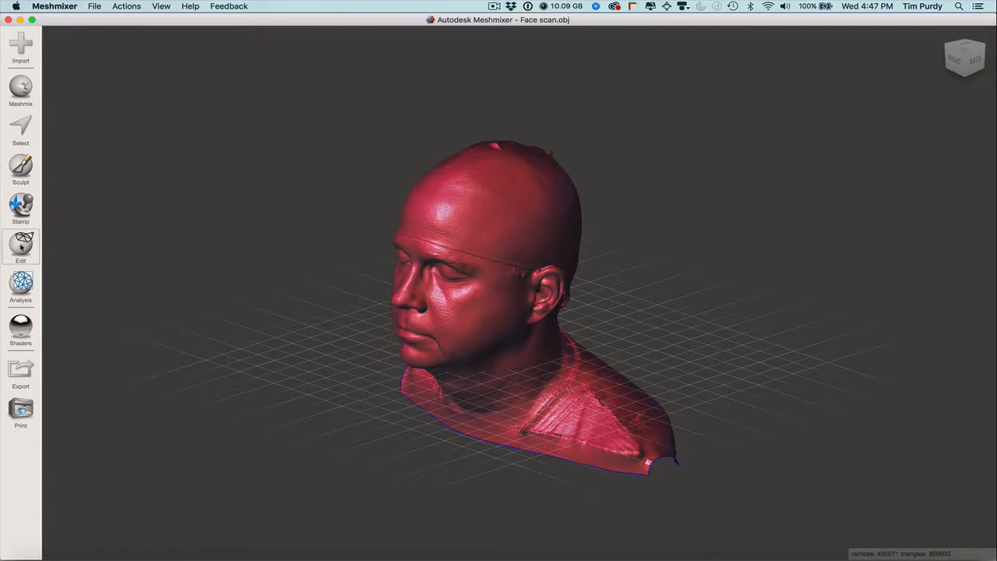
Step: Rotate the face scan with the Transform tool to X 0, Y -90, Z 0
click(20, 245)
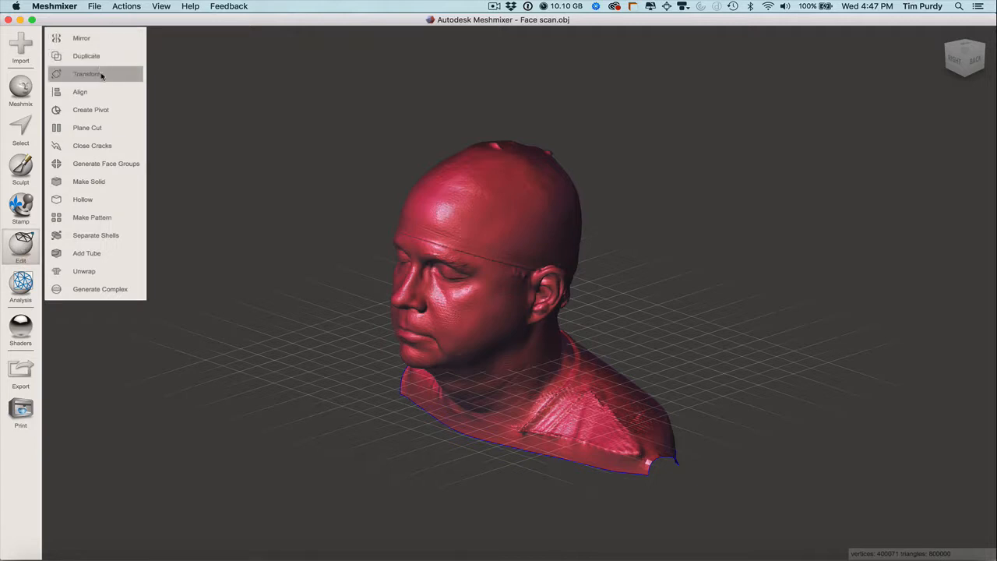
click(87, 73)
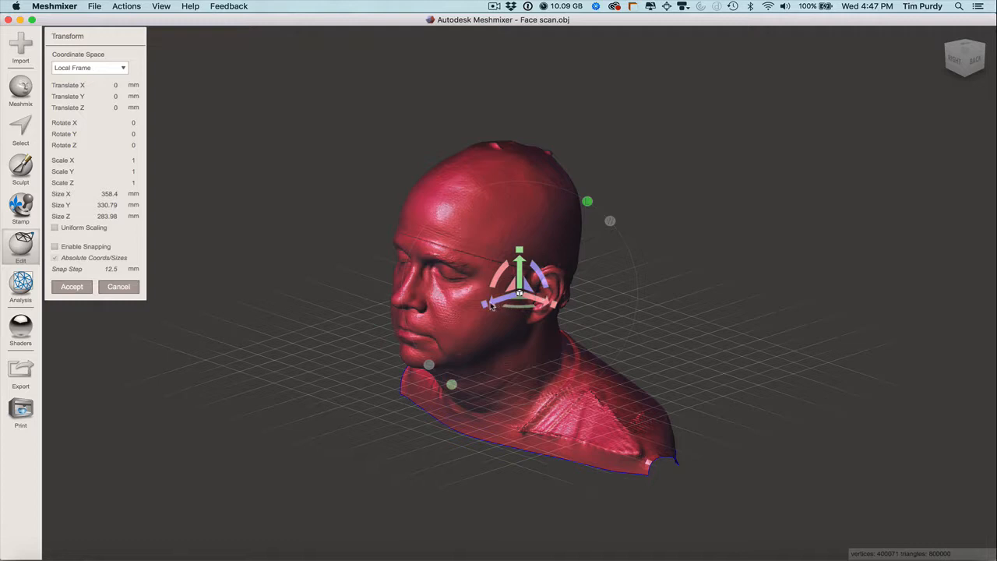
drag(541, 276, 483, 300)
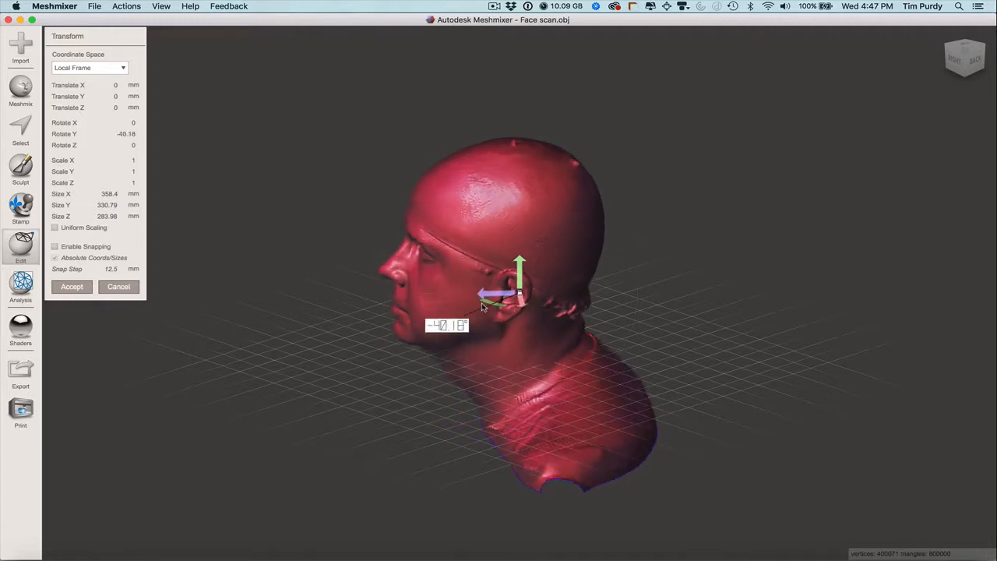
drag(483, 300, 451, 292)
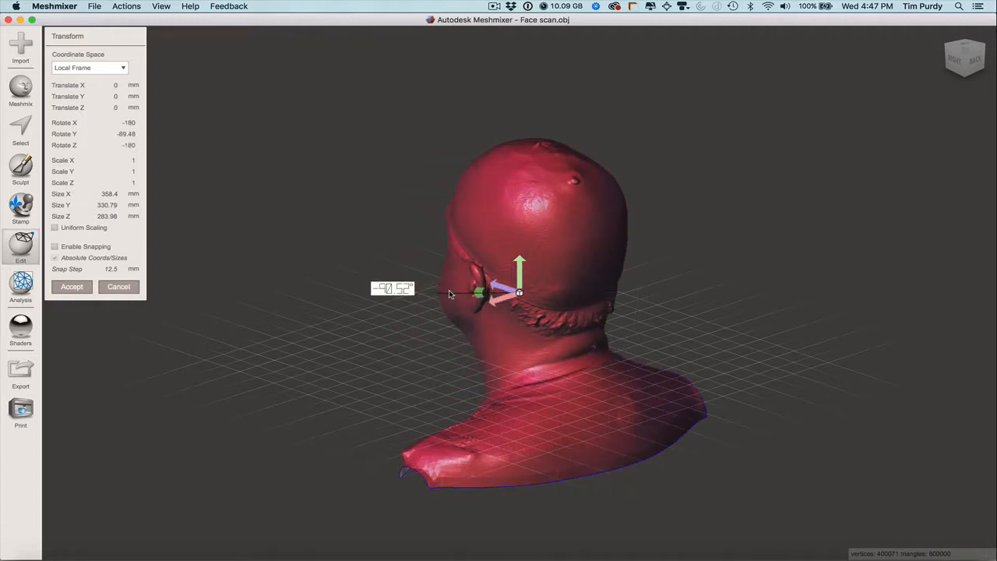
drag(479, 292, 483, 290)
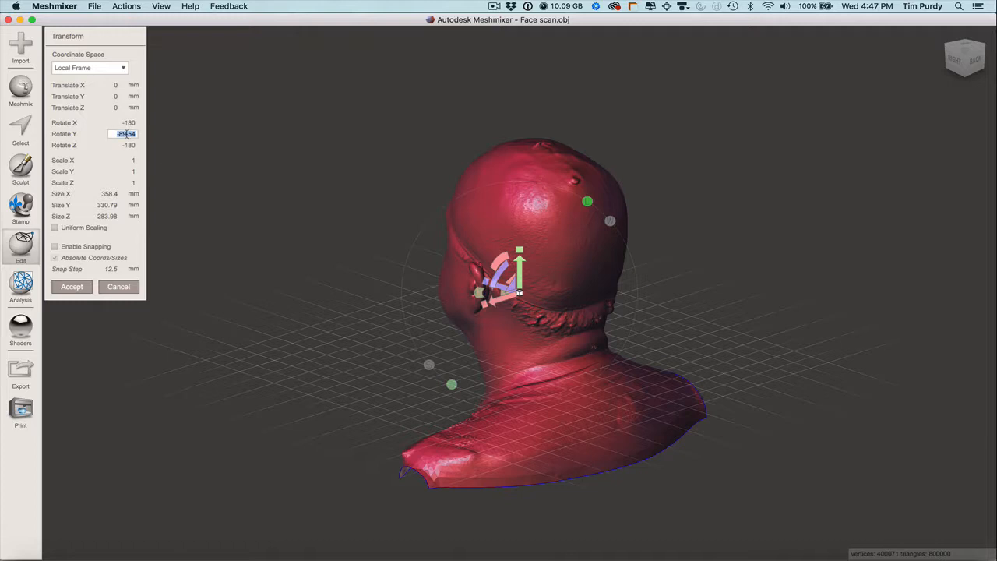
text(90)
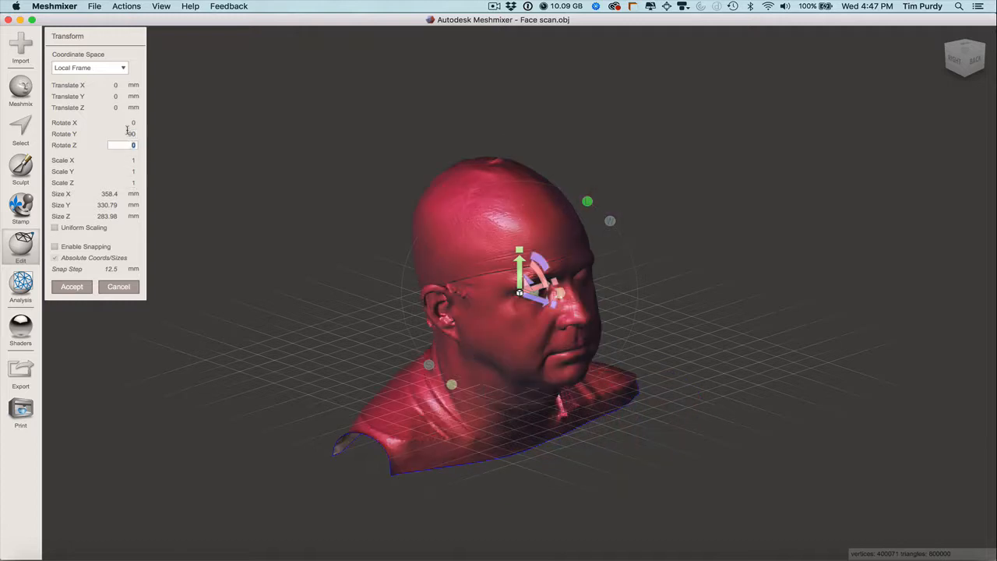
text(90)
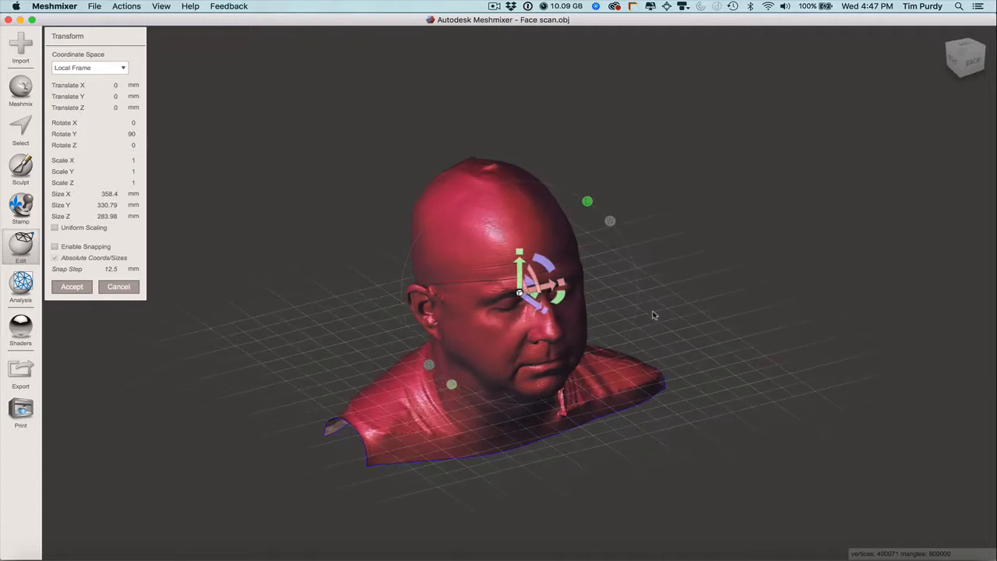
drag(545, 281, 556, 299)
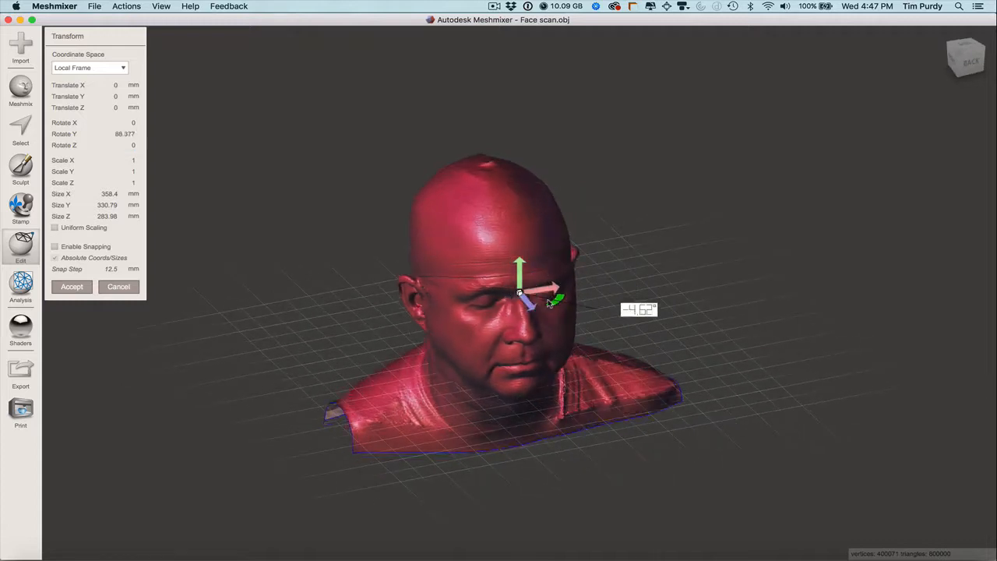
drag(553, 300, 483, 284)
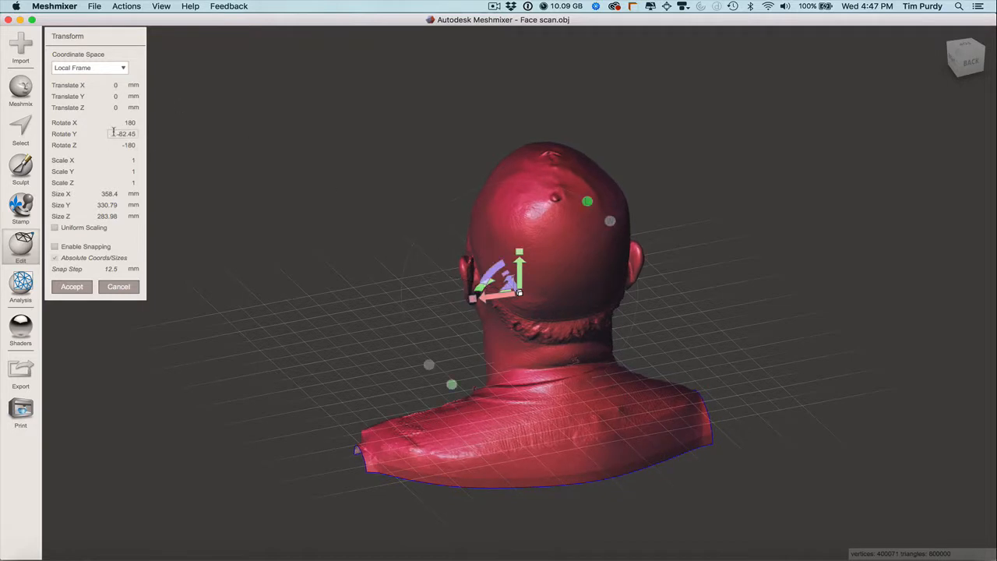
text(-90)
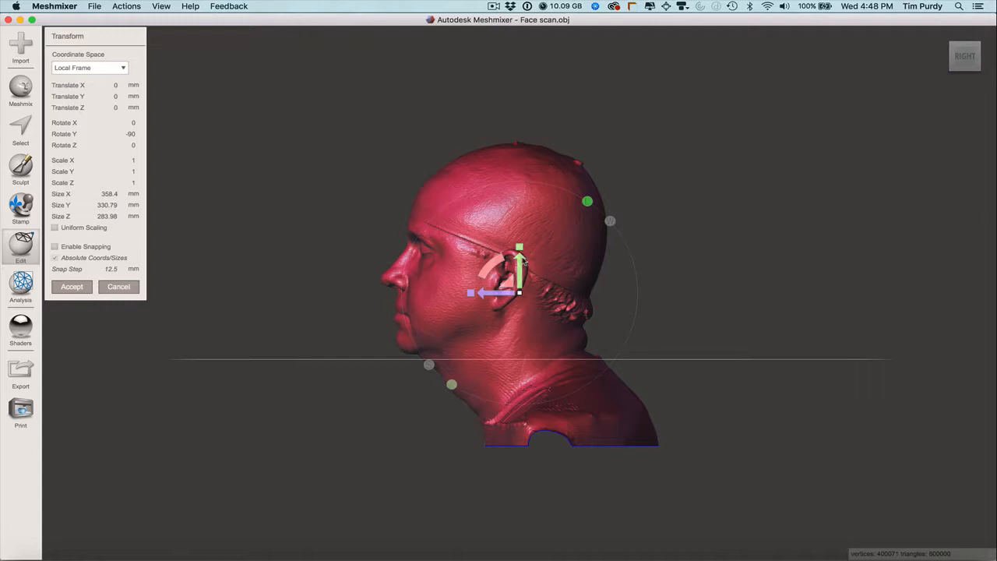
Step: Raise the face scan along the green arrow to Translate Y 24.83 mm
drag(520, 257, 519, 247)
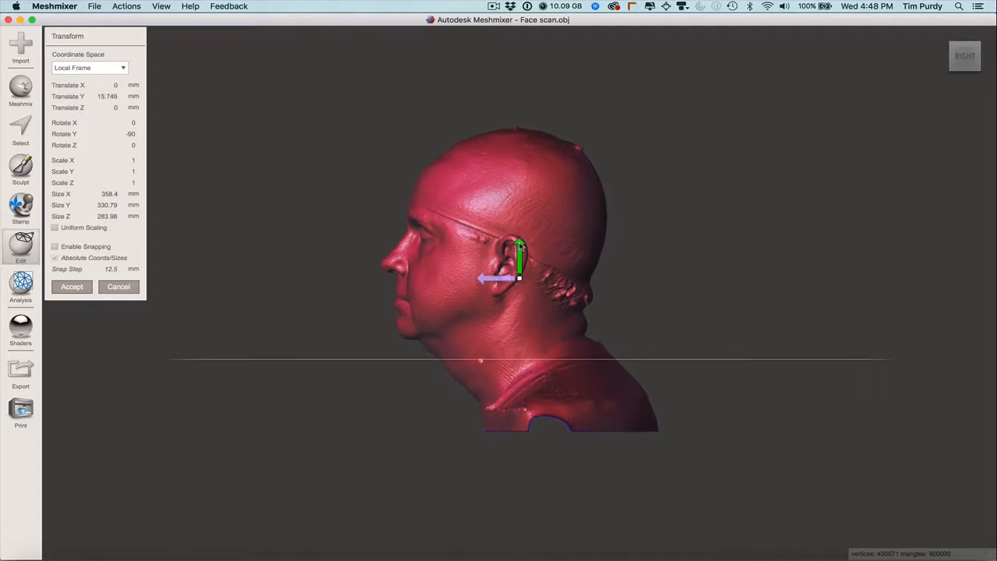
drag(520, 265, 519, 230)
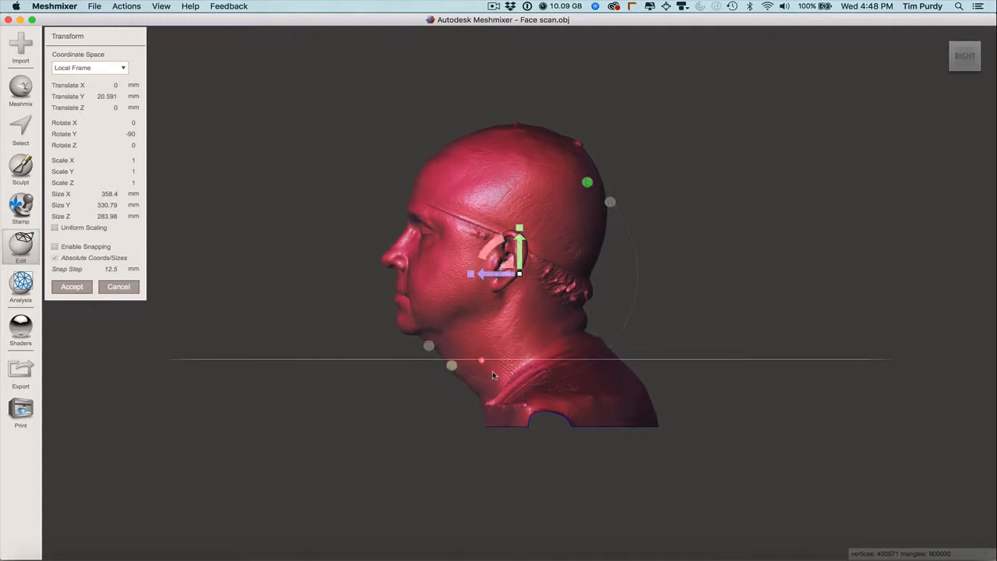
drag(519, 249, 520, 241)
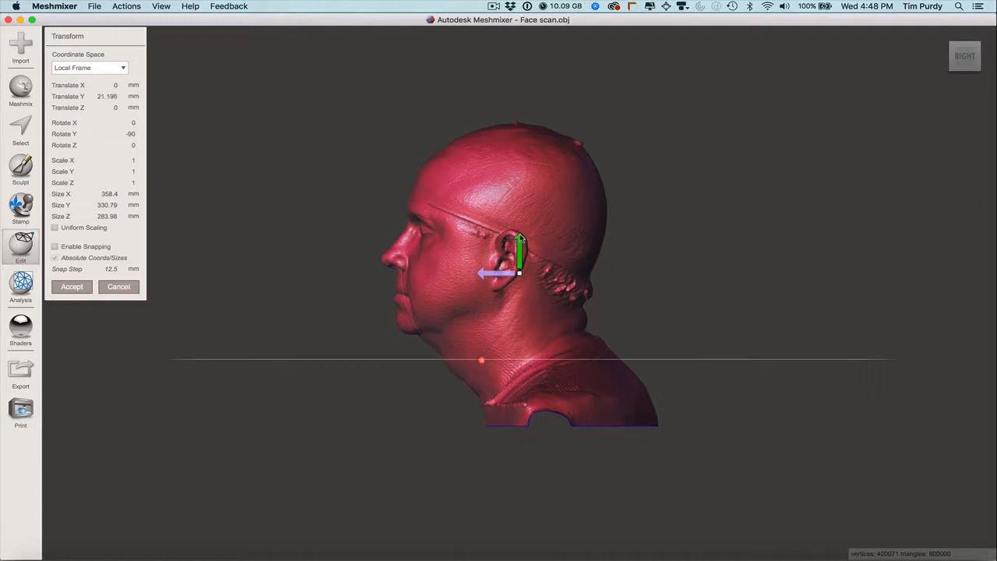
drag(520, 239, 519, 226)
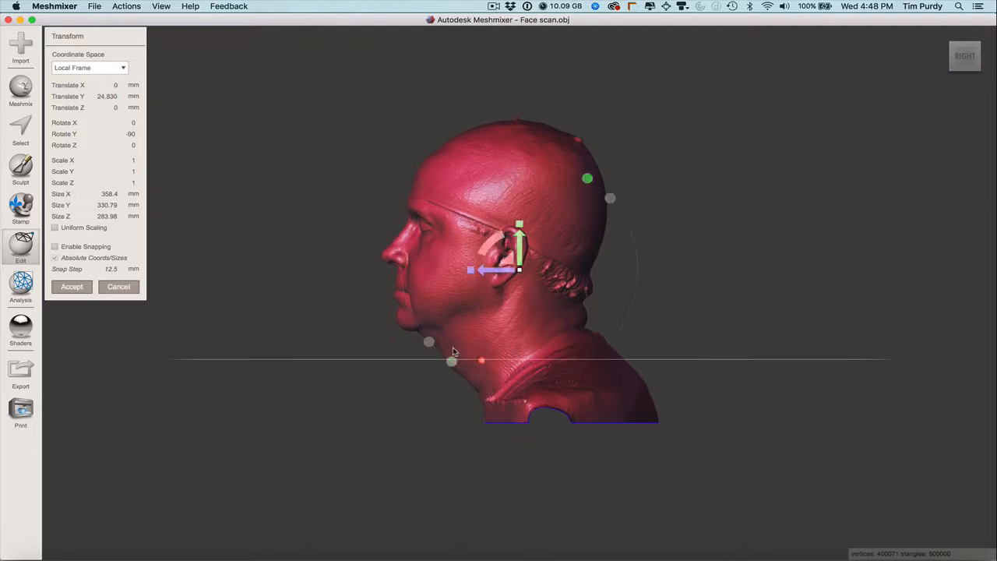
mouse_move(432, 369)
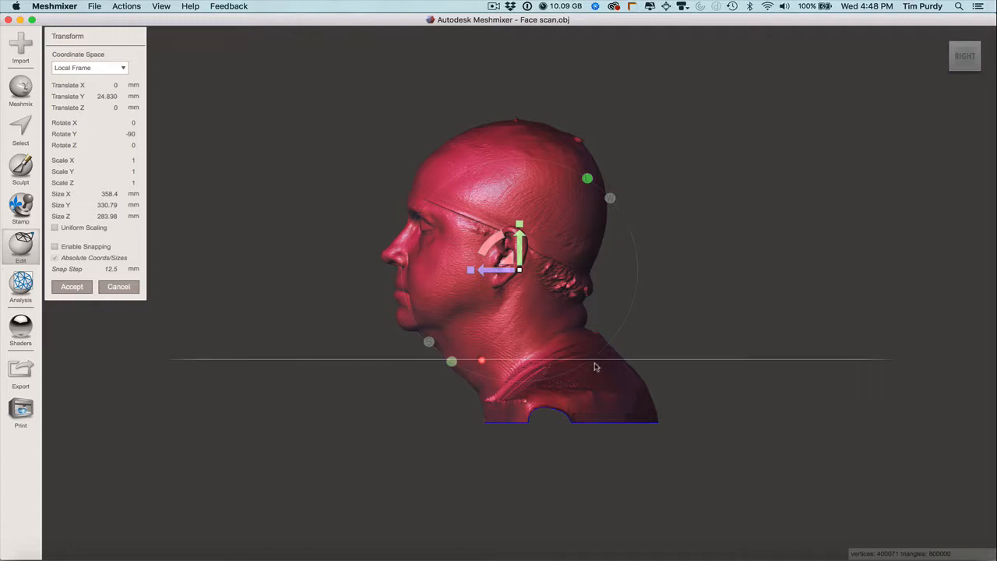
mouse_move(523, 313)
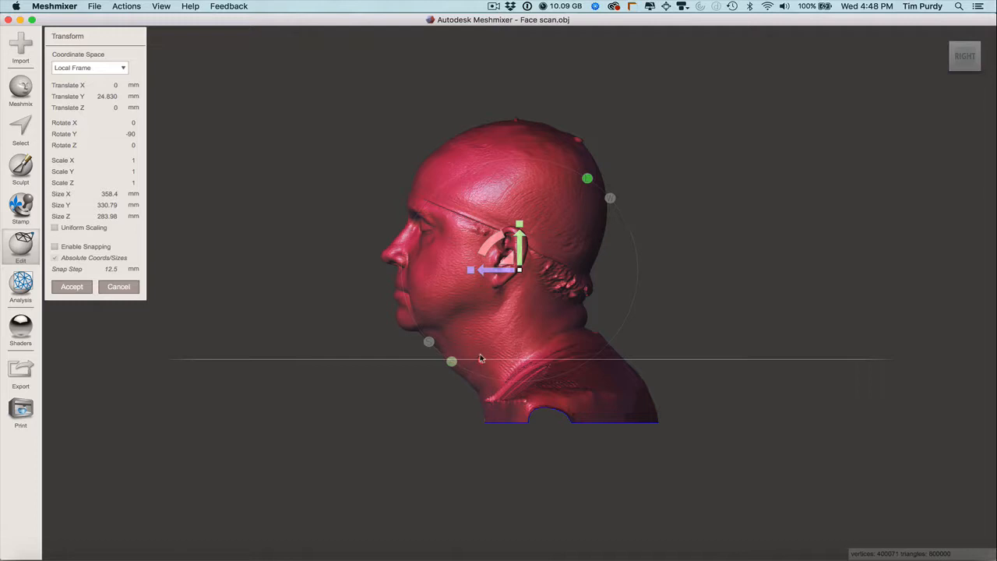
mouse_move(127, 325)
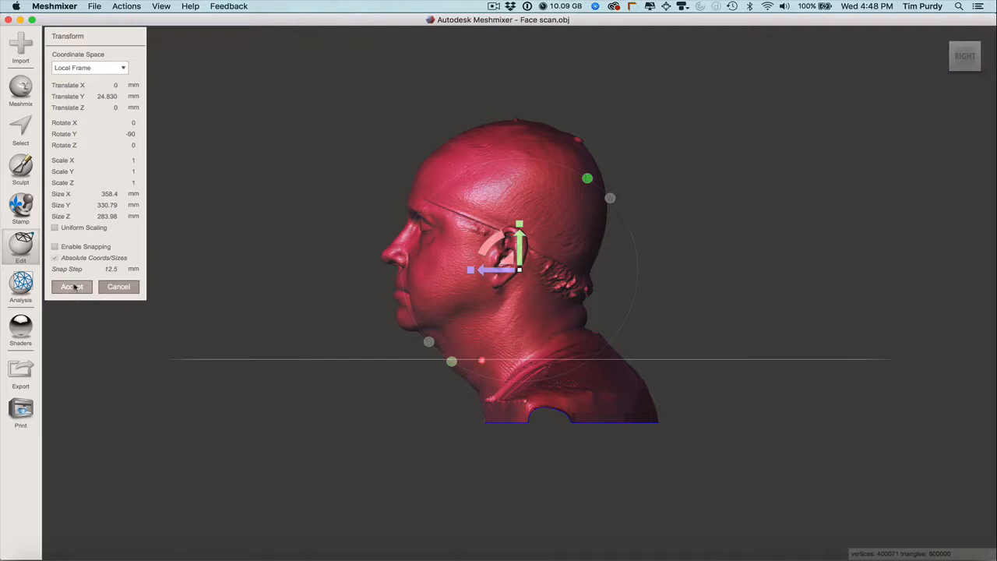
Step: Accept the new position and rotation, then bring up the Edit operations list
click(121, 144)
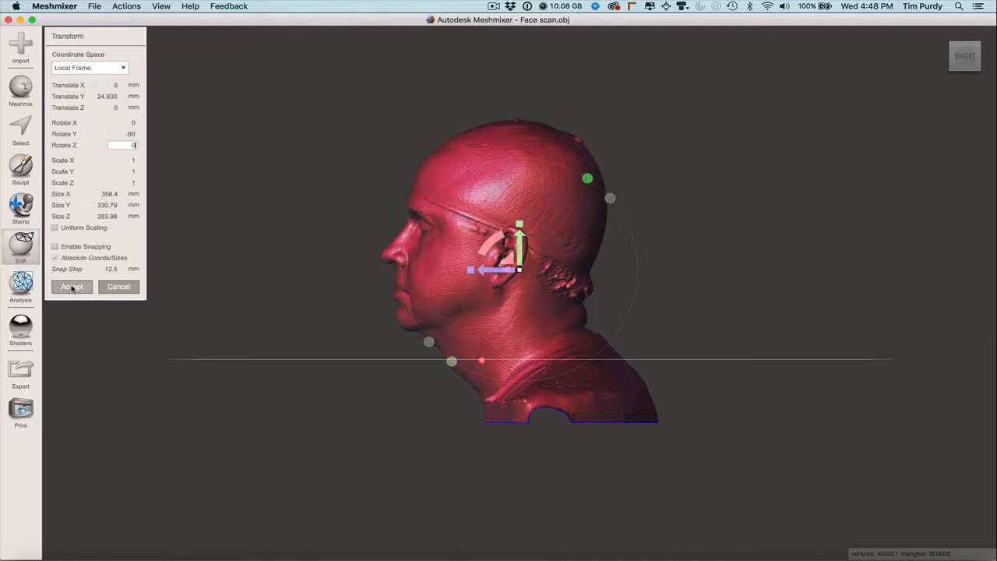
click(71, 285)
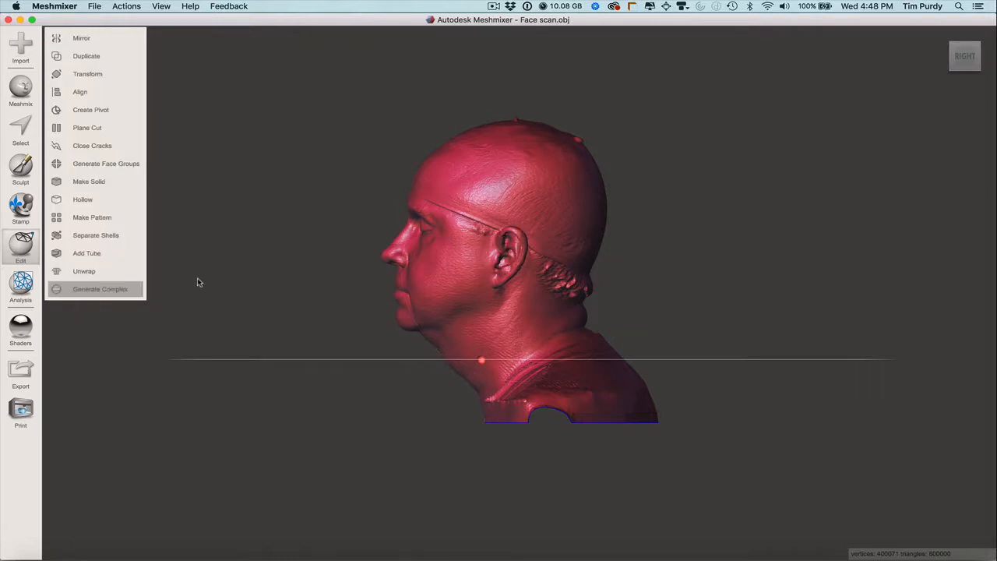
click(100, 289)
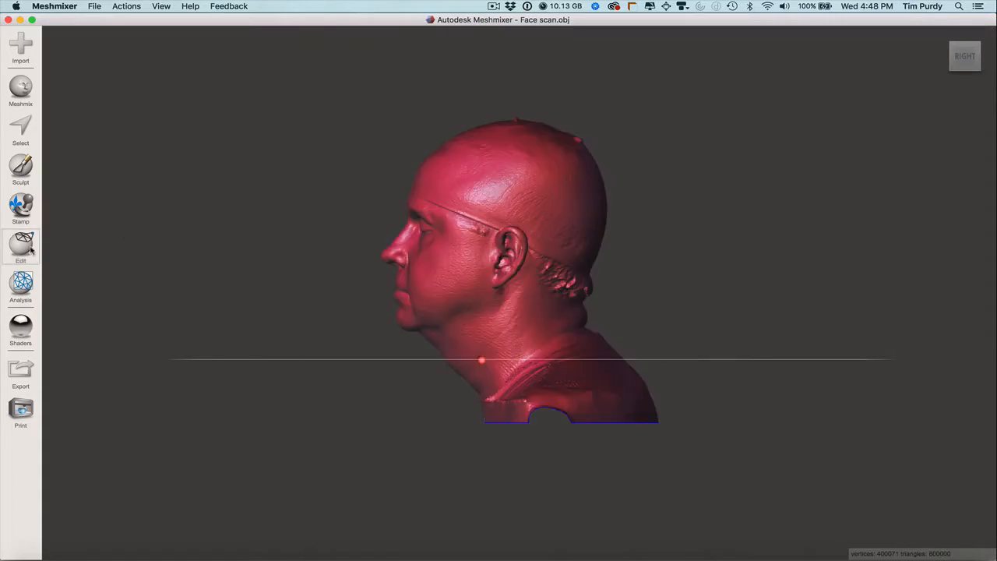
click(20, 245)
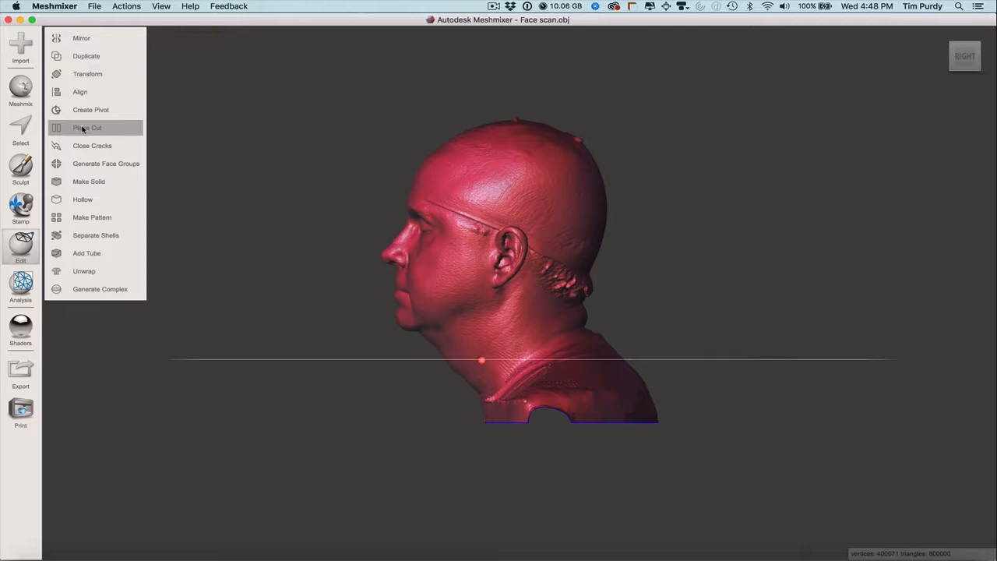
Step: Plane-cut away the neck and shoulders along a steeply tilted plane under the jaw
click(87, 127)
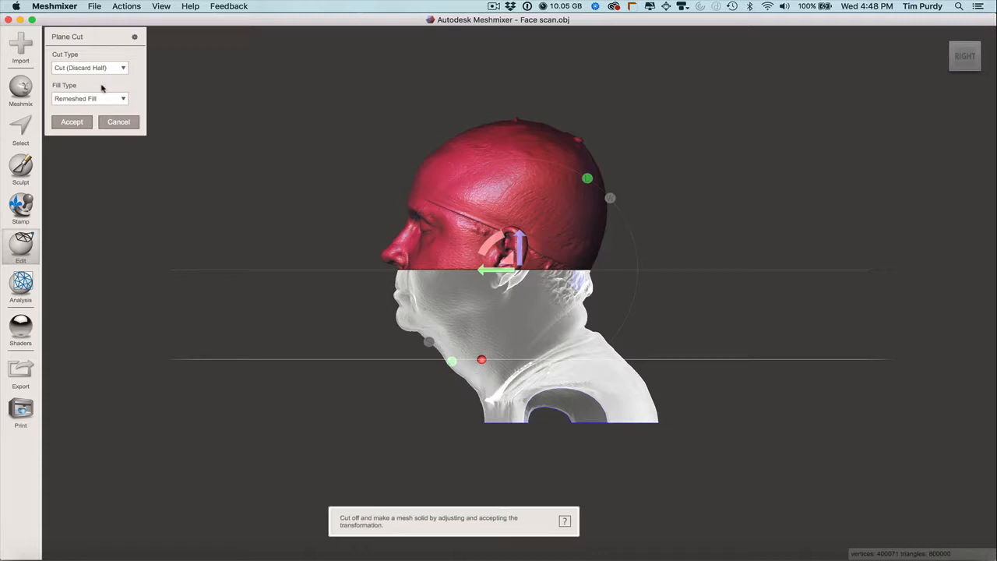
mouse_move(64, 73)
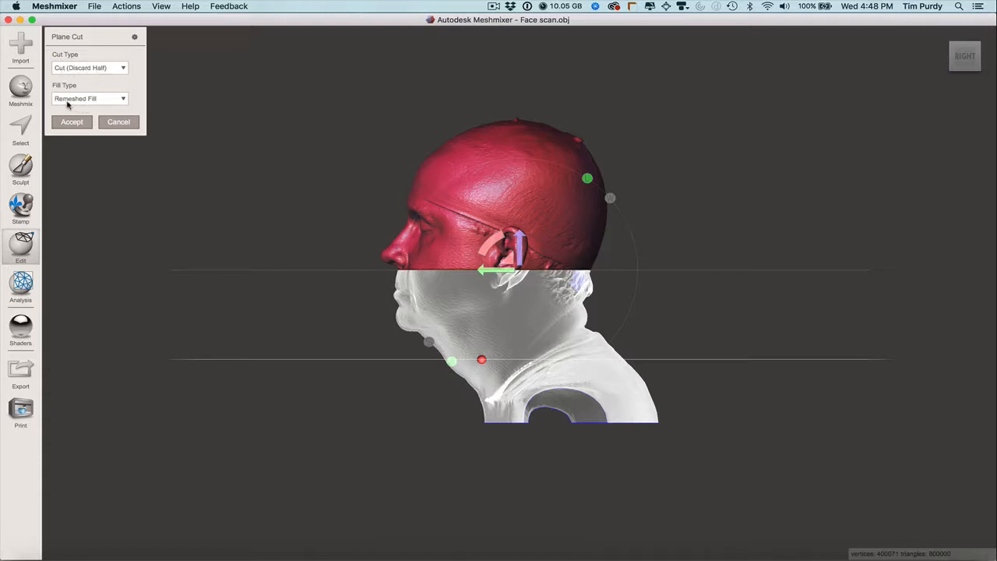
mouse_move(160, 127)
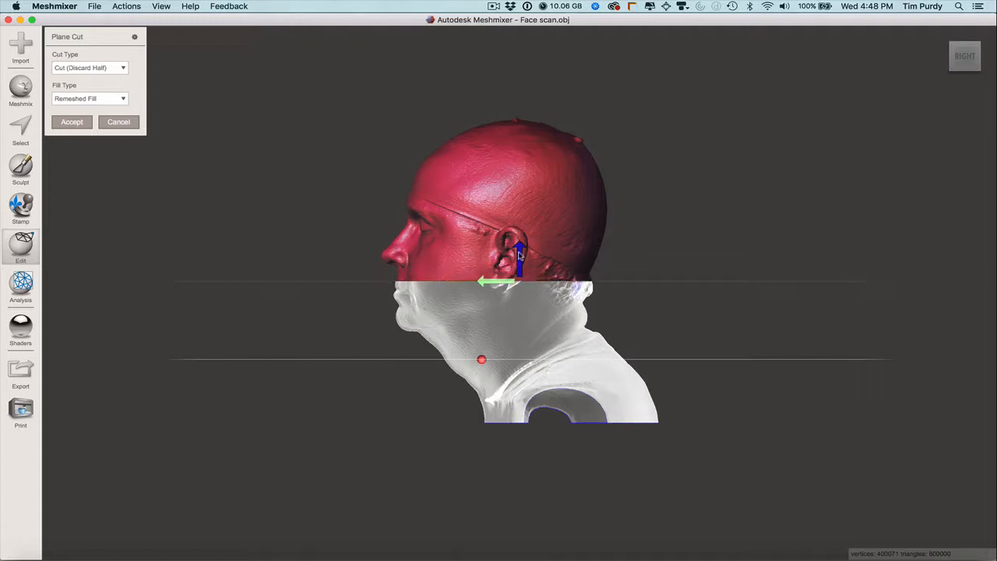
drag(518, 257, 518, 292)
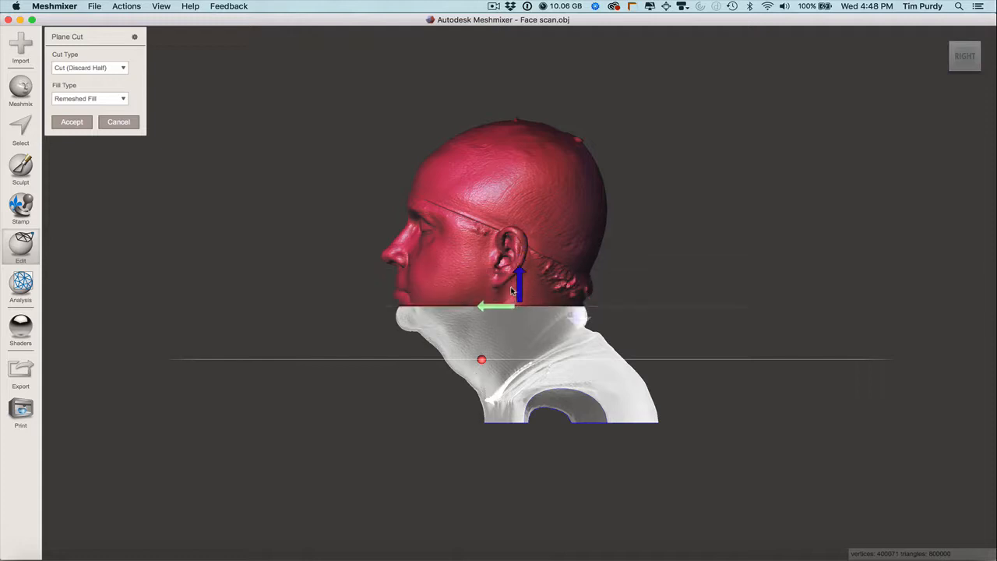
drag(520, 284, 519, 315)
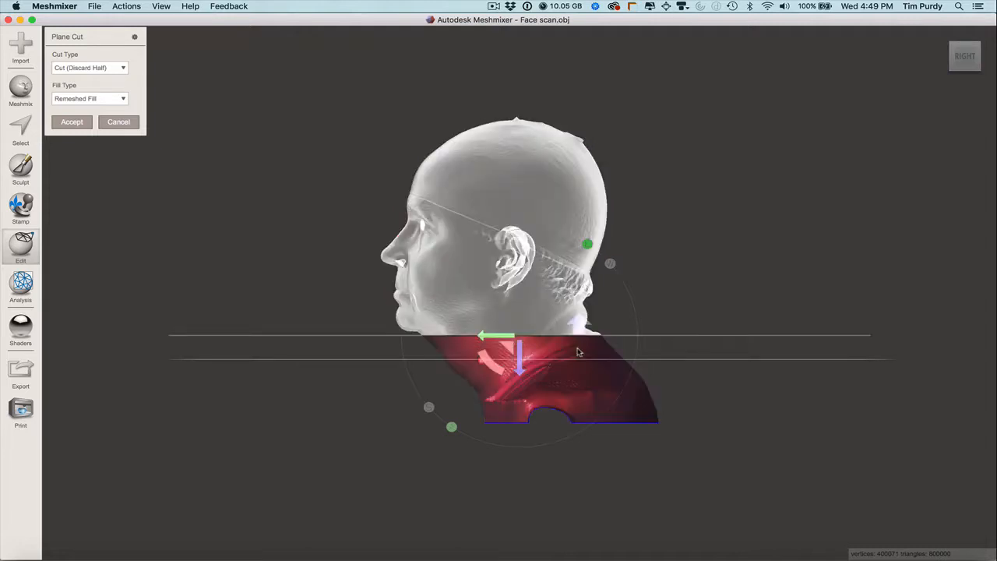
mouse_move(575, 325)
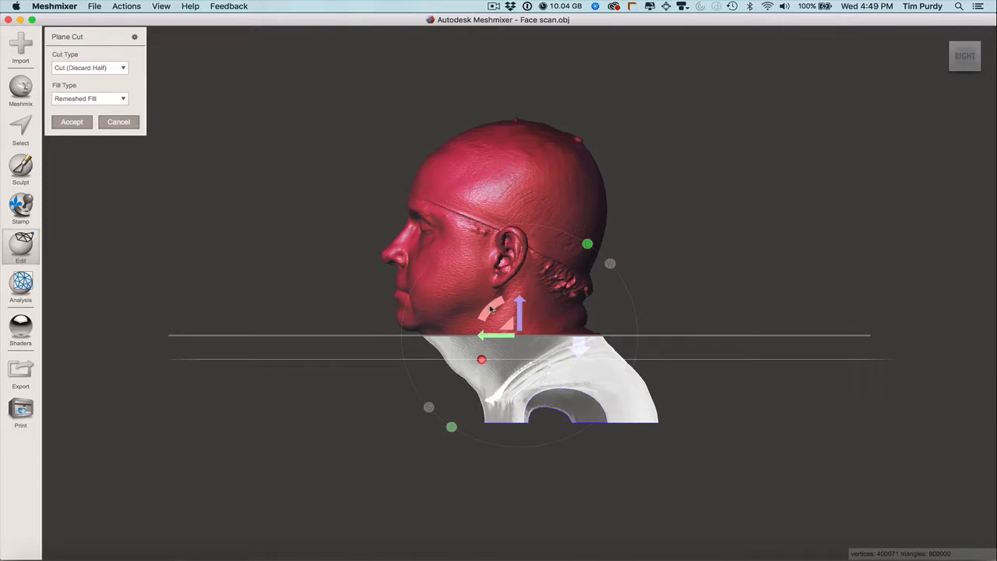
drag(491, 310, 483, 315)
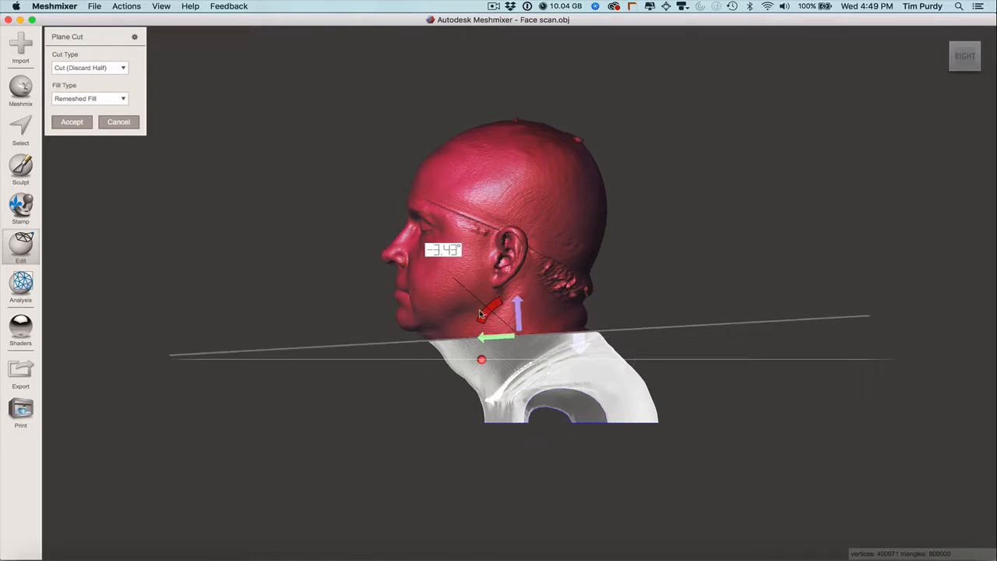
drag(489, 308, 479, 324)
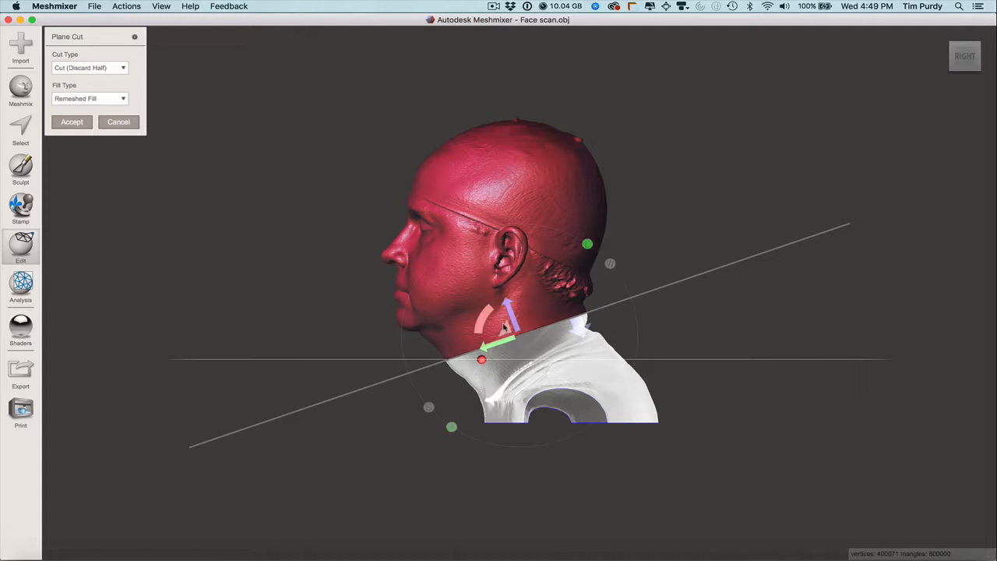
mouse_move(504, 327)
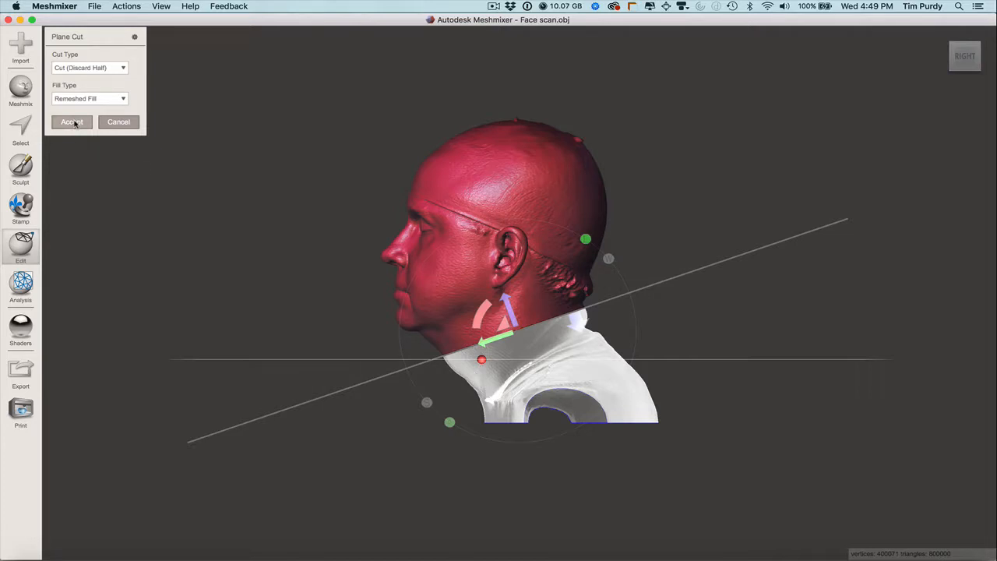
click(71, 122)
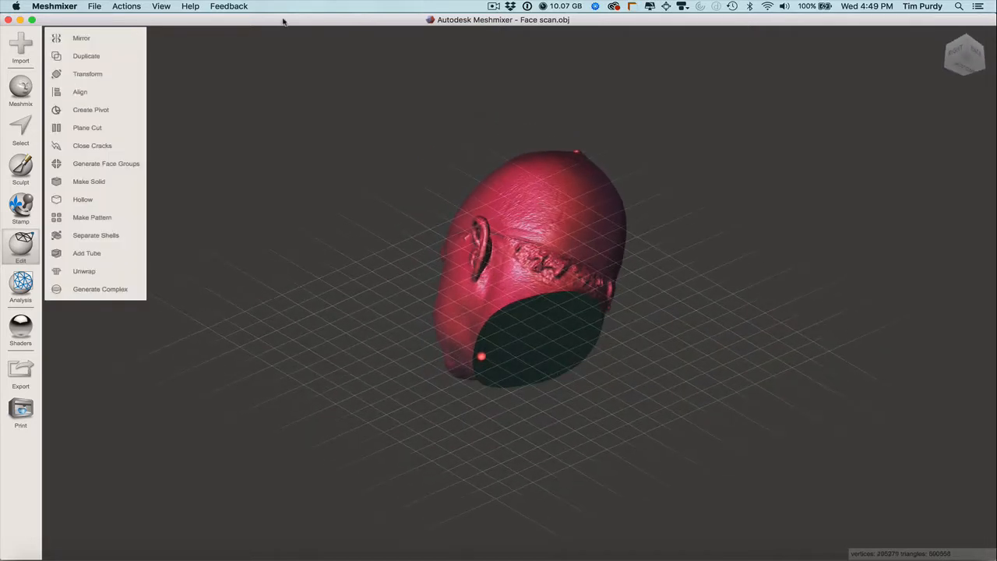
Step: Show and then hide the wireframe overlay, and turn on the ground grid
click(161, 6)
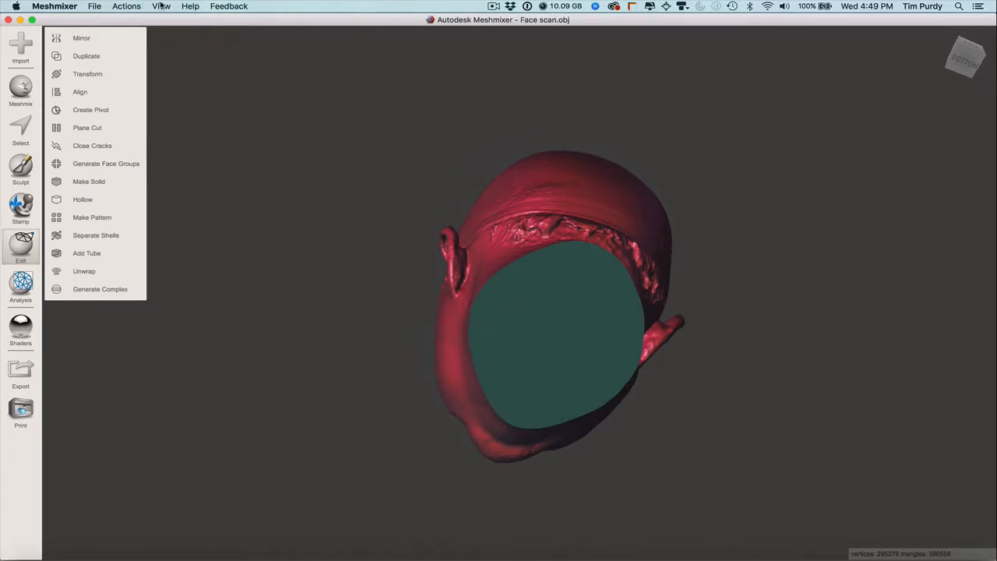
click(161, 7)
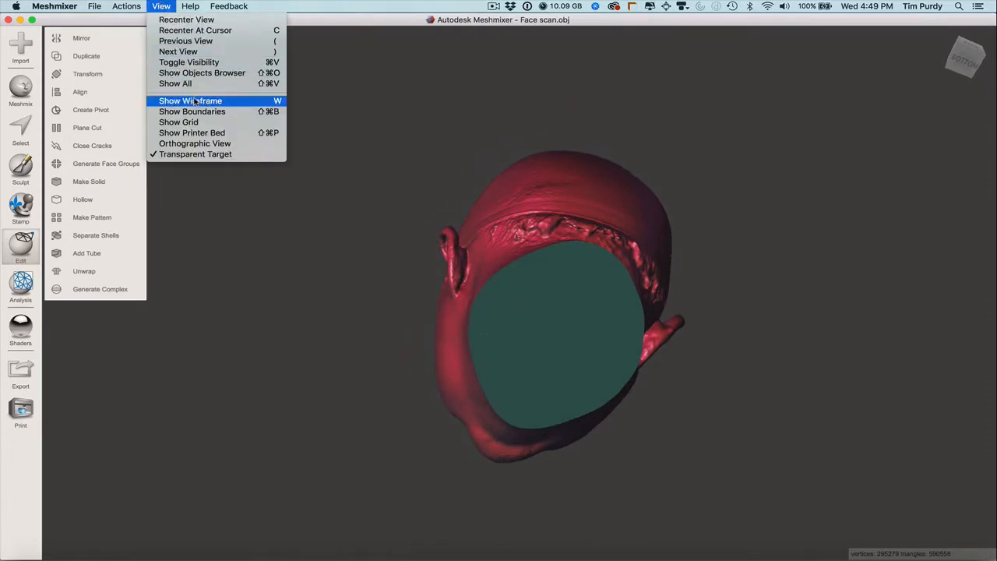
click(190, 100)
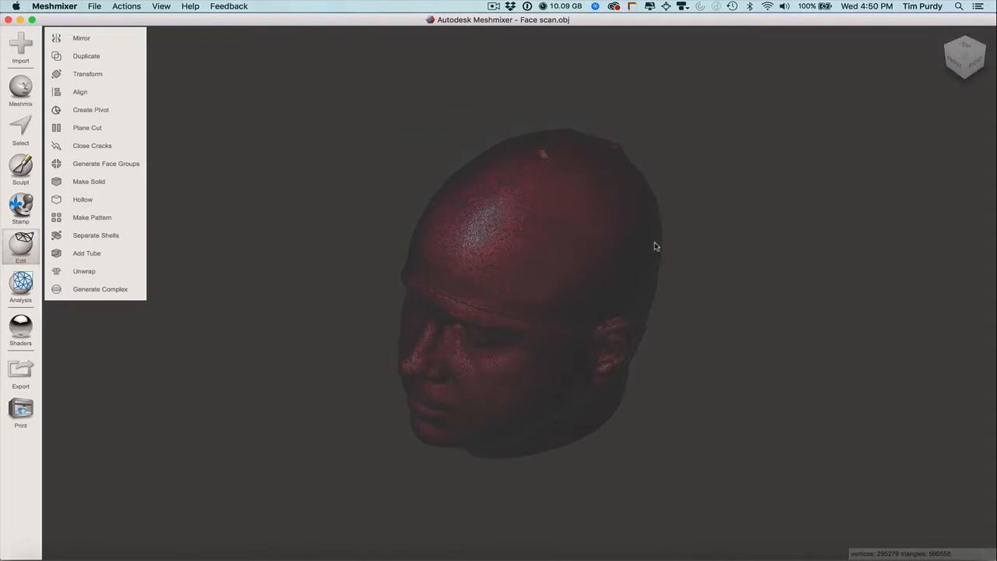
click(162, 6)
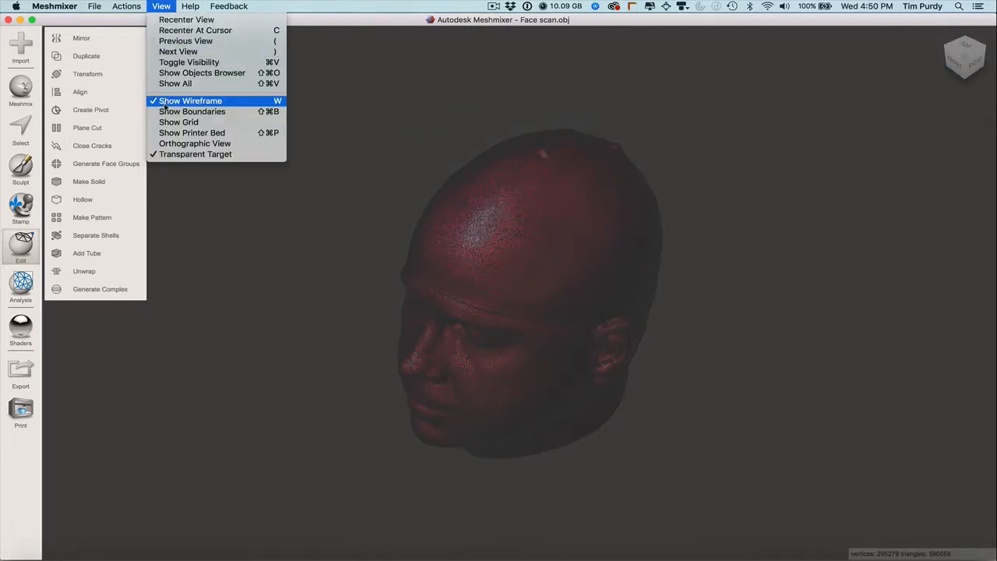
click(190, 101)
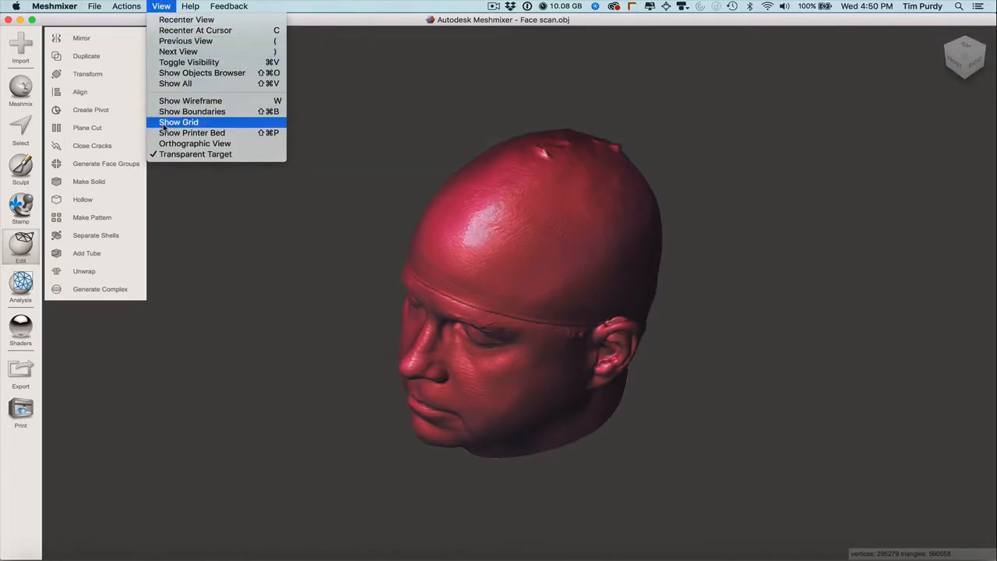
click(178, 122)
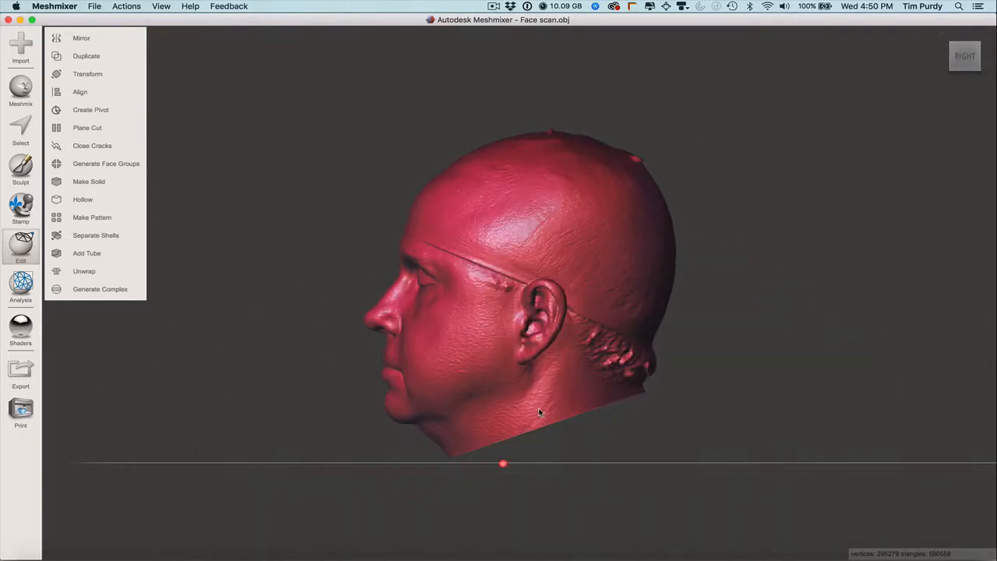
Step: Lift the face scan with Transform to about 11.392 mm on Y
click(88, 73)
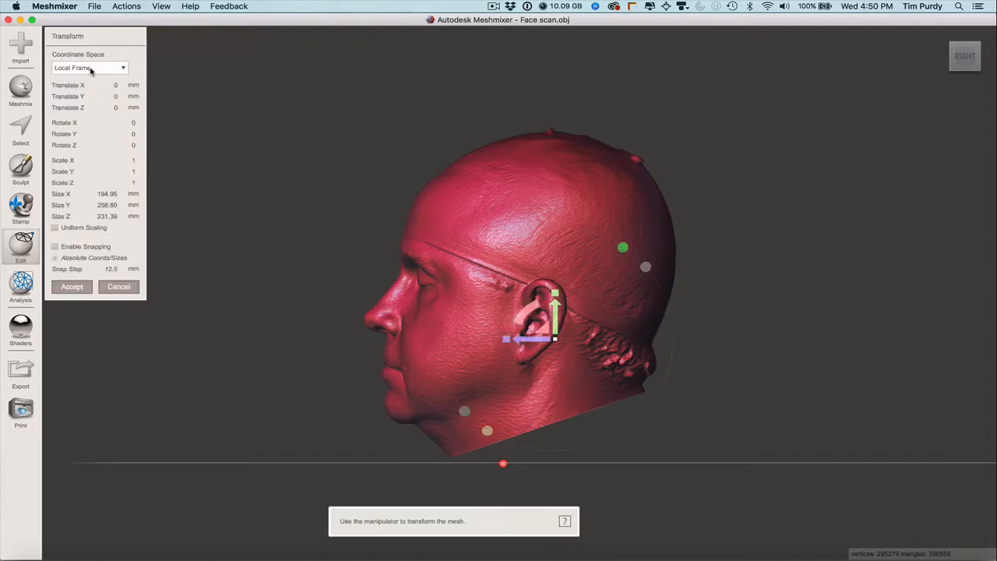
drag(554, 319, 554, 299)
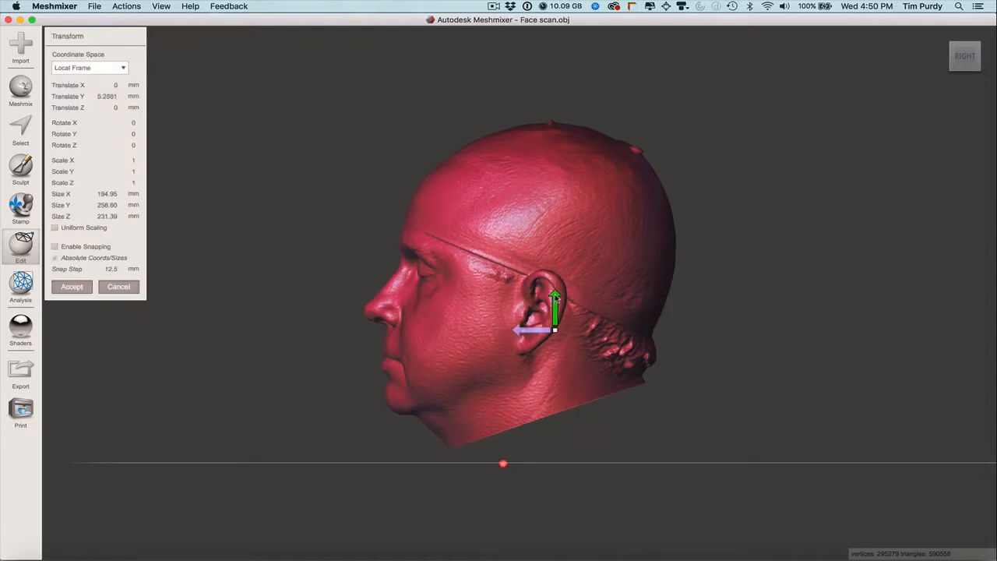
drag(555, 300, 554, 280)
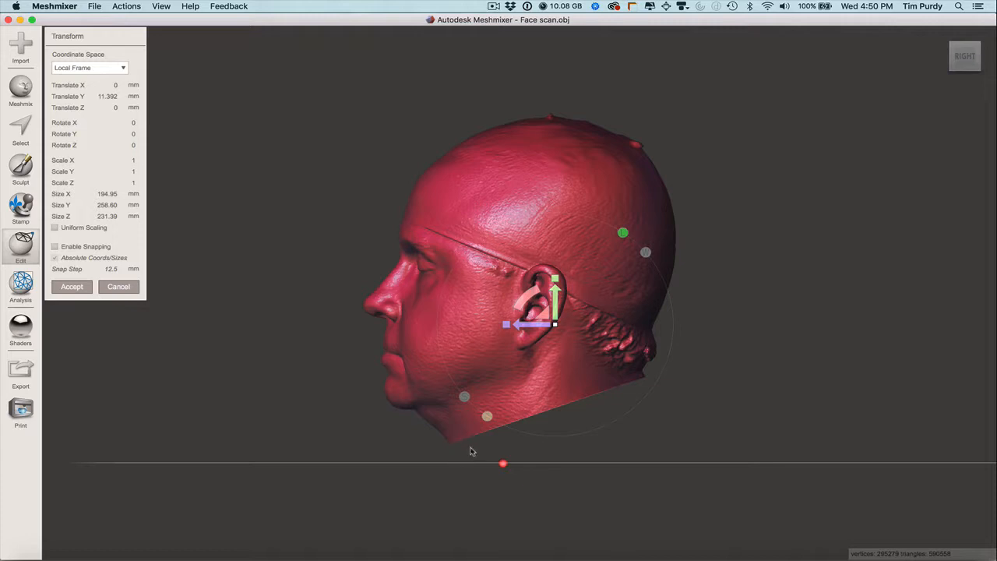
mouse_move(187, 190)
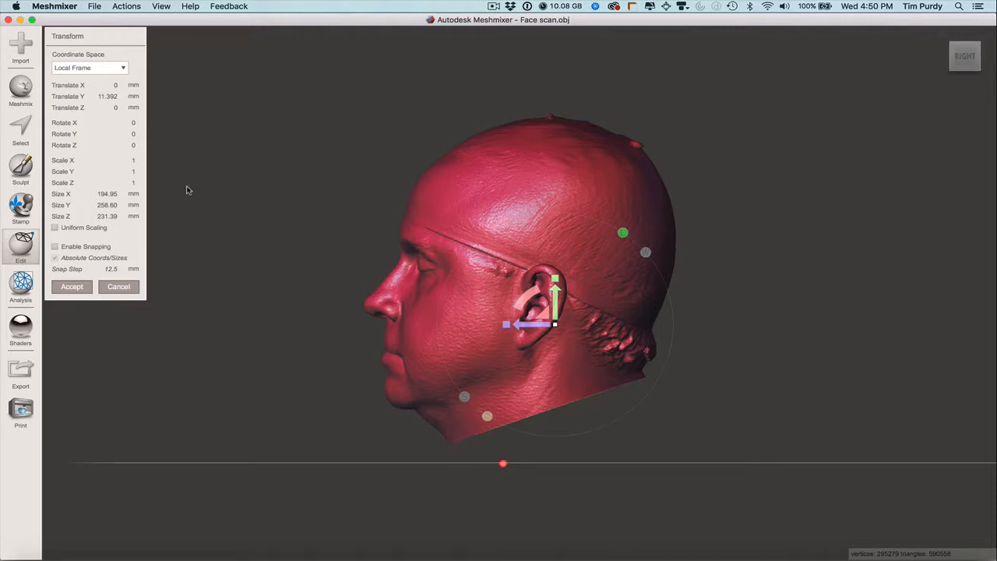
mouse_move(417, 357)
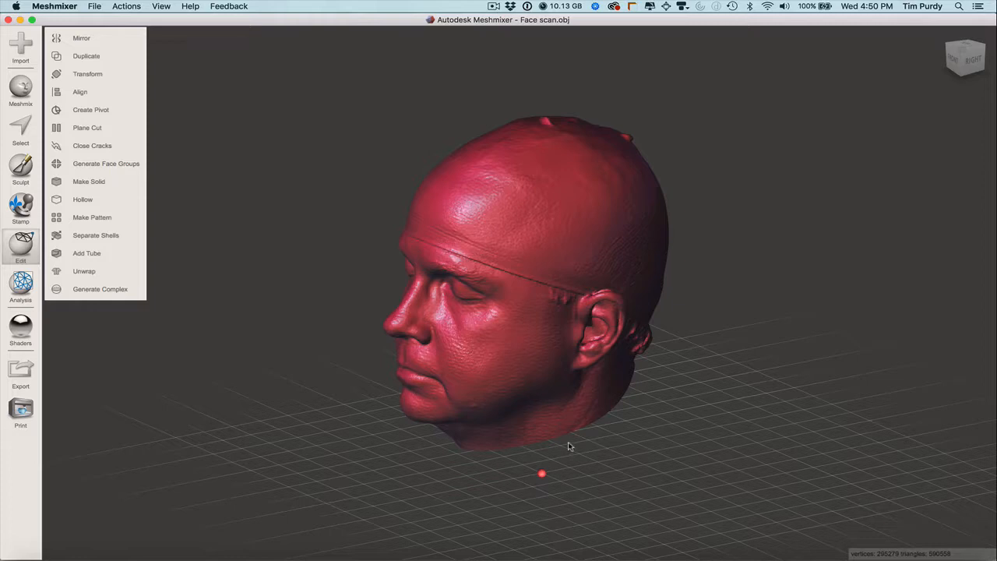
mouse_move(338, 394)
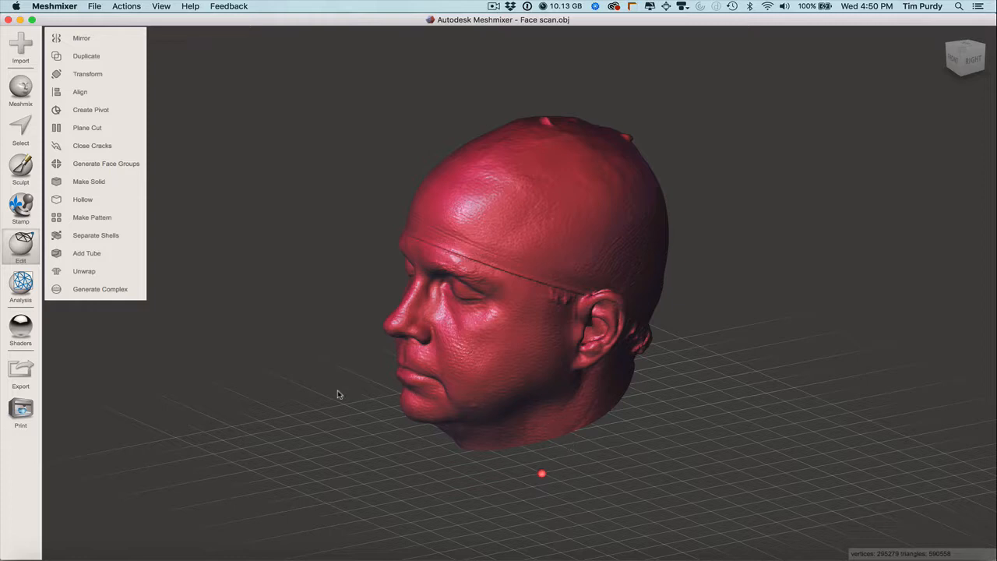
mouse_move(61, 319)
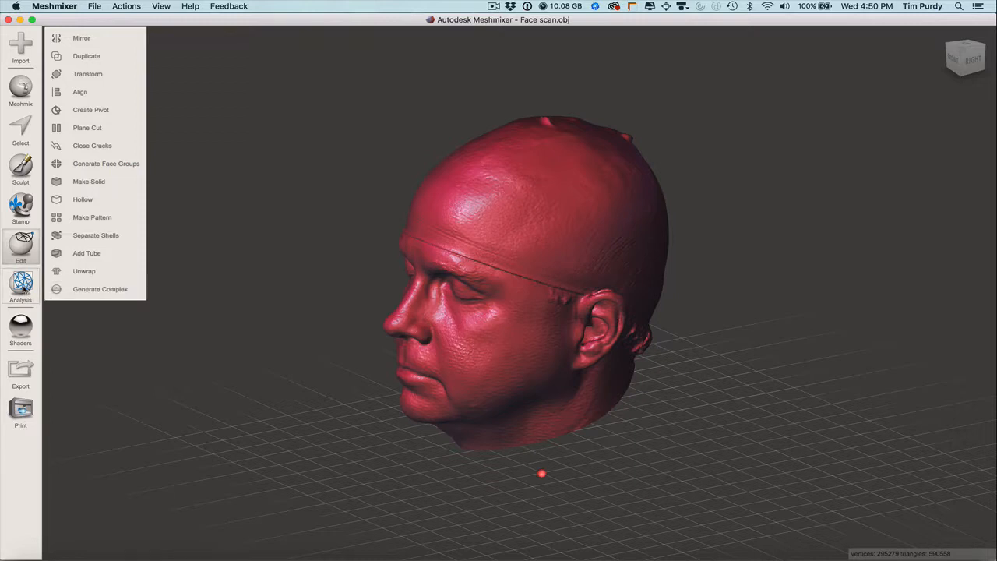
Step: Check the scan's Units/Dimensions readout, about 231.3 × 258.6 × 194.9 mm, then close it
click(20, 287)
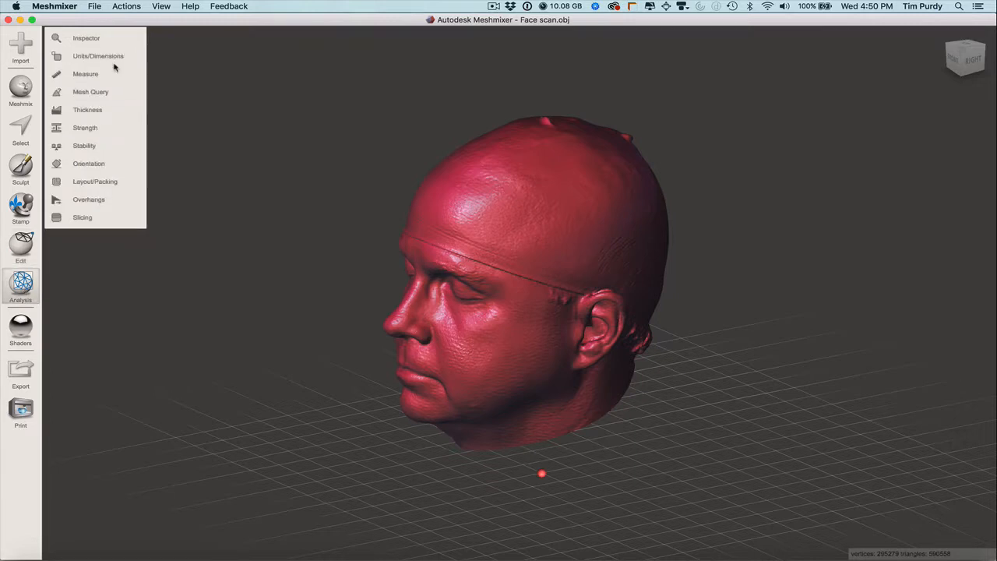
click(99, 56)
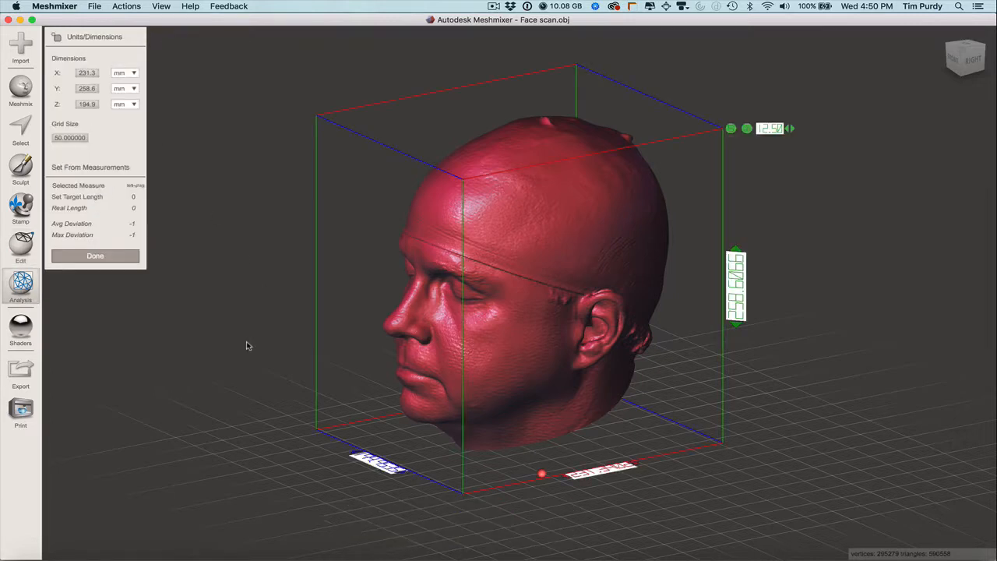
drag(249, 346, 528, 310)
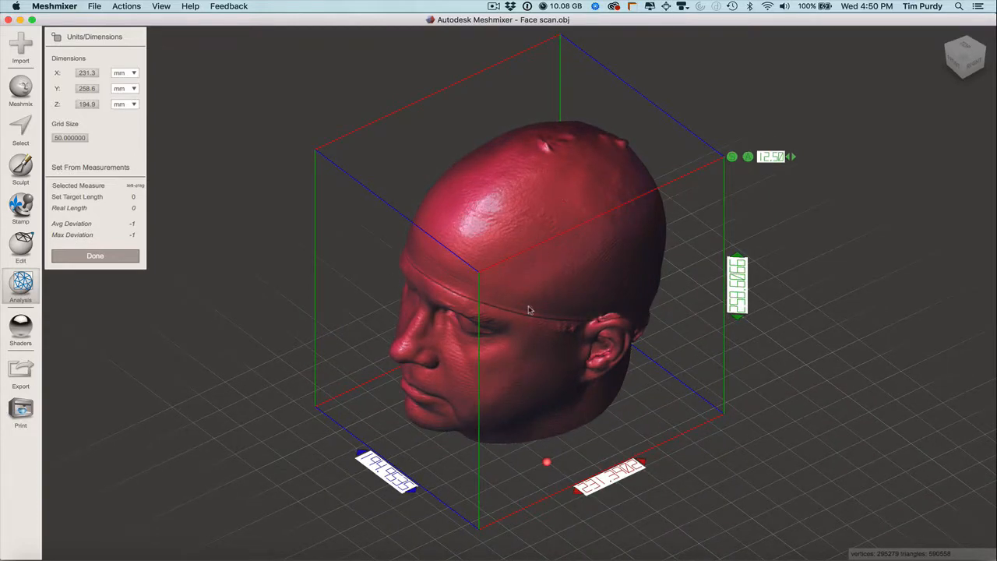
drag(528, 310, 289, 352)
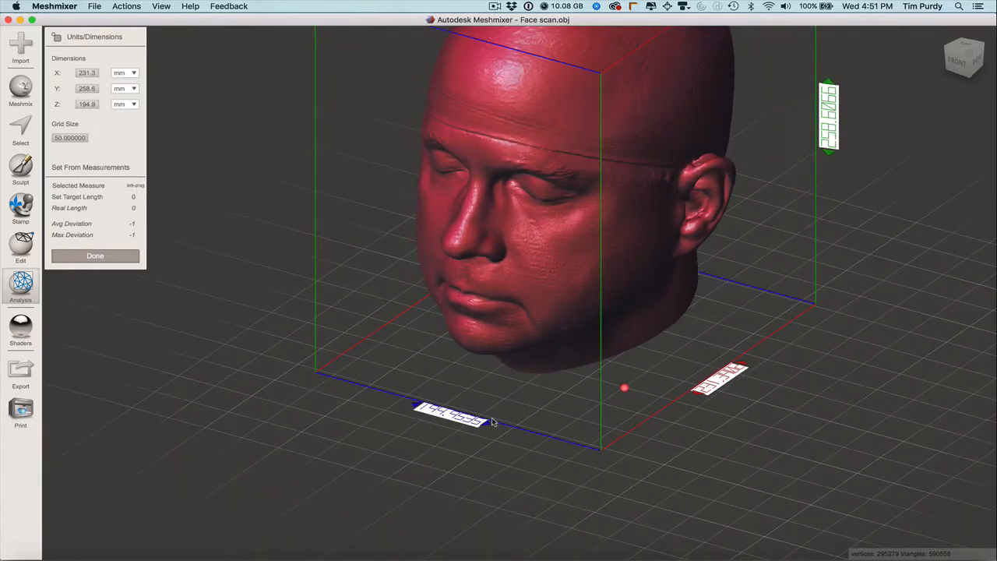
mouse_move(488, 412)
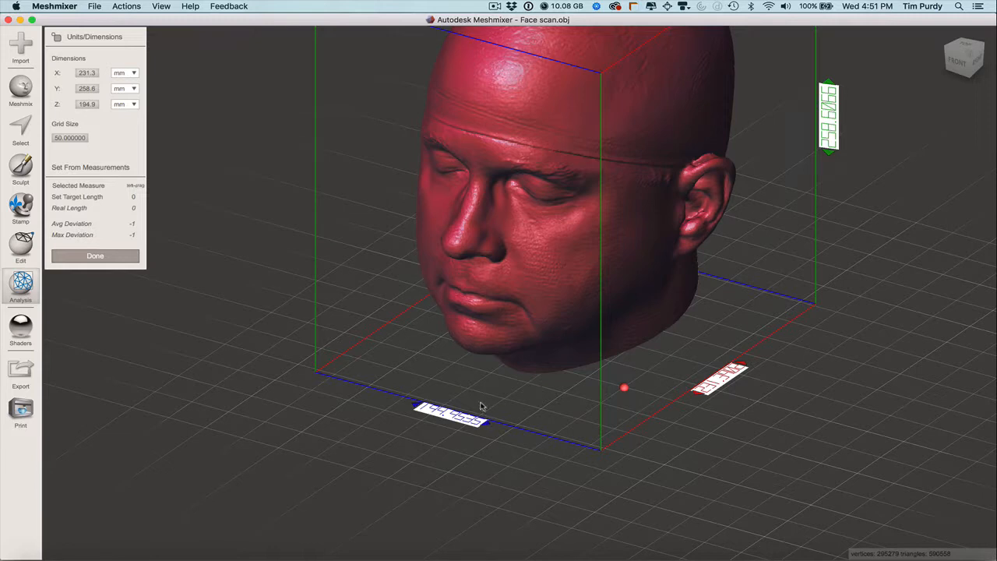
mouse_move(333, 363)
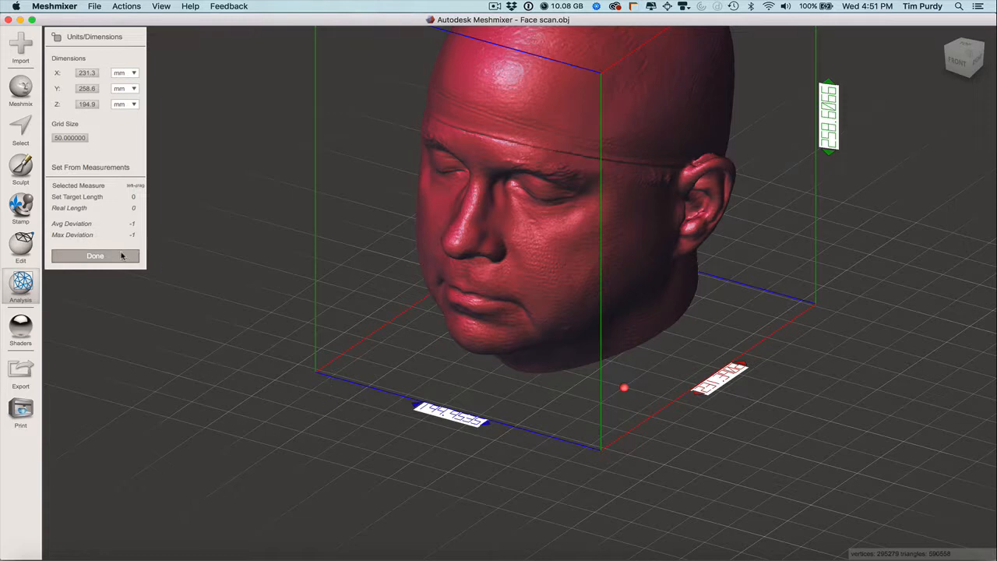
click(95, 255)
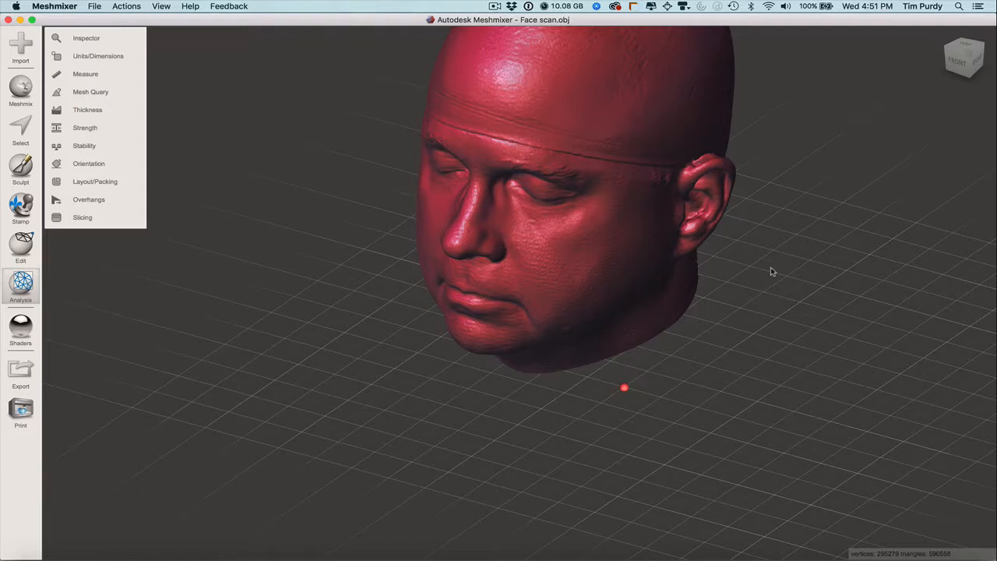
drag(771, 272, 638, 350)
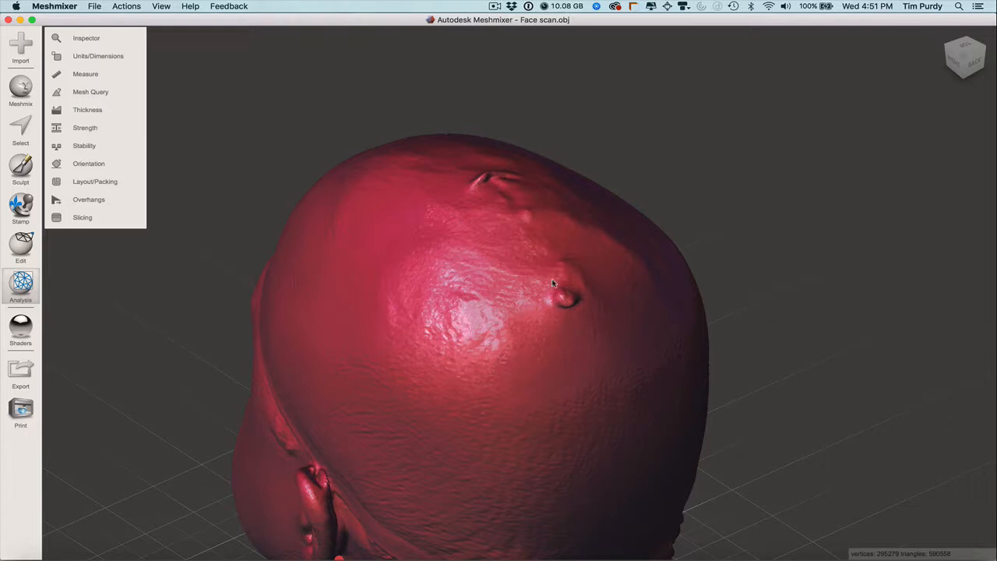
drag(552, 283, 744, 202)
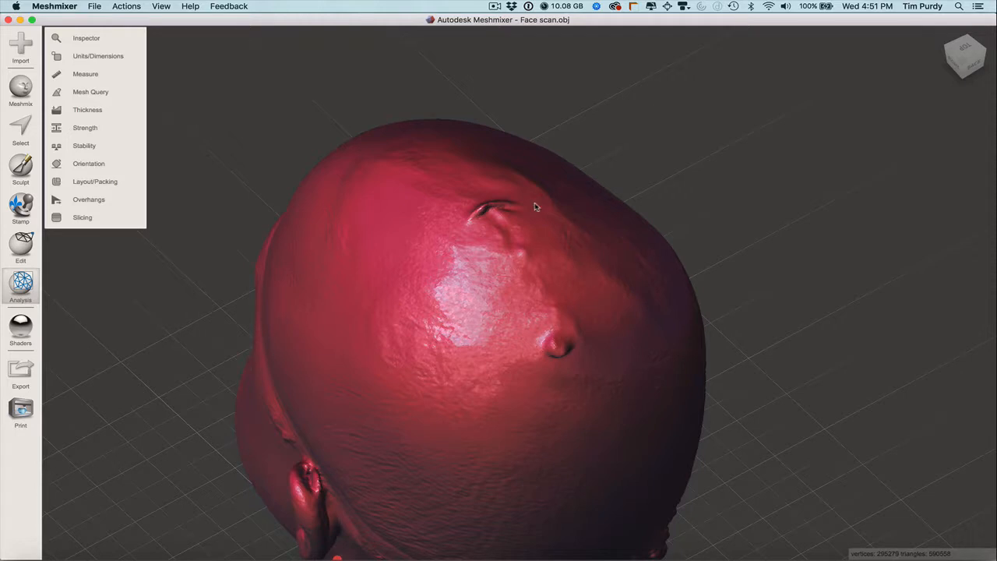
mouse_move(615, 267)
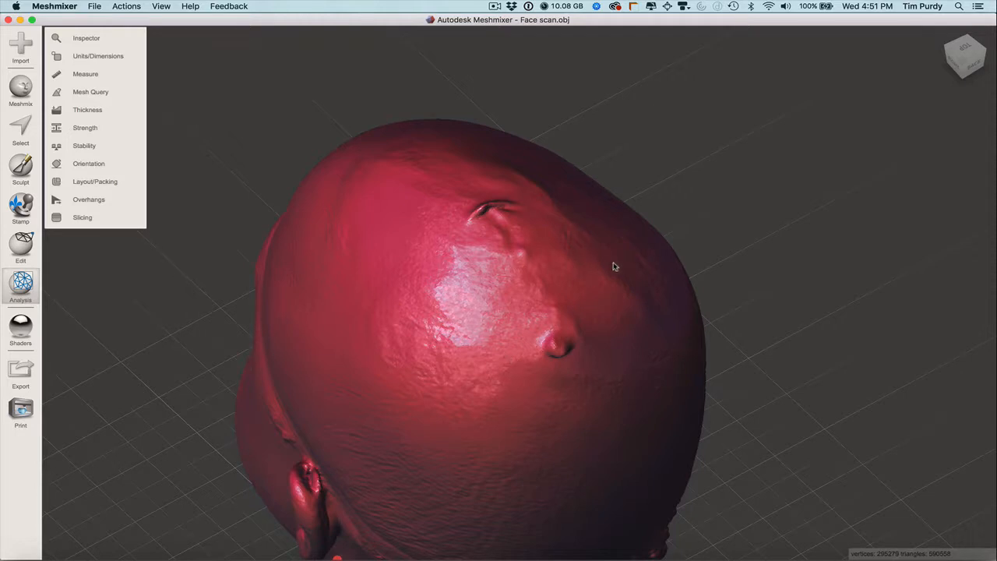
mouse_move(577, 295)
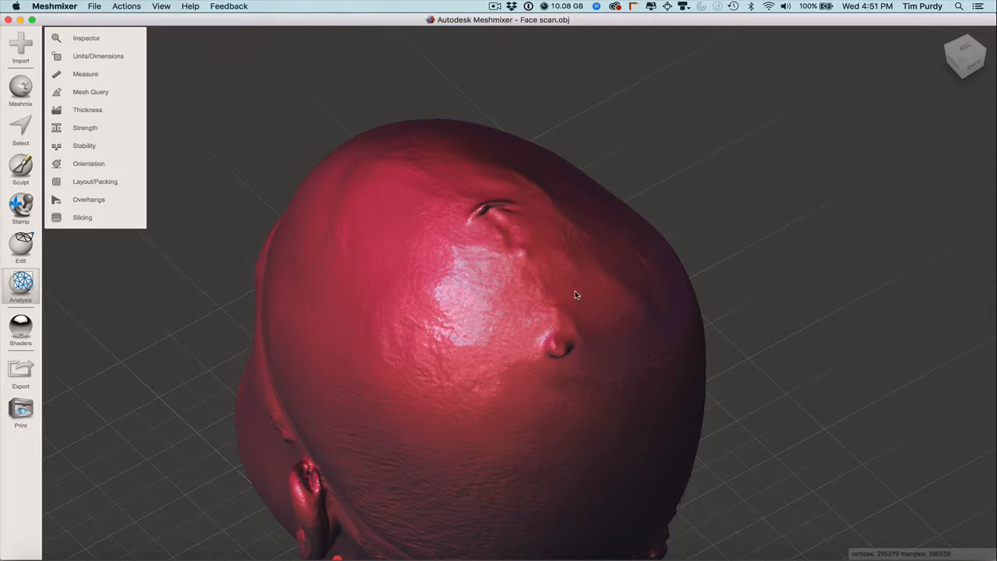
mouse_move(563, 242)
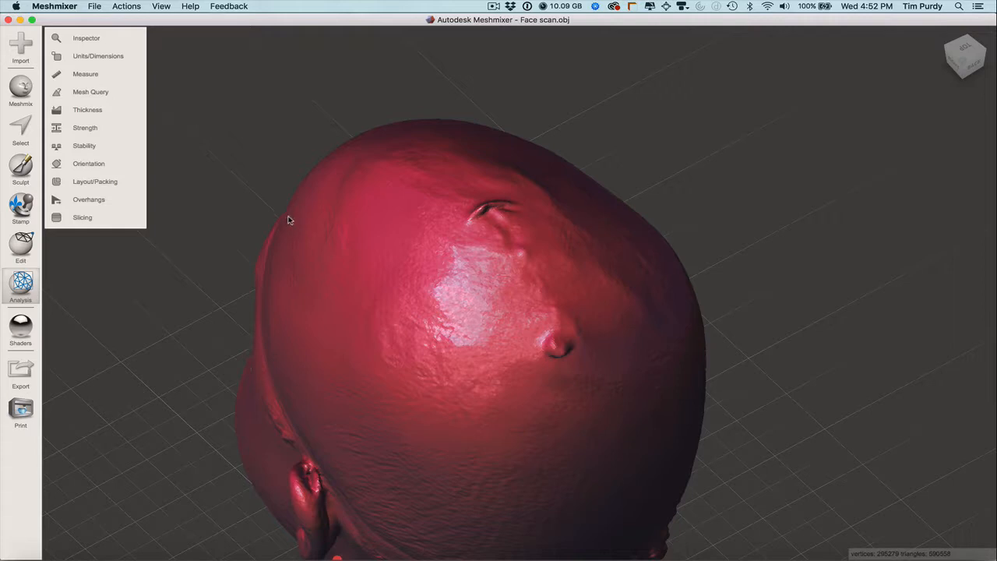
mouse_move(403, 234)
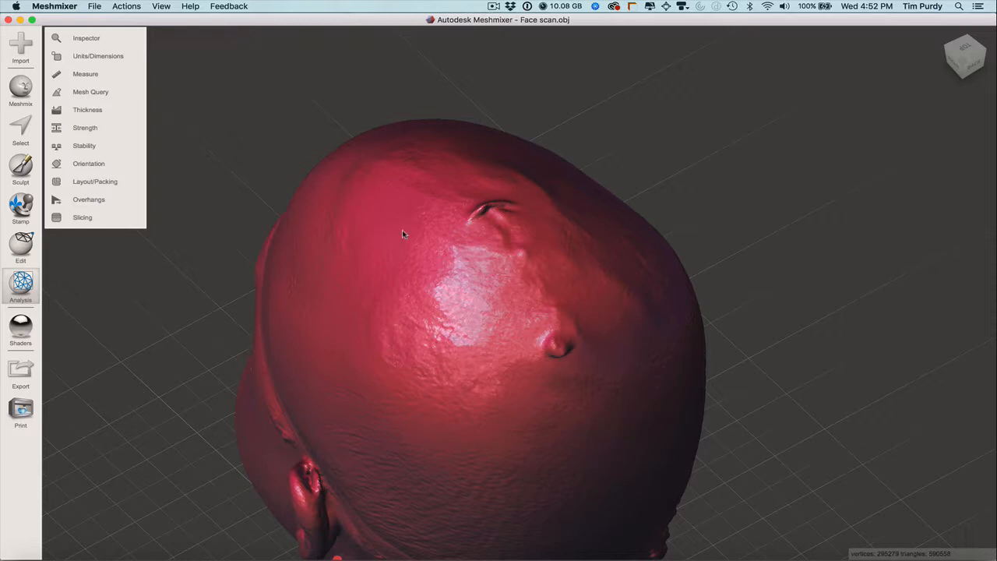
mouse_move(245, 216)
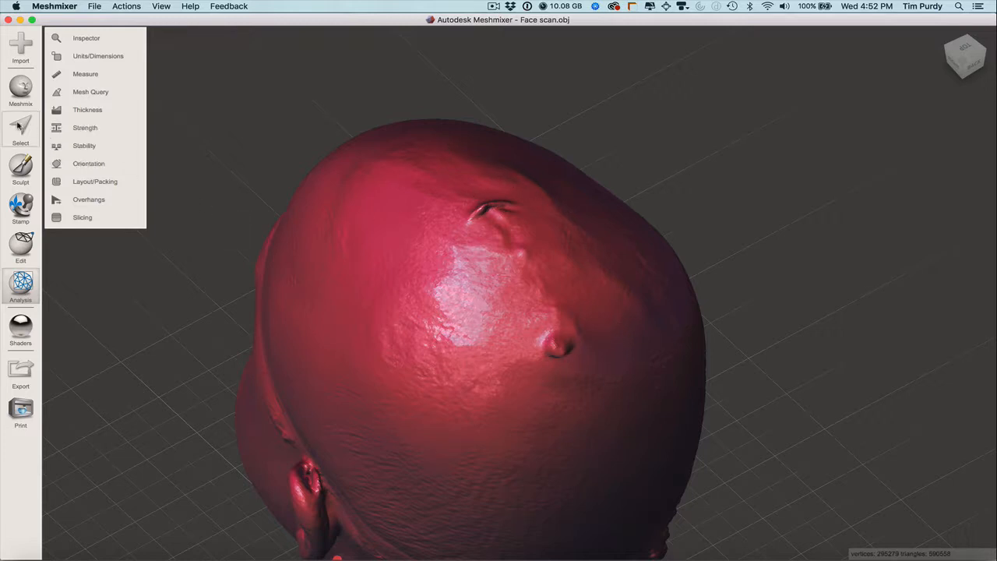
Step: Paint a selection over the crown patch containing both bumps with the Unwrap Brush
click(20, 128)
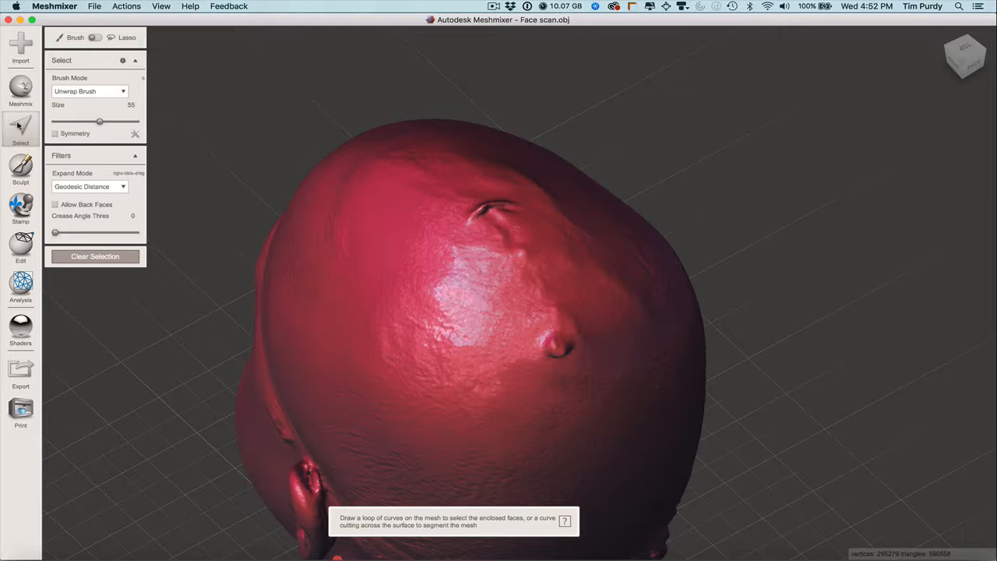
mouse_move(194, 107)
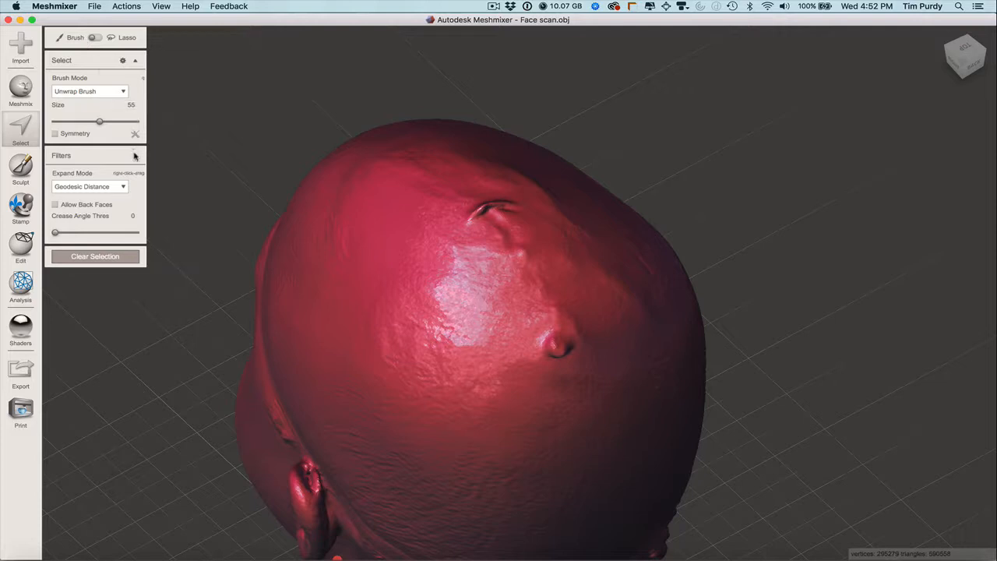
click(135, 155)
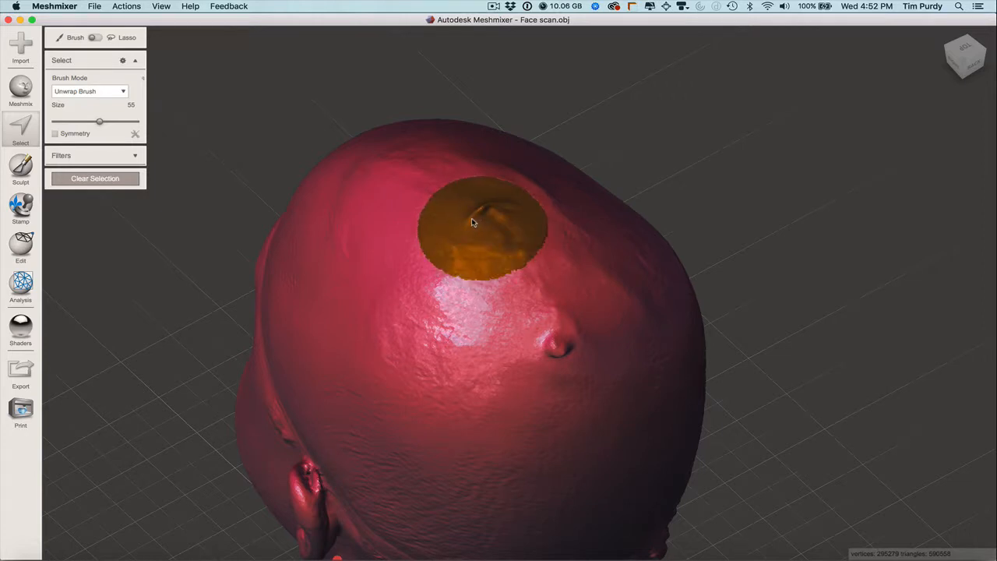
drag(471, 222, 538, 349)
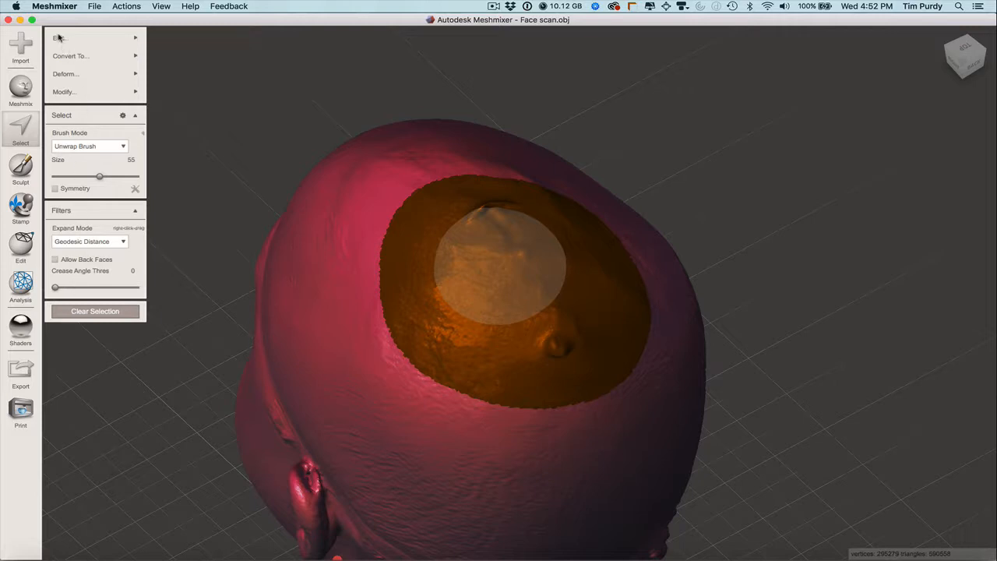
mouse_move(63, 73)
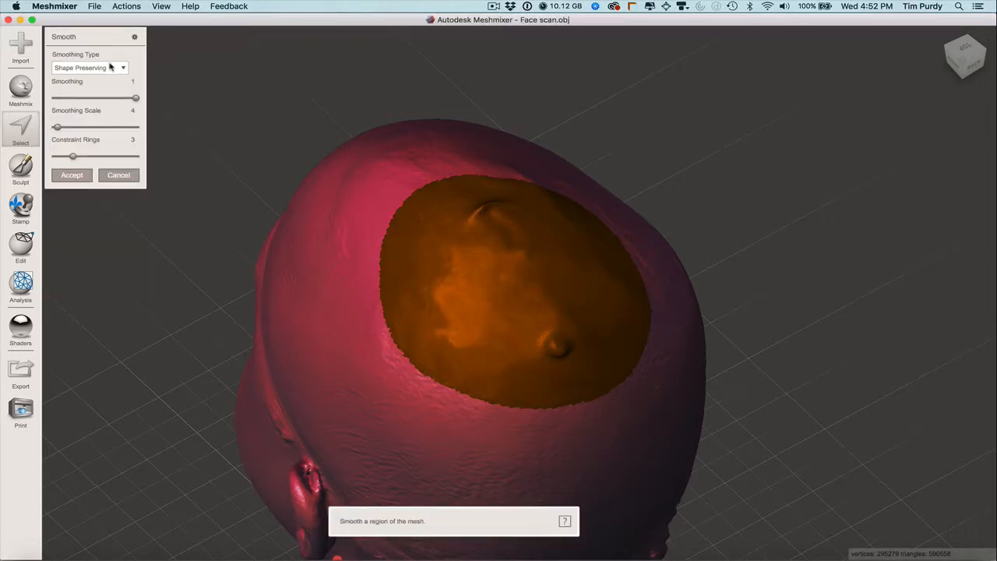
mouse_move(97, 126)
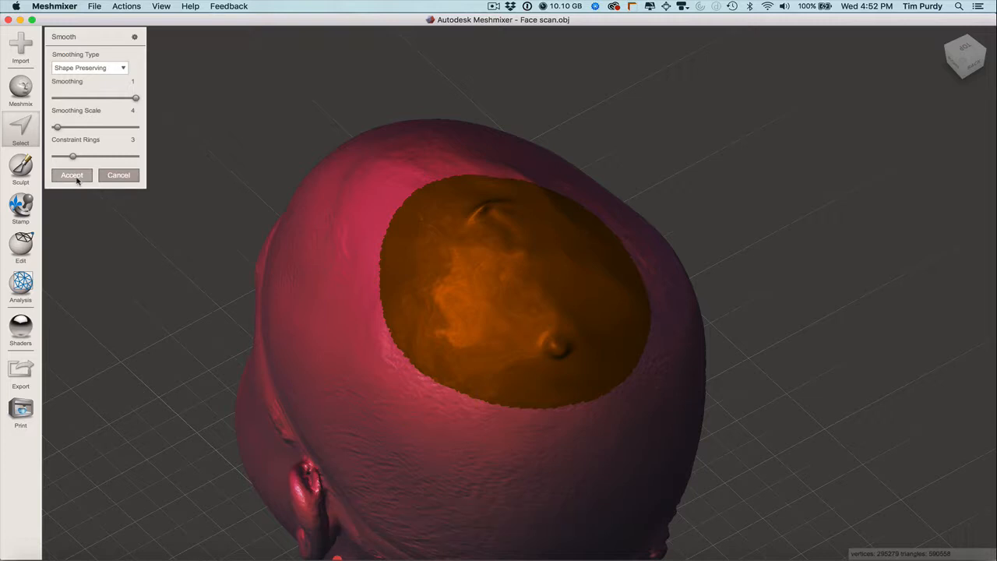
Step: Accept the smoothing on the crown patch, then clear the selection
click(71, 174)
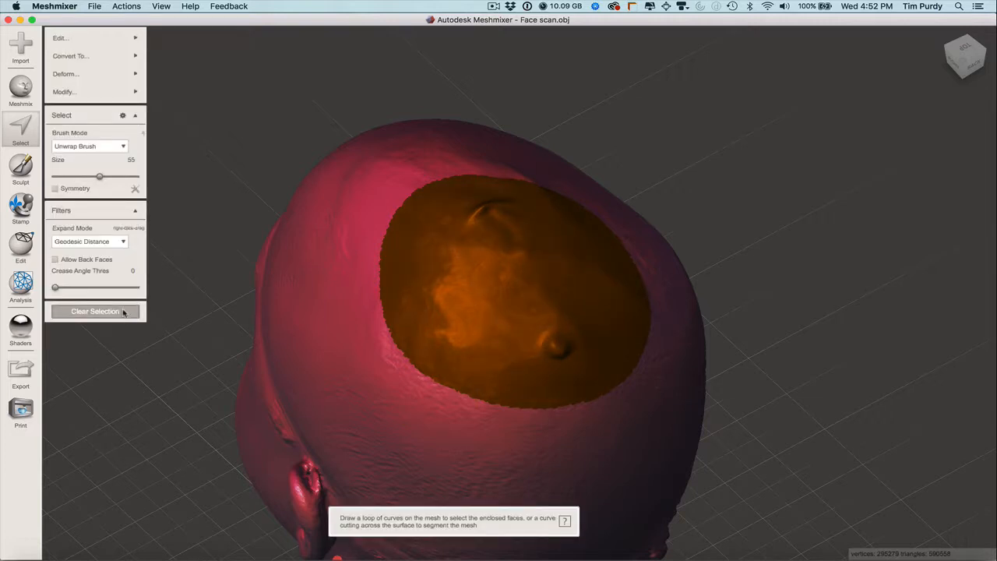
click(95, 311)
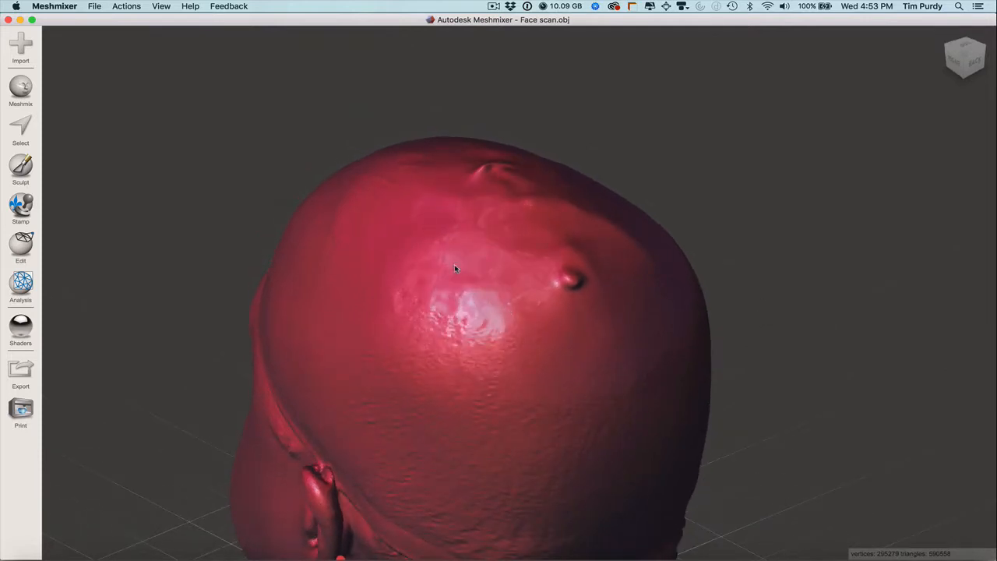
mouse_move(443, 263)
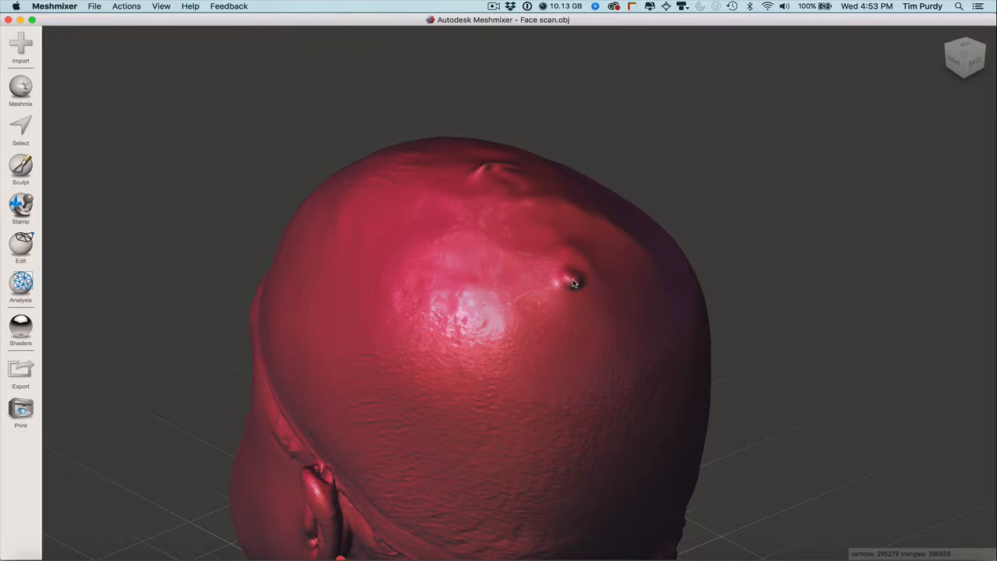
mouse_move(681, 208)
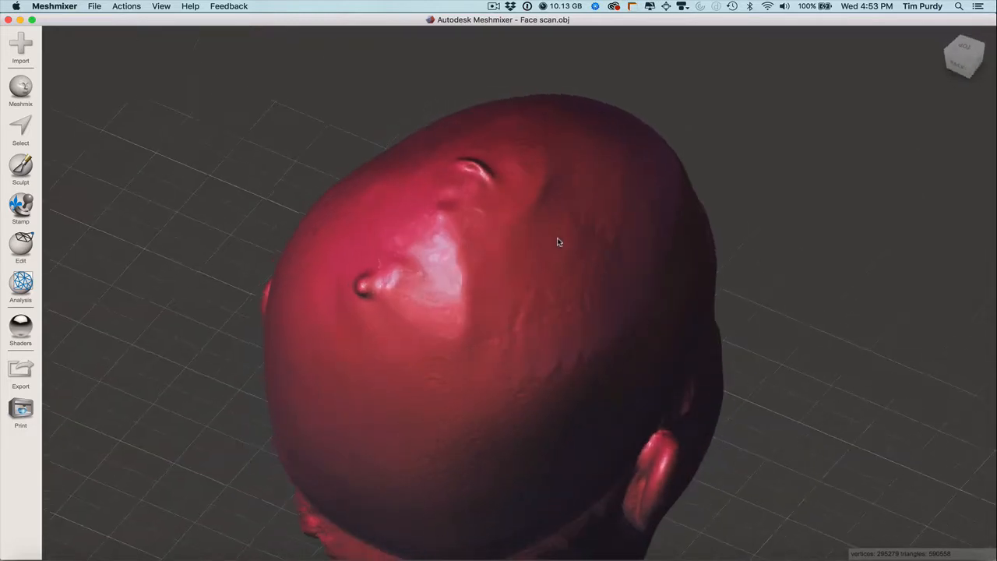
Step: Orbit the head, smooth the larger second crown region, and clear the selection
drag(557, 242, 467, 261)
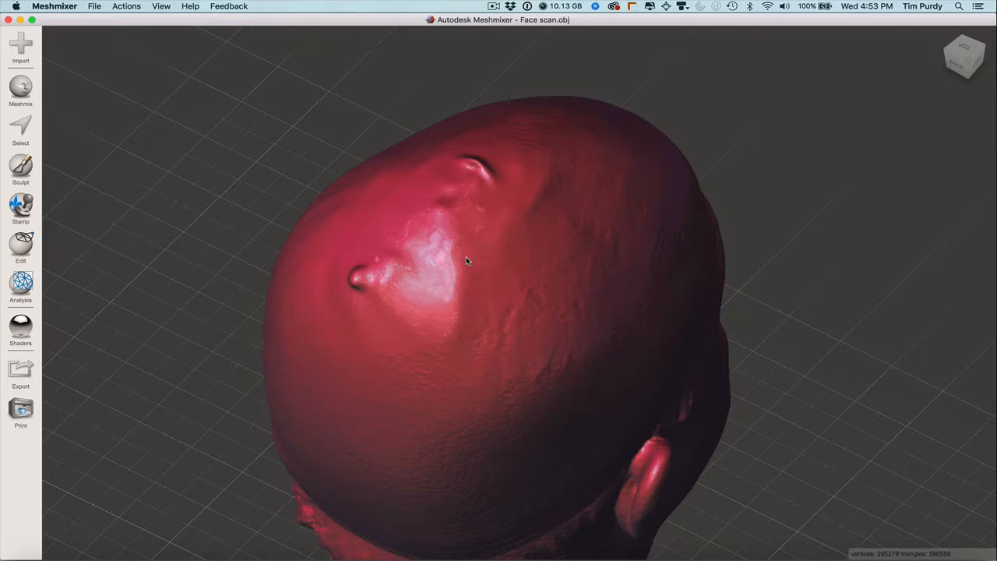
mouse_move(518, 282)
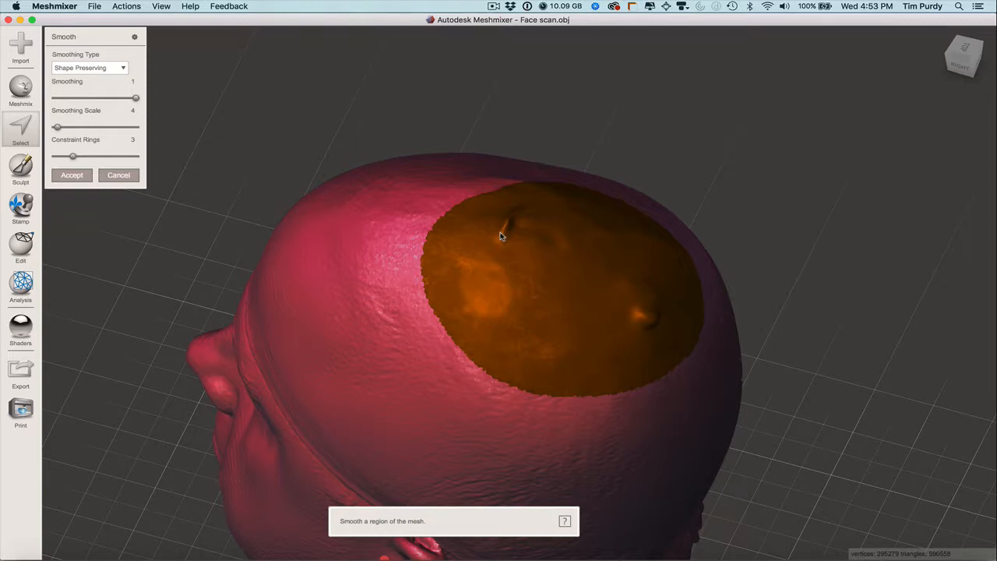
click(71, 175)
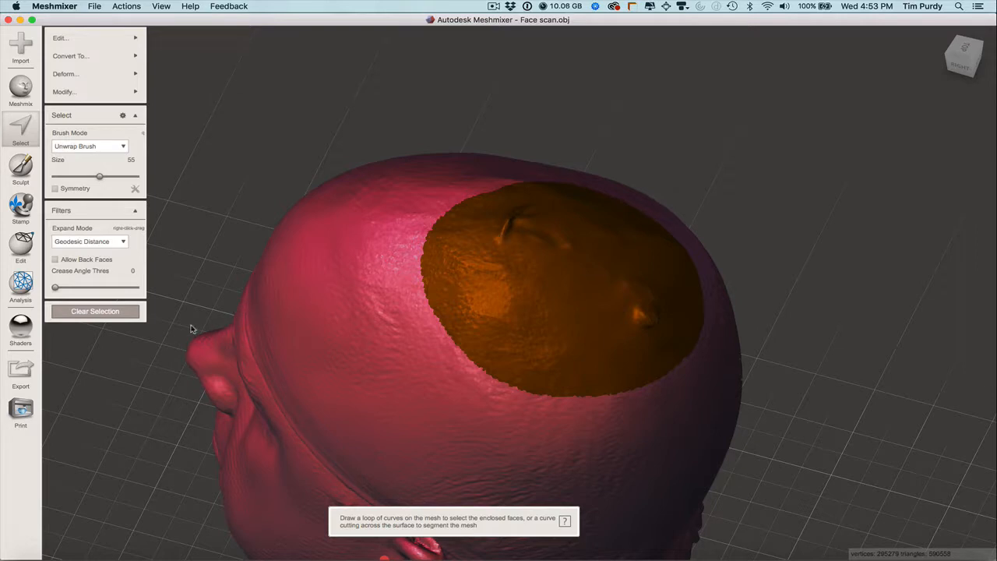
mouse_move(95, 311)
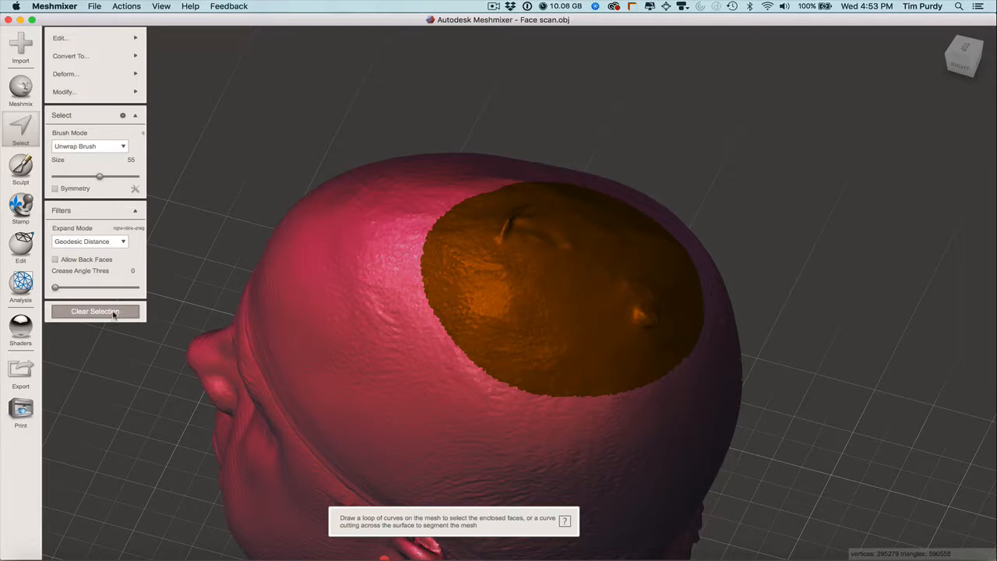
click(95, 311)
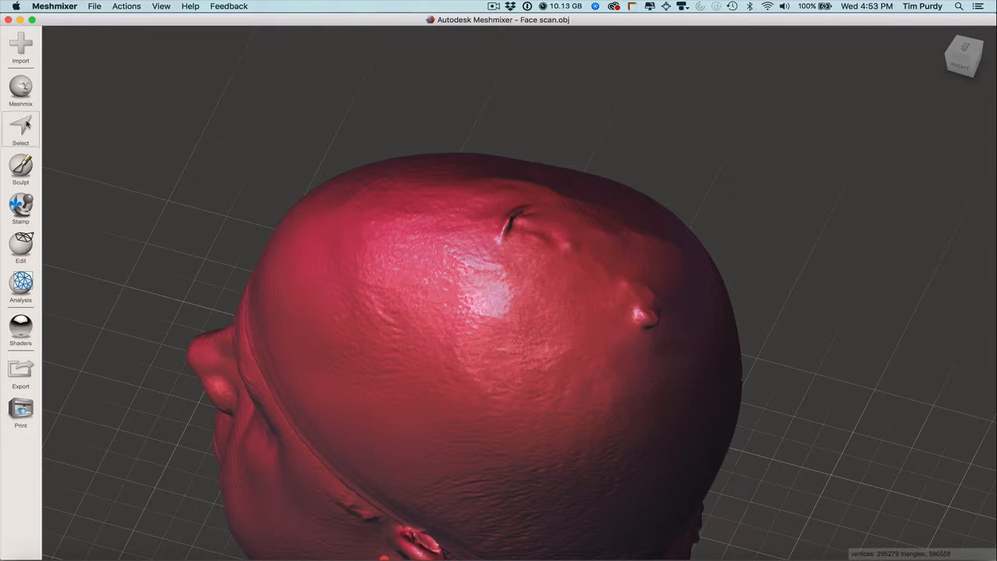
click(21, 129)
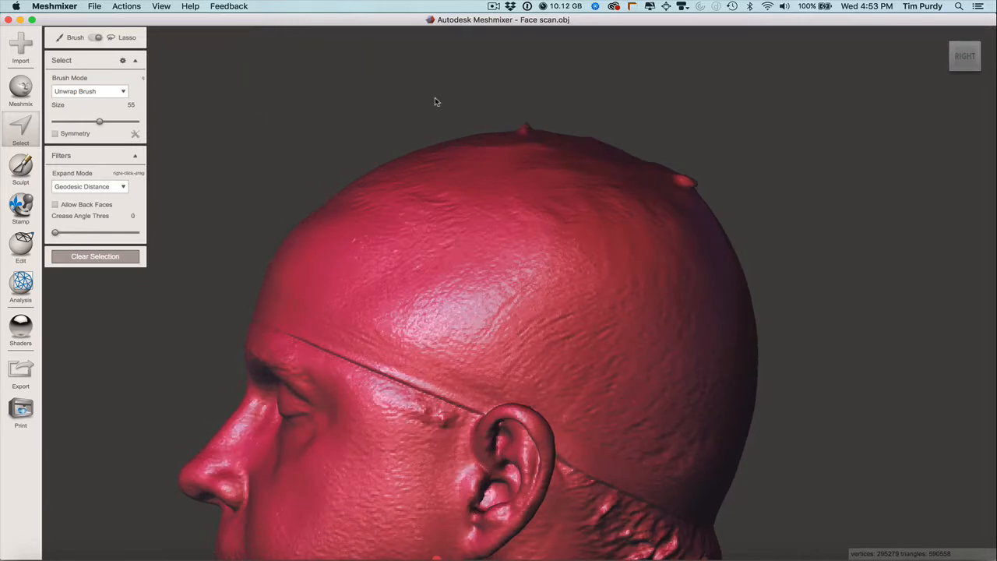
drag(436, 101, 767, 202)
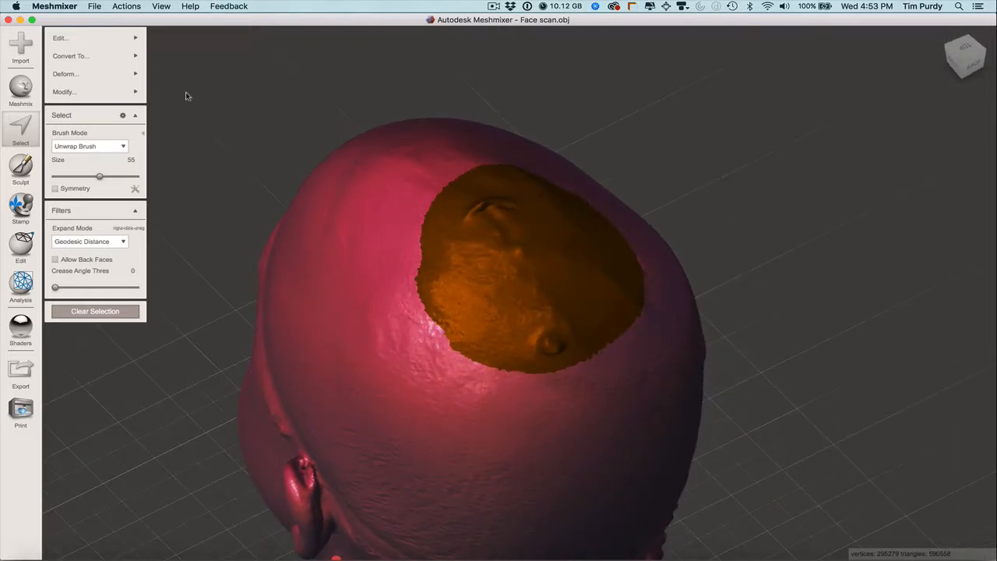
mouse_move(182, 95)
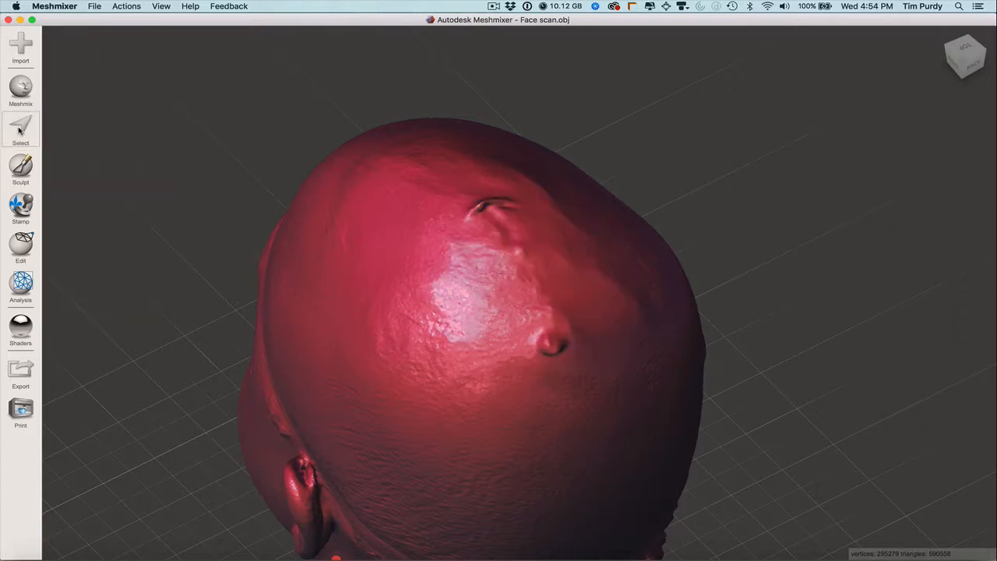
Step: Paint a selection over both crown bumps and bring up the Edit operations
click(20, 129)
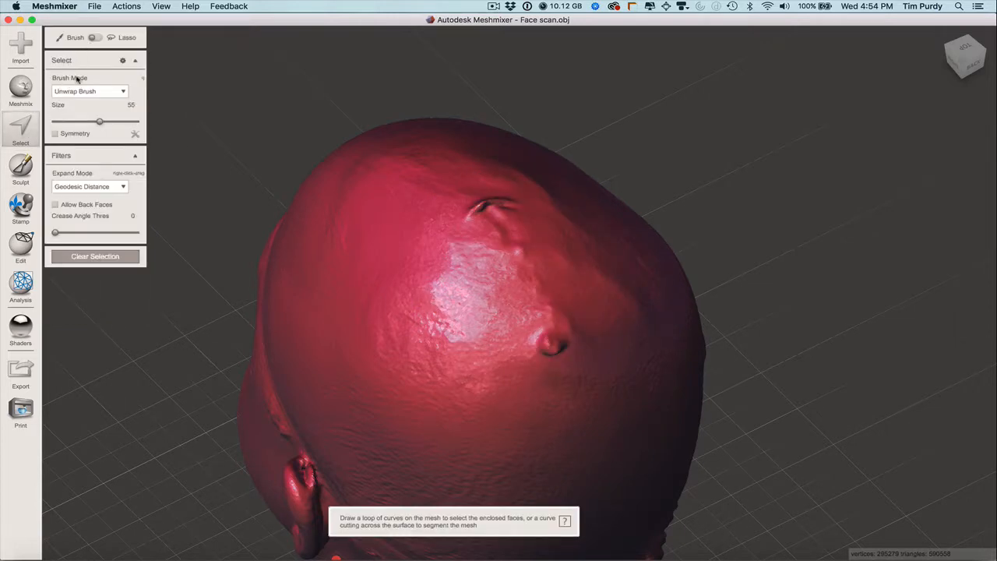
click(483, 212)
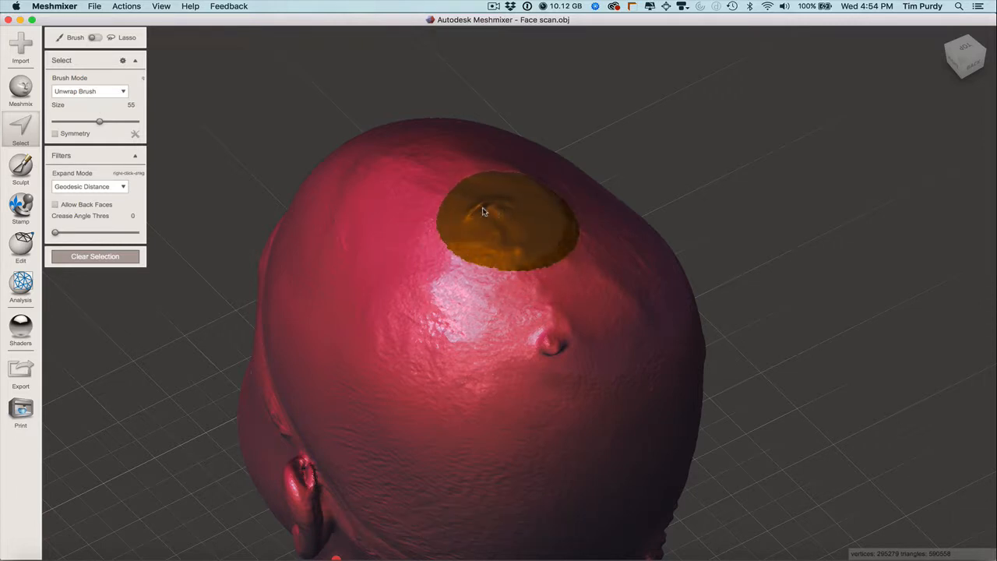
drag(483, 210, 584, 342)
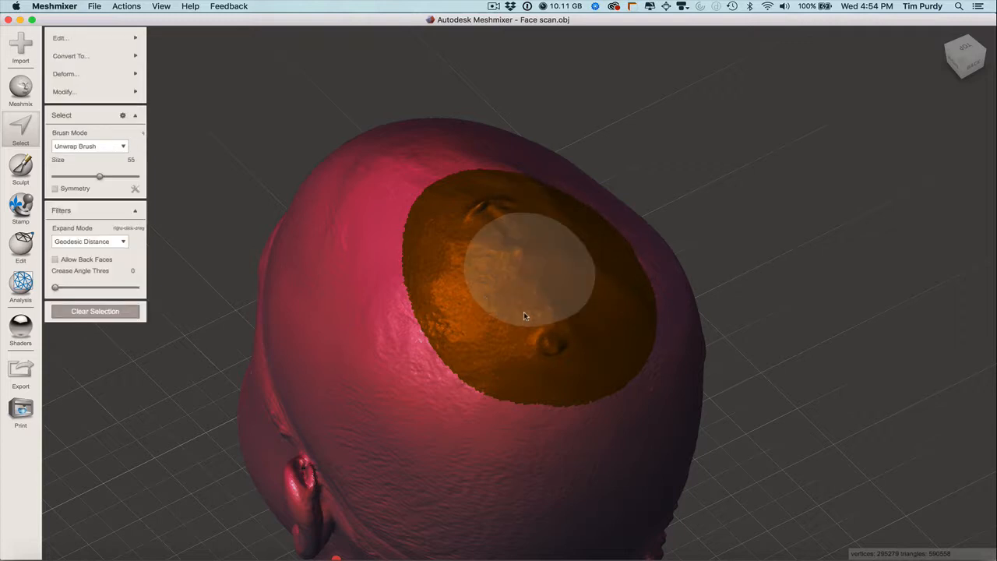
mouse_move(355, 270)
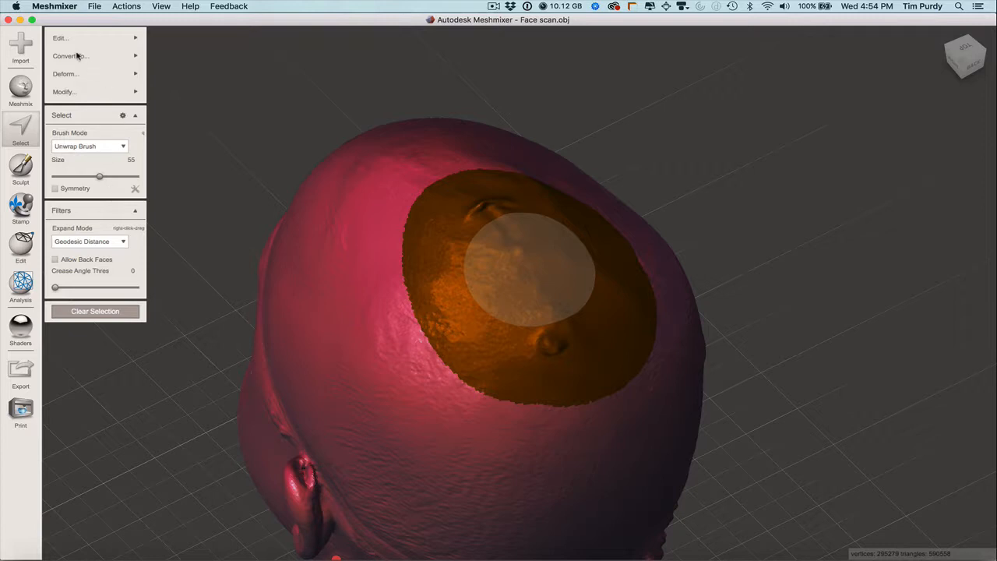
click(60, 37)
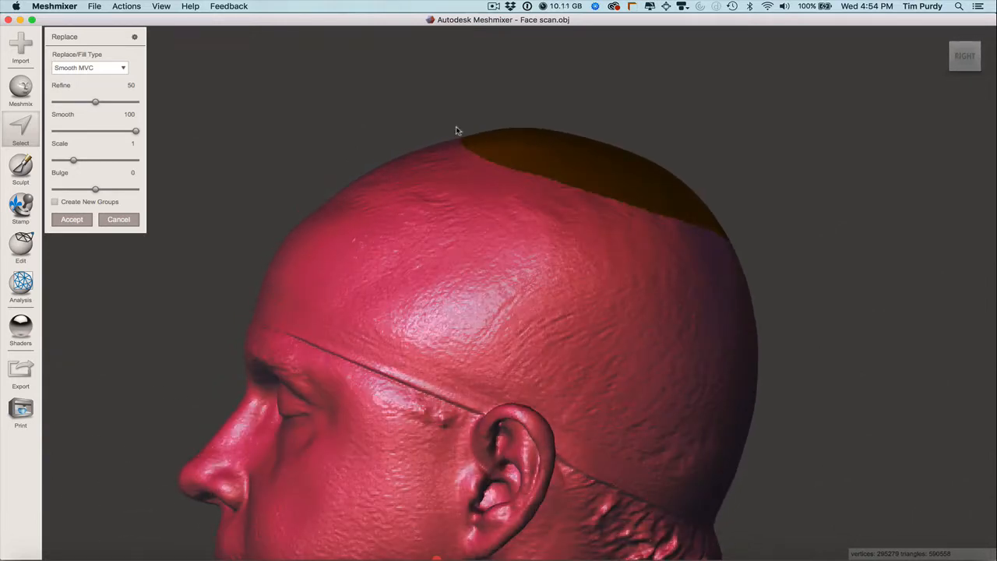
mouse_move(501, 136)
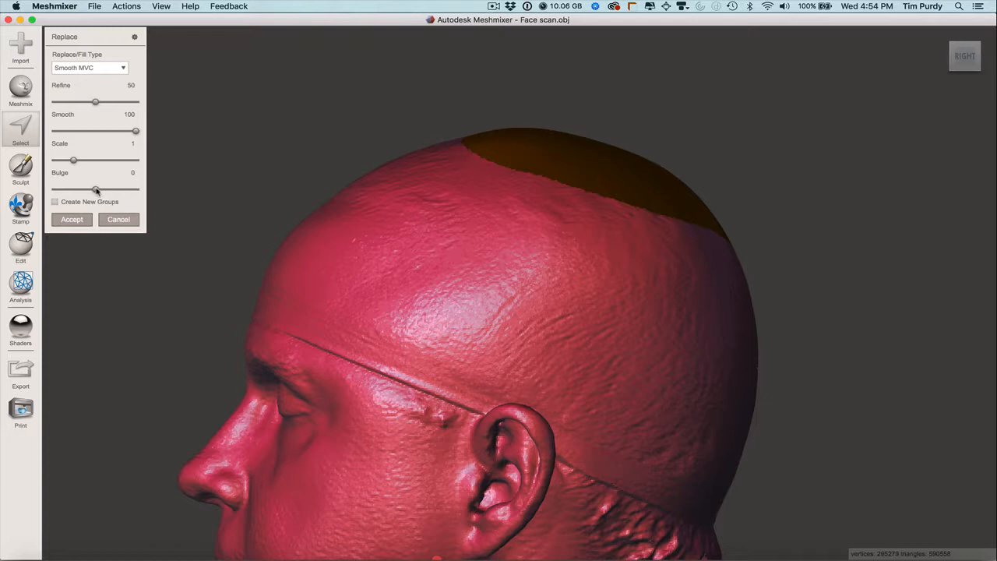
mouse_move(99, 195)
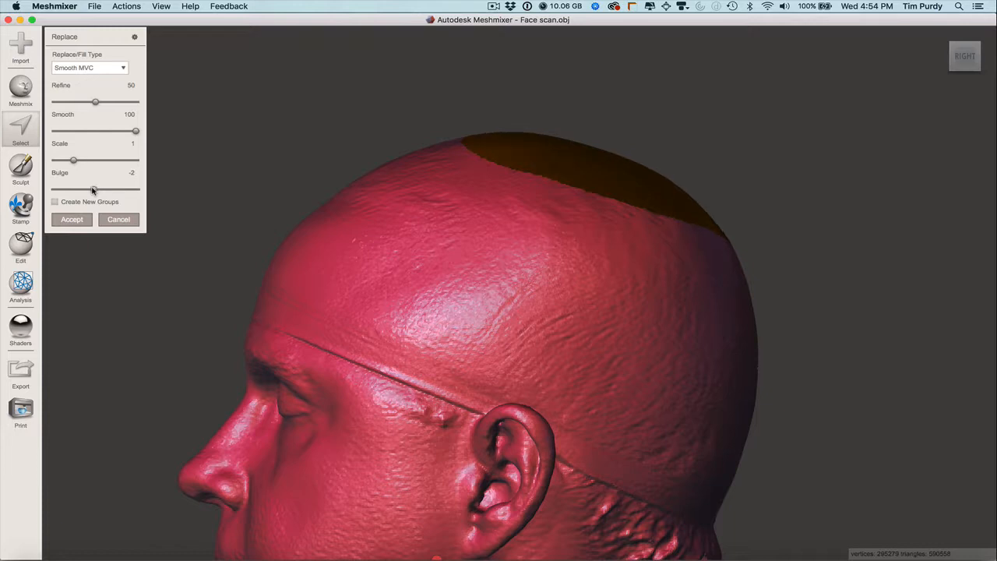
Step: Lower the Smooth MVC fill's bulge to -4 and accept the crown fill
drag(93, 189, 86, 190)
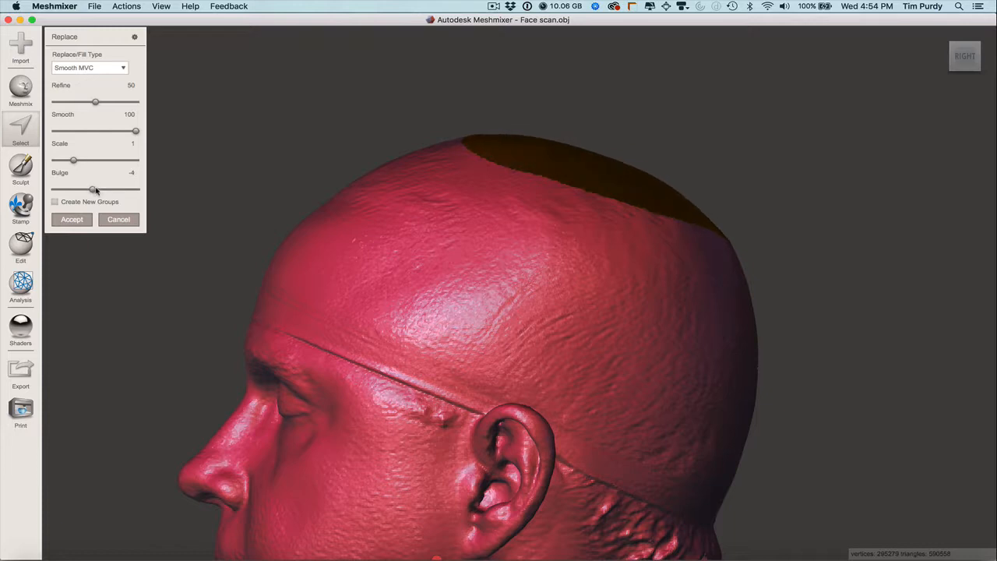
drag(93, 189, 96, 189)
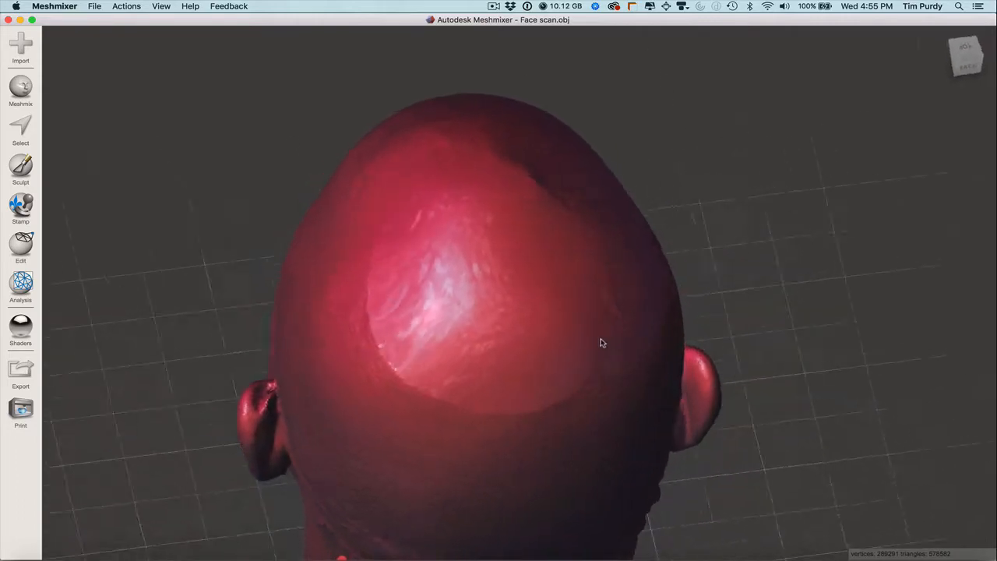
drag(599, 343, 696, 272)
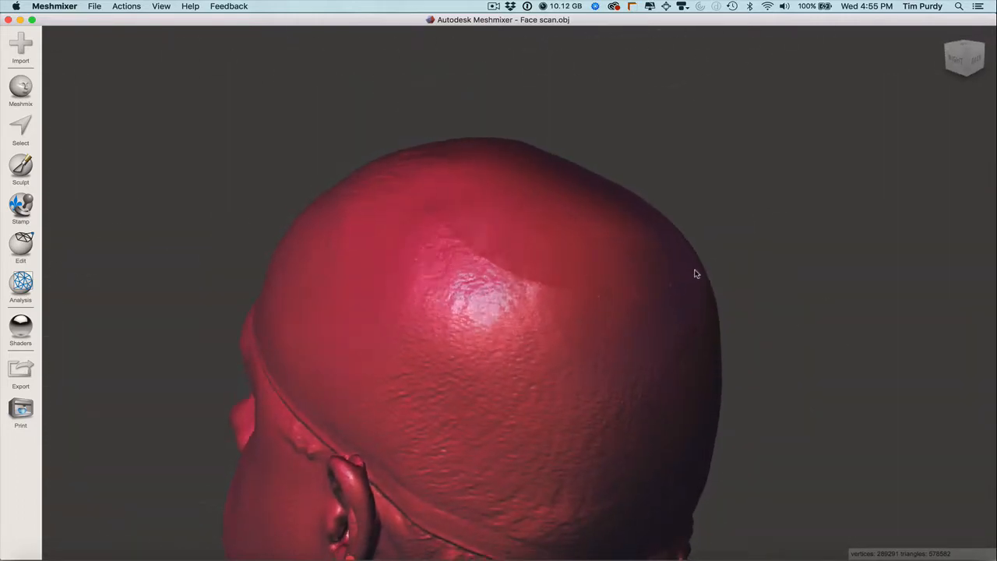
drag(696, 273, 744, 380)
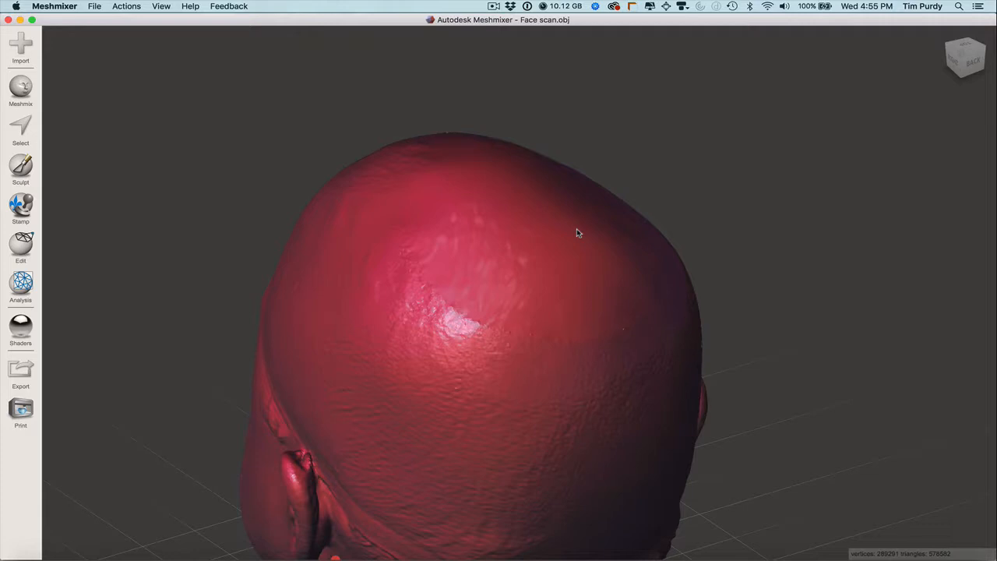
mouse_move(576, 278)
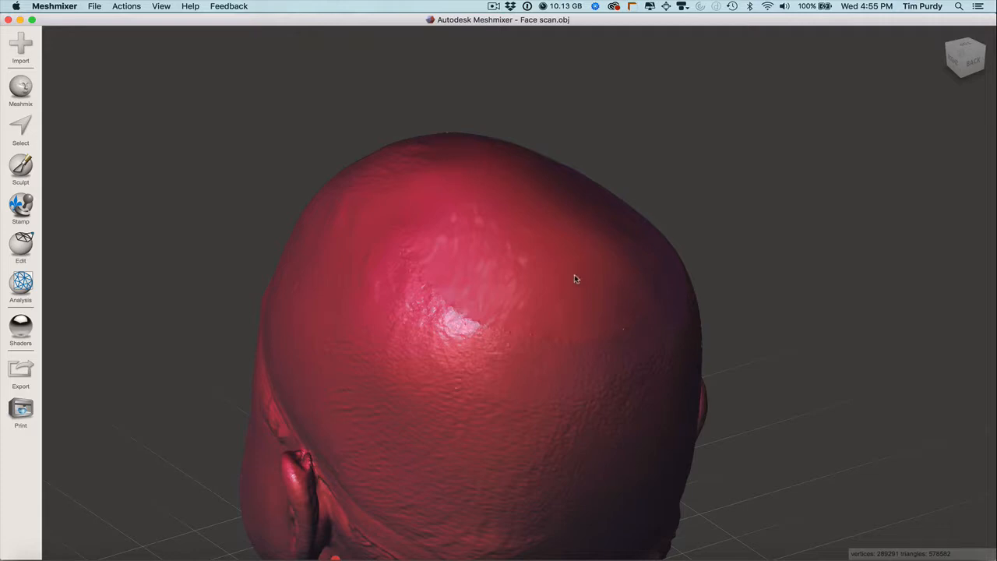
mouse_move(485, 193)
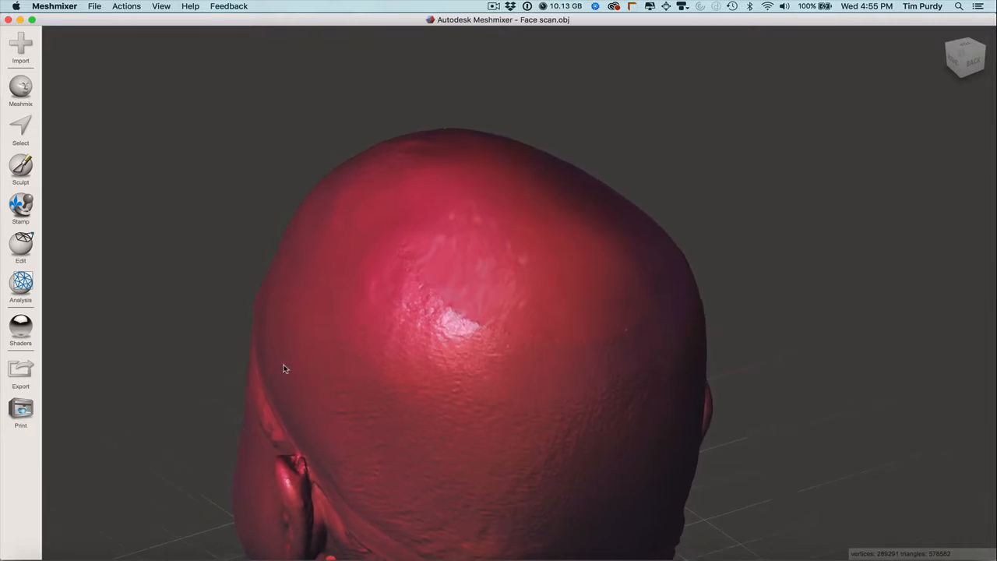
drag(285, 368, 532, 434)
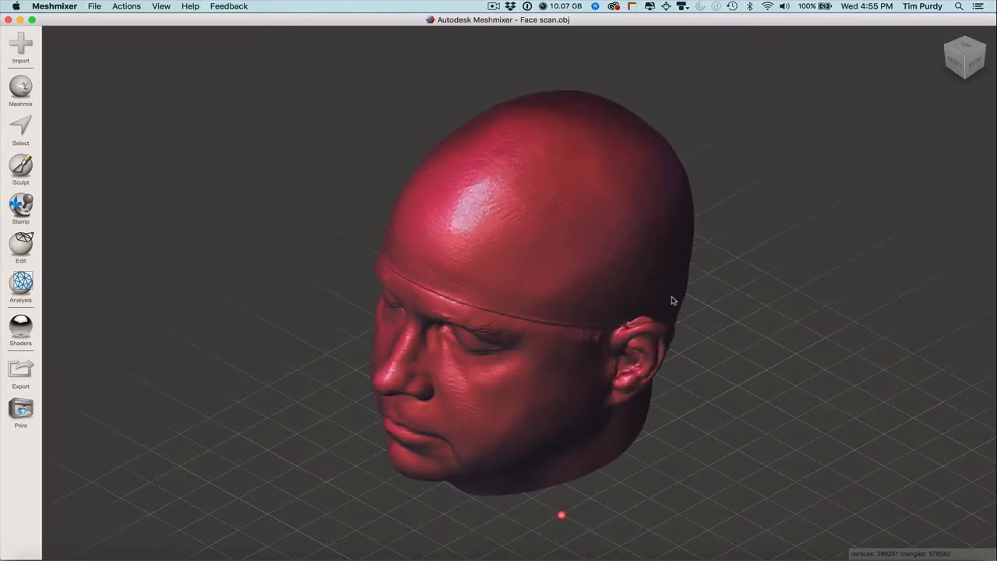
Step: Switch the Inspector's Hole Fill Mode from Flat Fill to Smooth Fill and close it
click(20, 287)
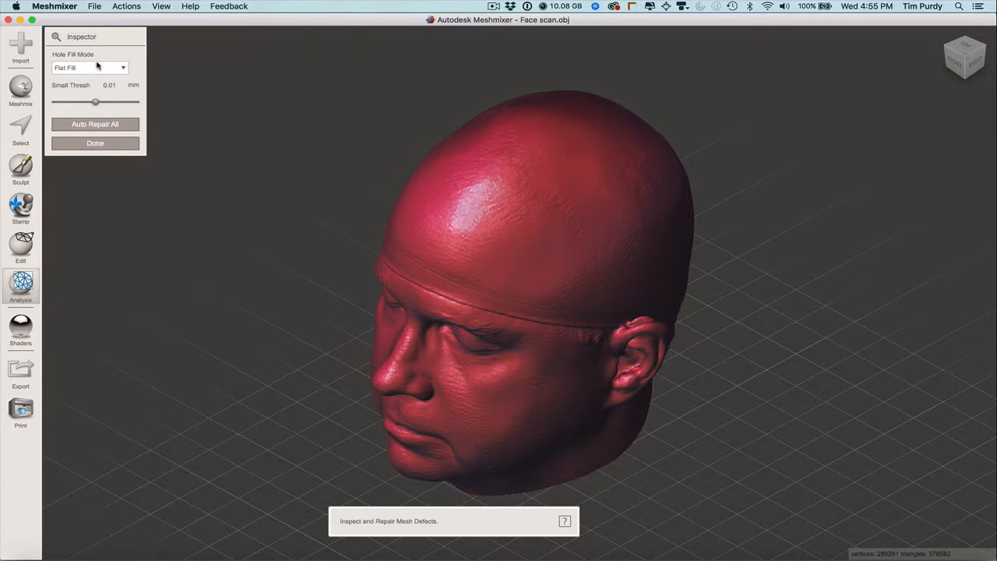
click(89, 67)
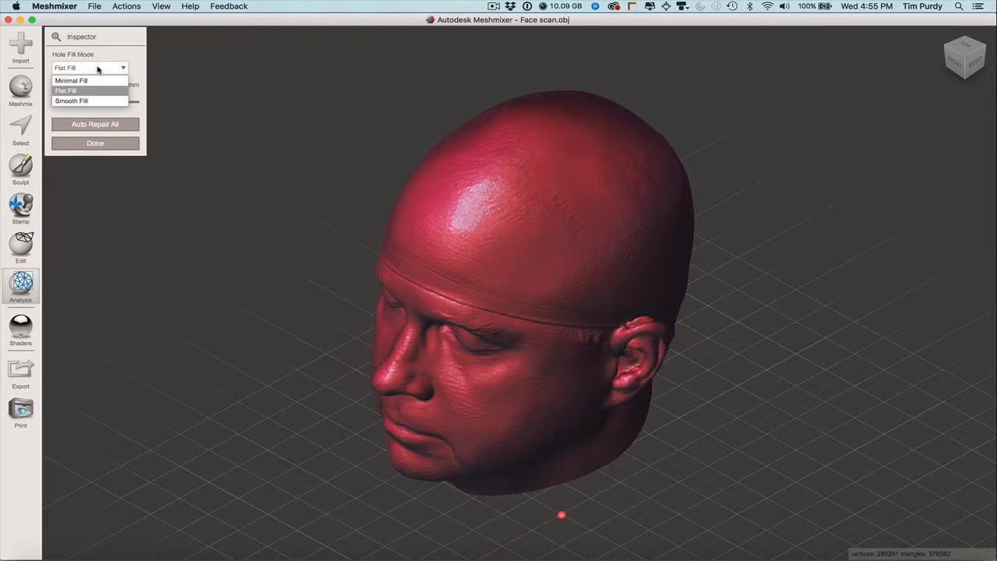
click(71, 100)
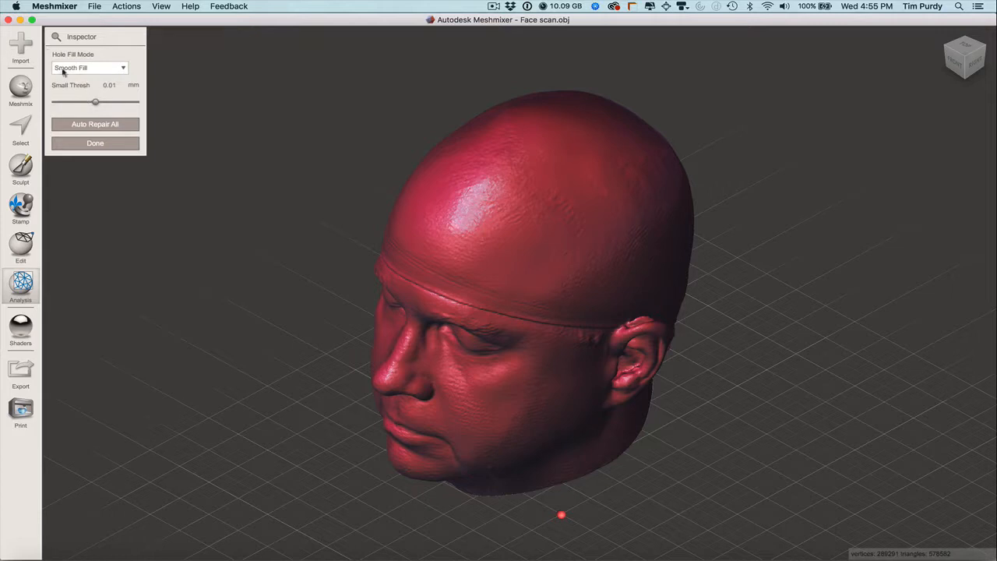
mouse_move(84, 76)
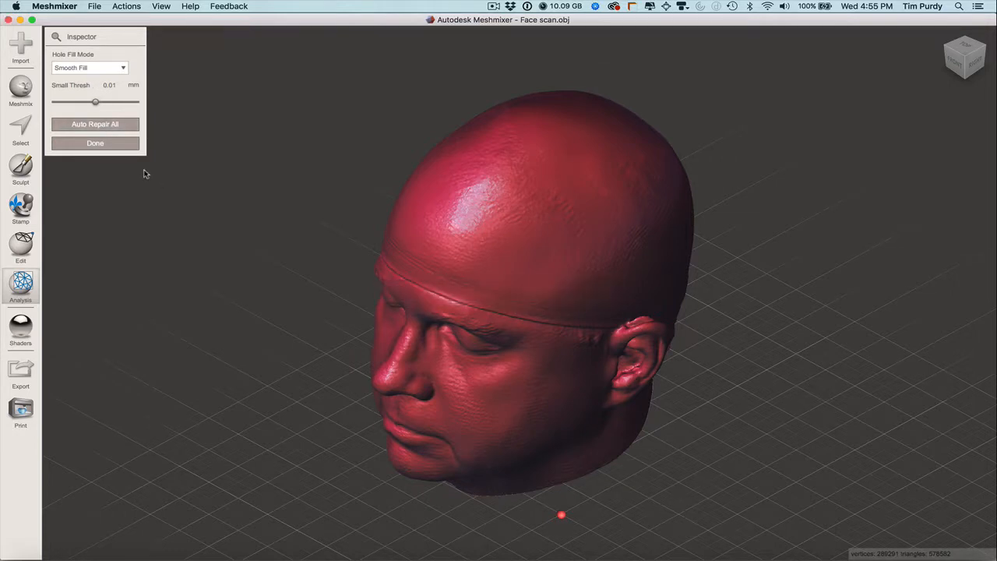
click(20, 288)
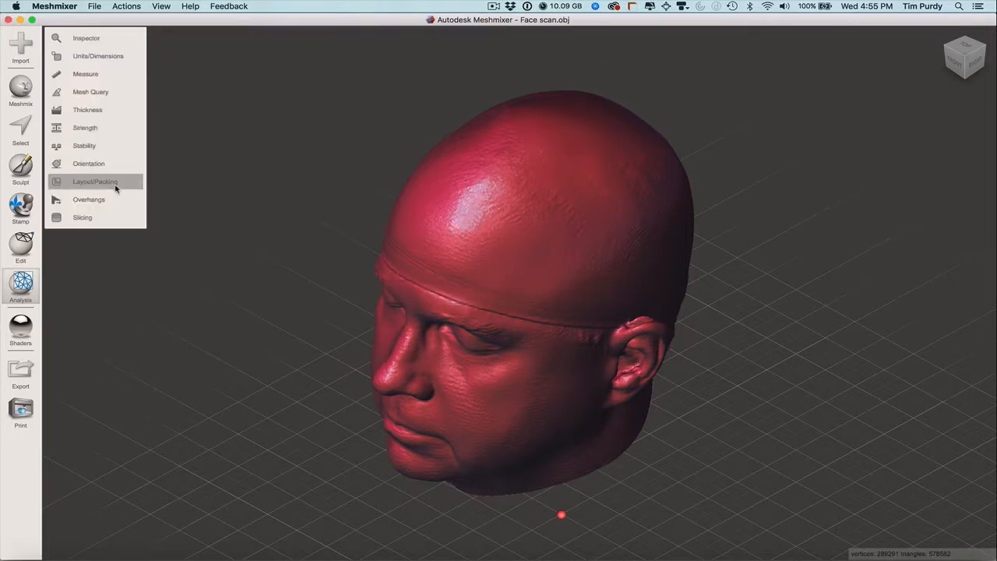
mouse_move(221, 177)
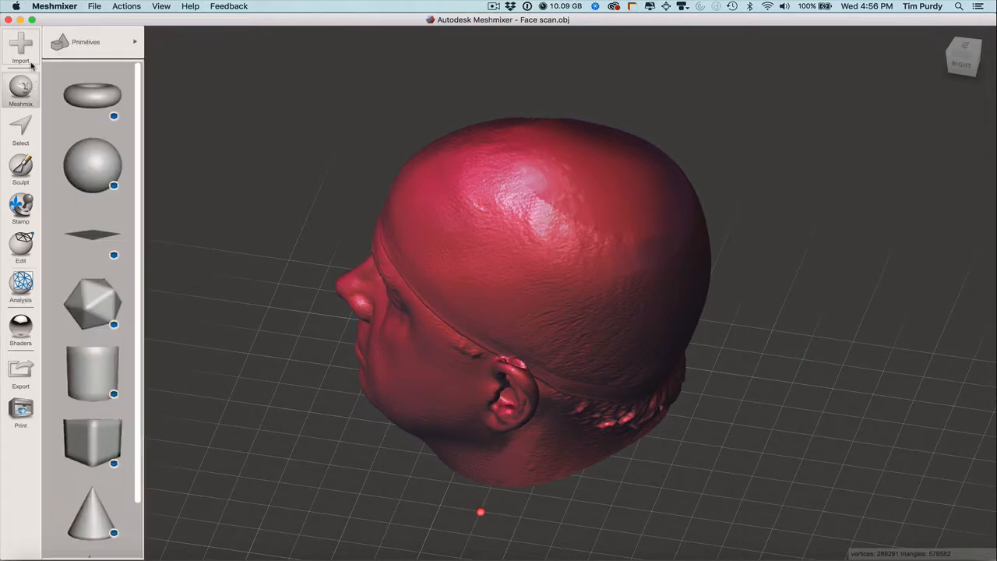
mouse_move(21, 88)
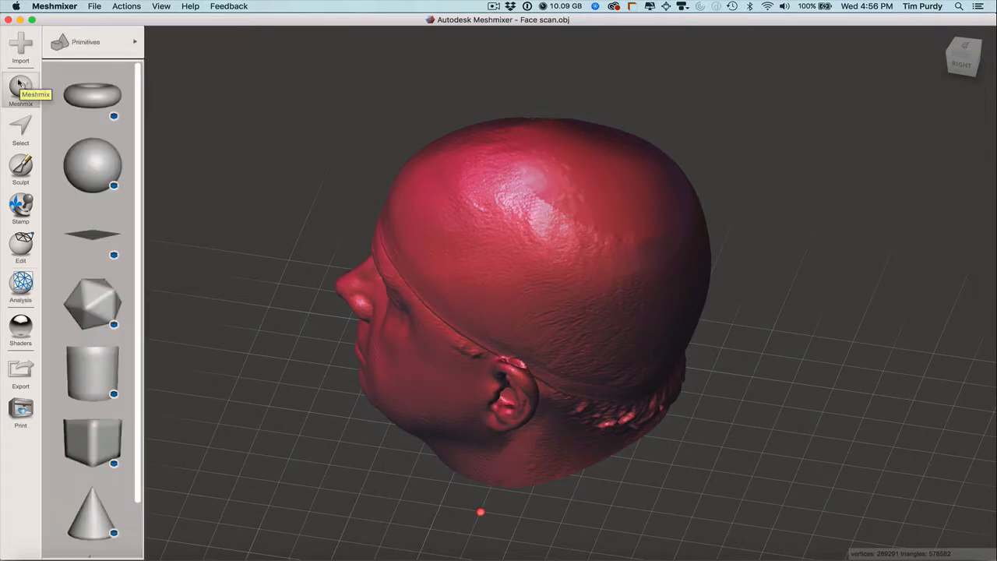
Step: Drop a Tinkerplay connector on the scalp and slide it near the crown
click(86, 42)
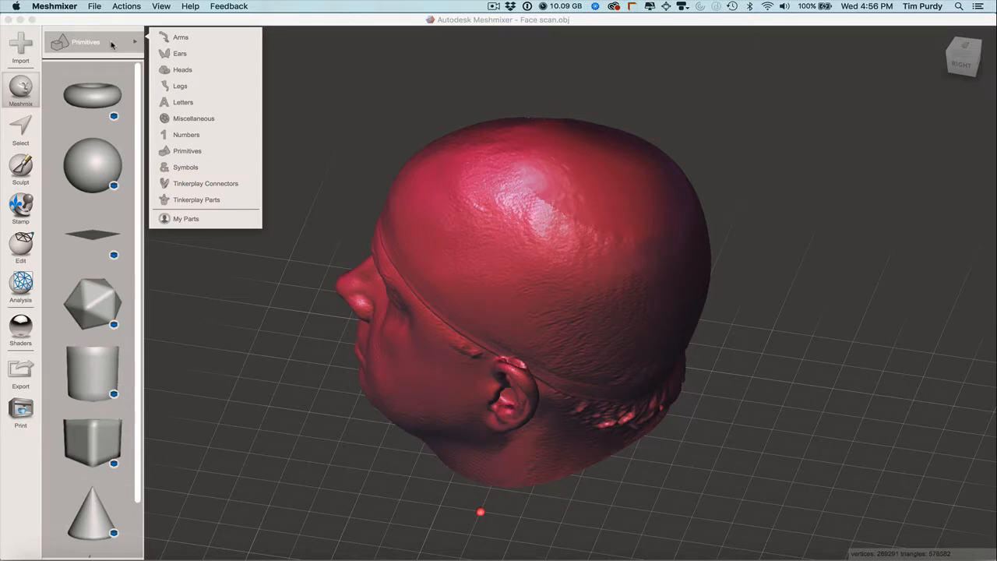
mouse_move(183, 102)
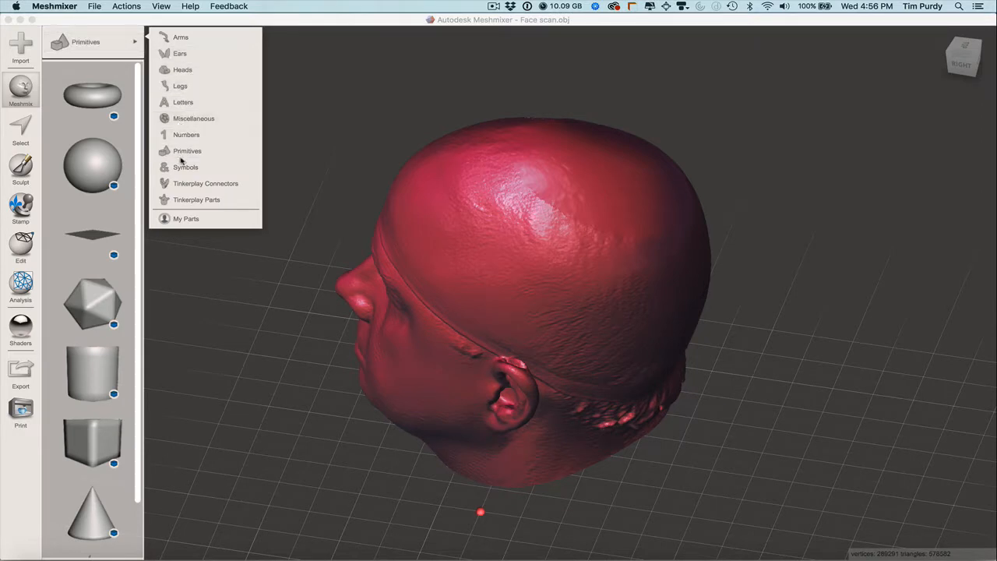
mouse_move(206, 183)
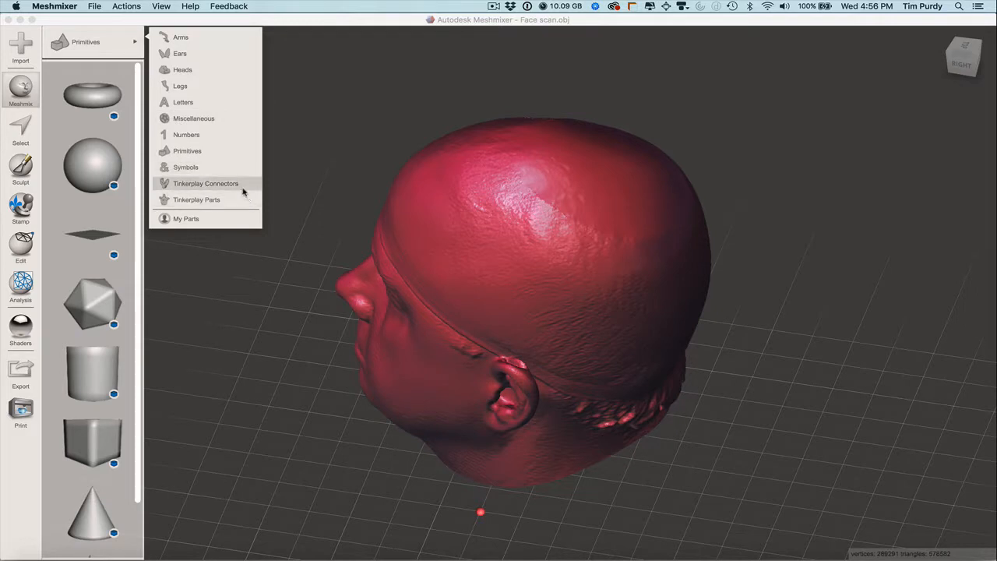
click(206, 183)
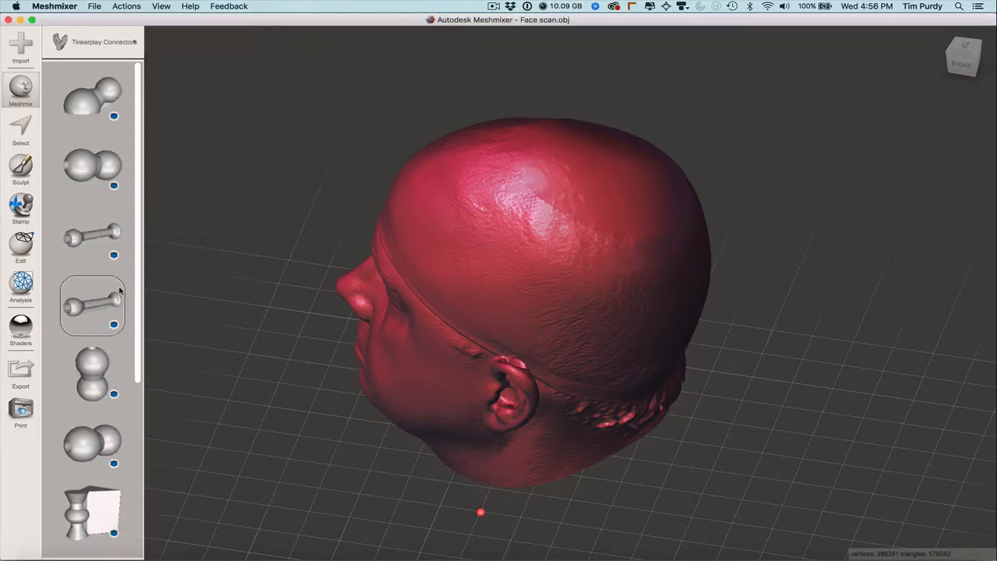
scroll(down, 3)
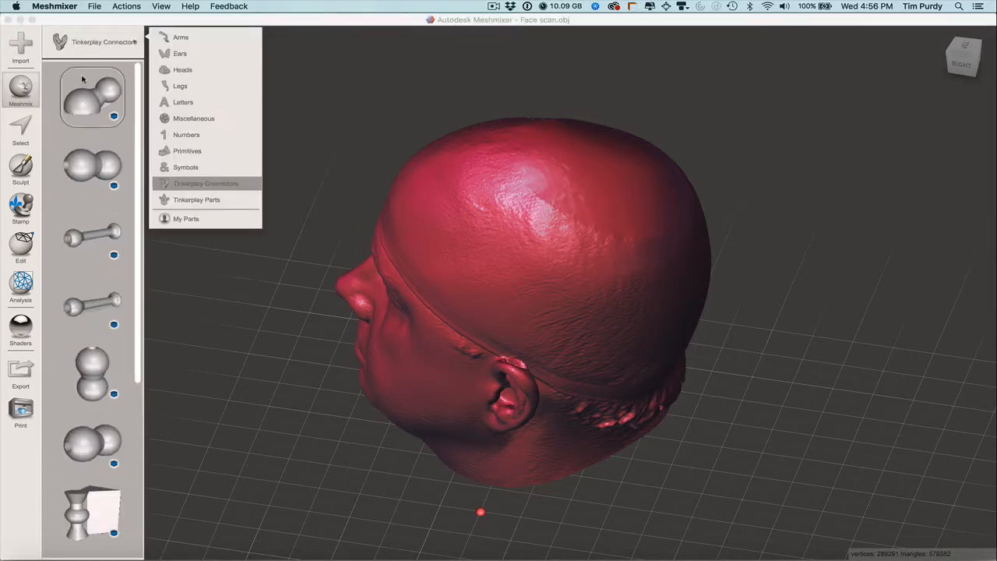
click(92, 236)
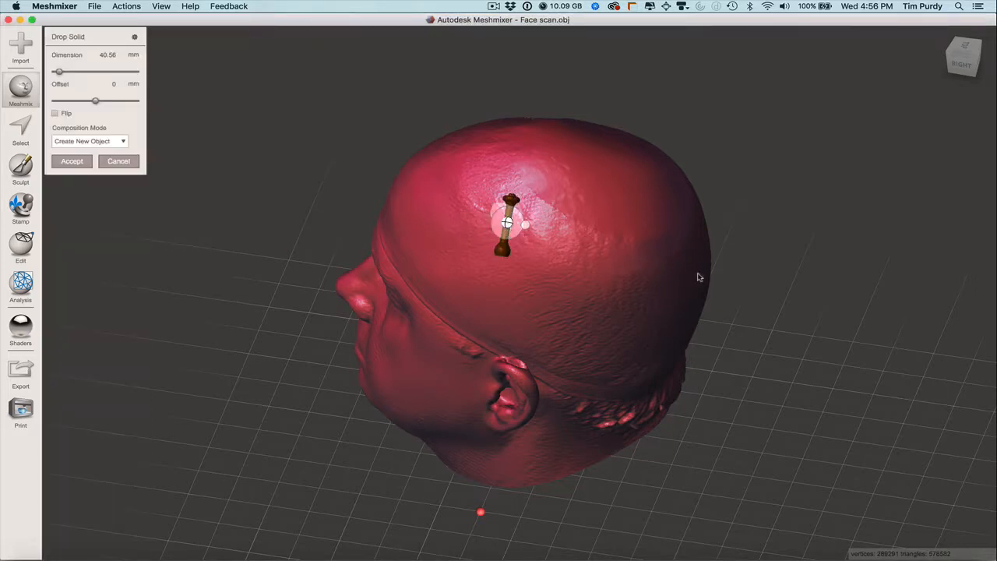
drag(697, 276, 451, 187)
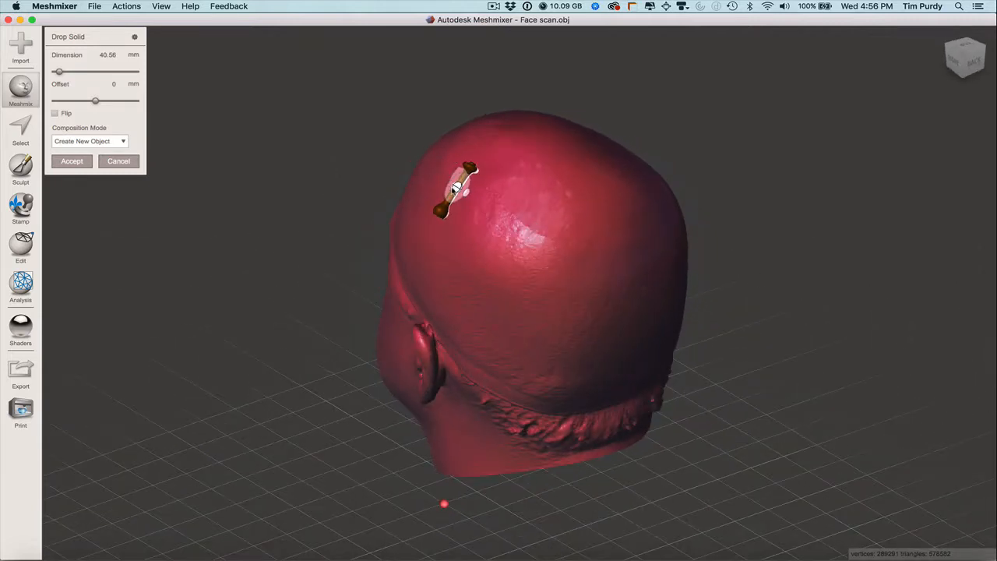
drag(455, 187, 581, 249)
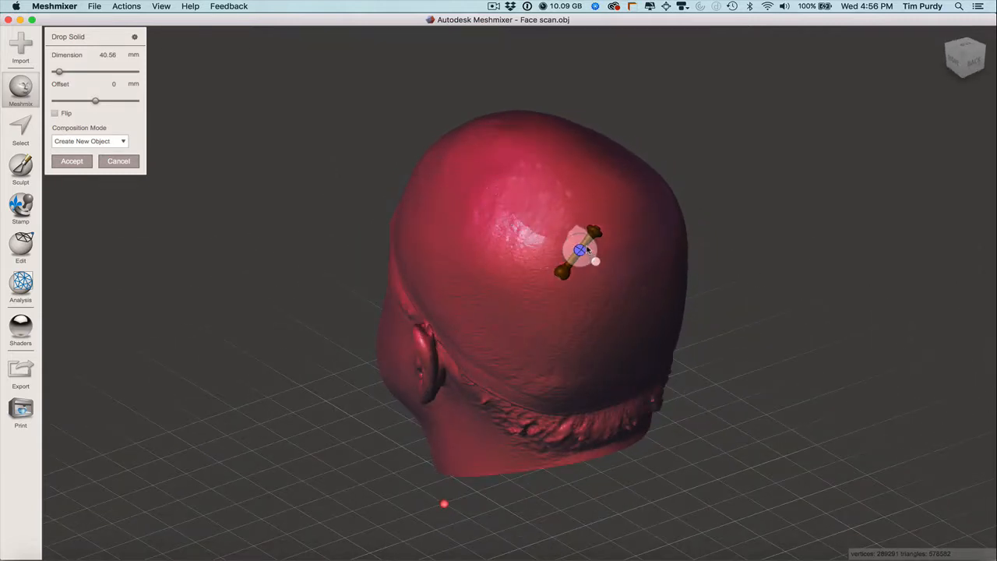
drag(580, 249, 510, 226)
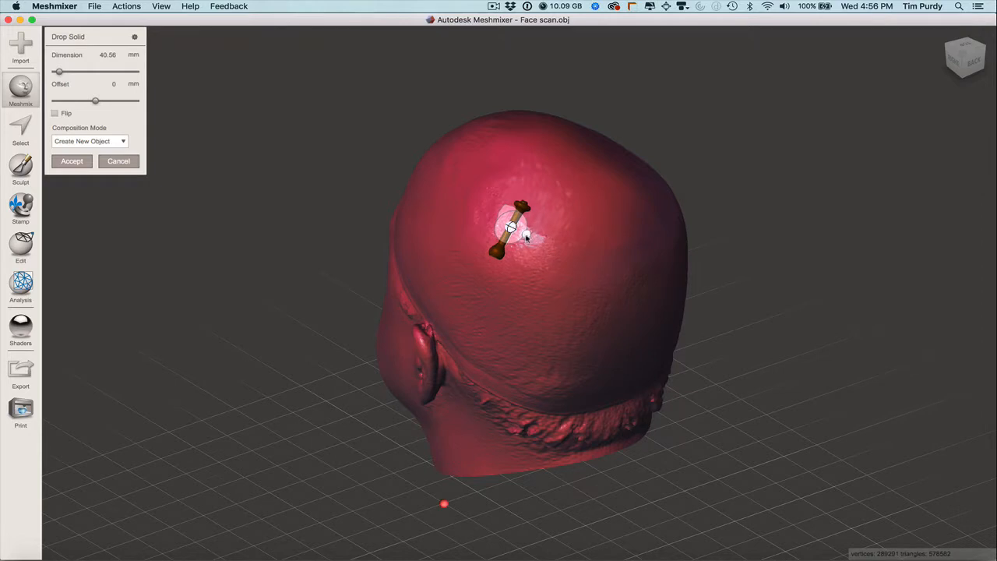
mouse_move(588, 236)
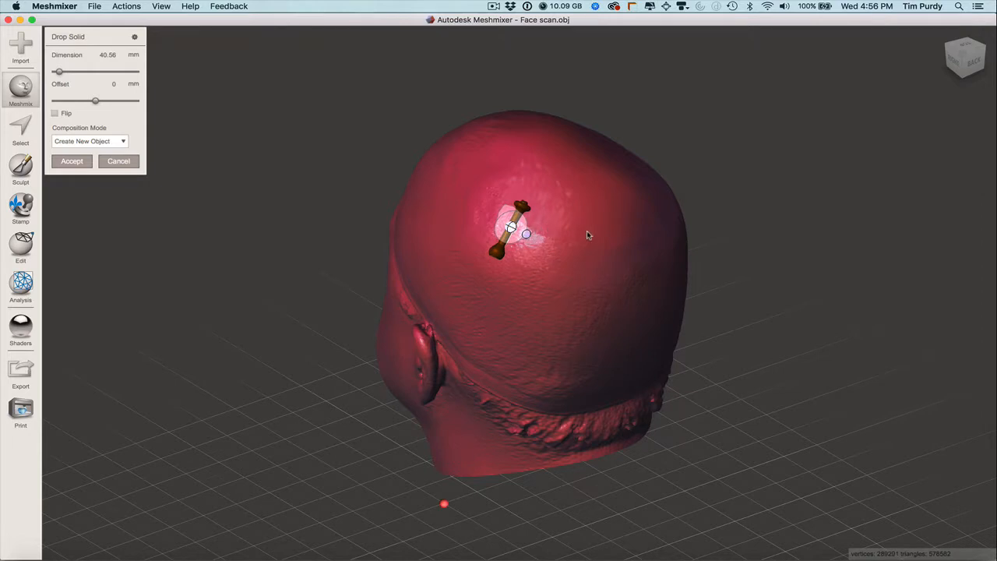
mouse_move(454, 202)
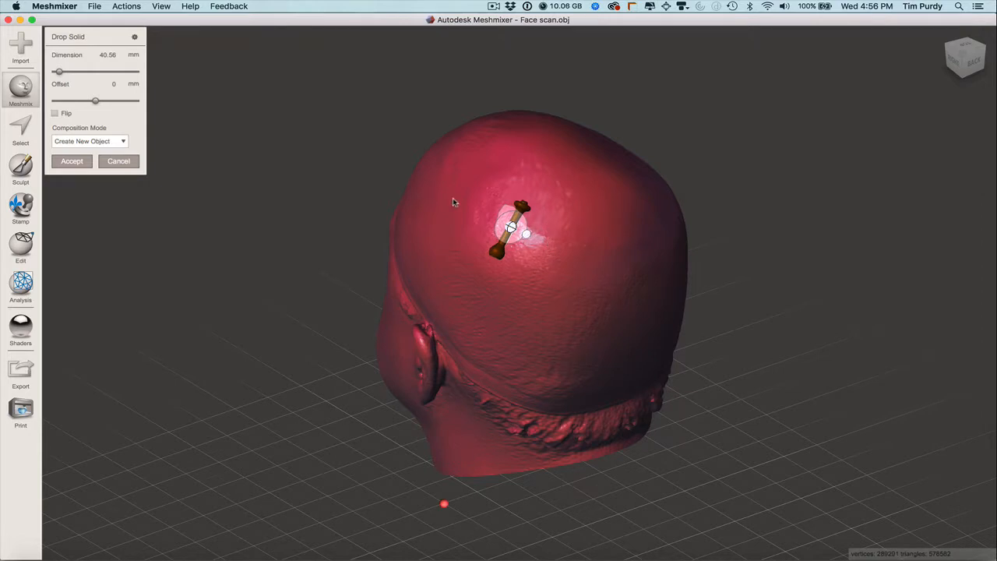
mouse_move(500, 202)
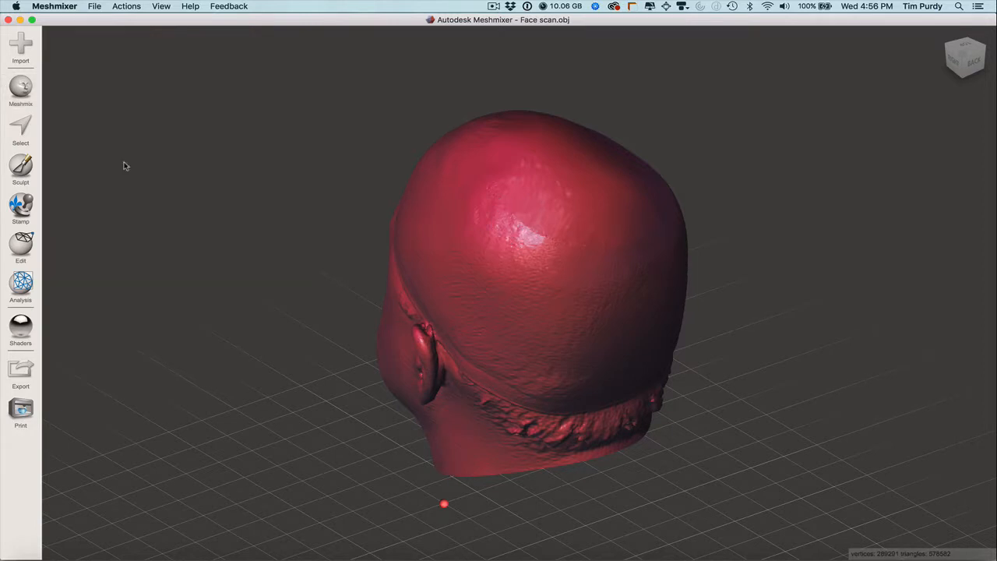
Step: Place a cylinder primitive from the Meshmix library below the head
click(20, 90)
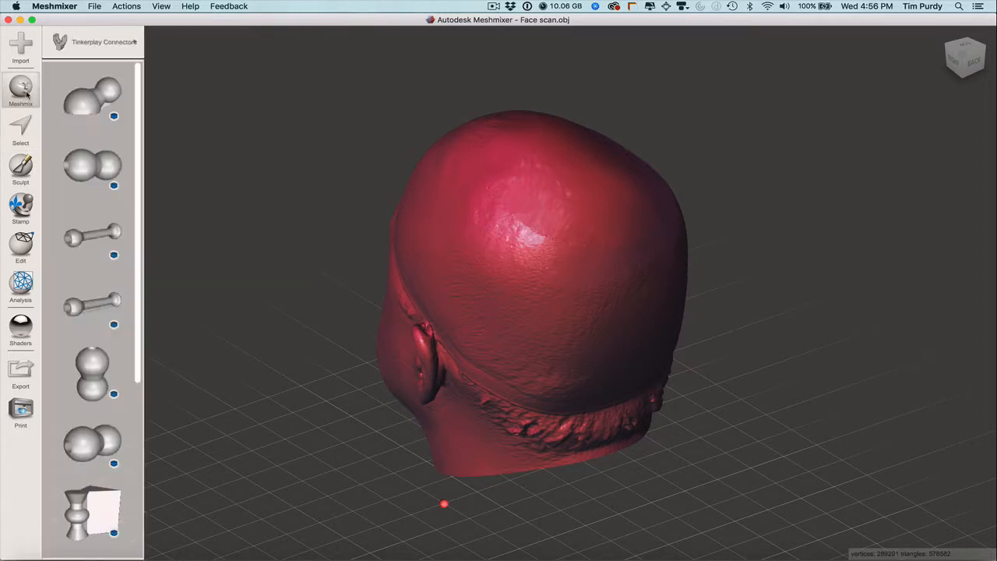
click(101, 42)
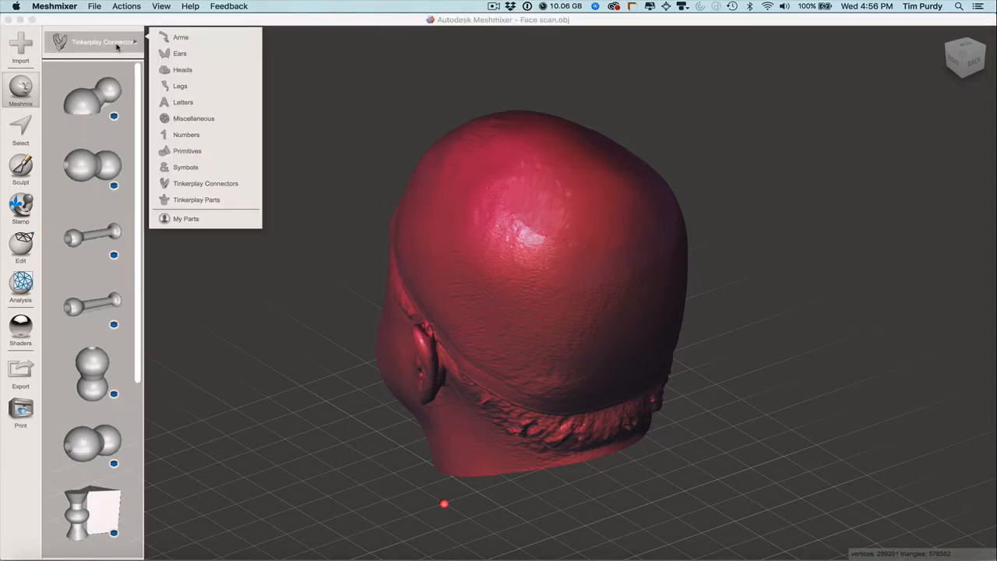
click(186, 150)
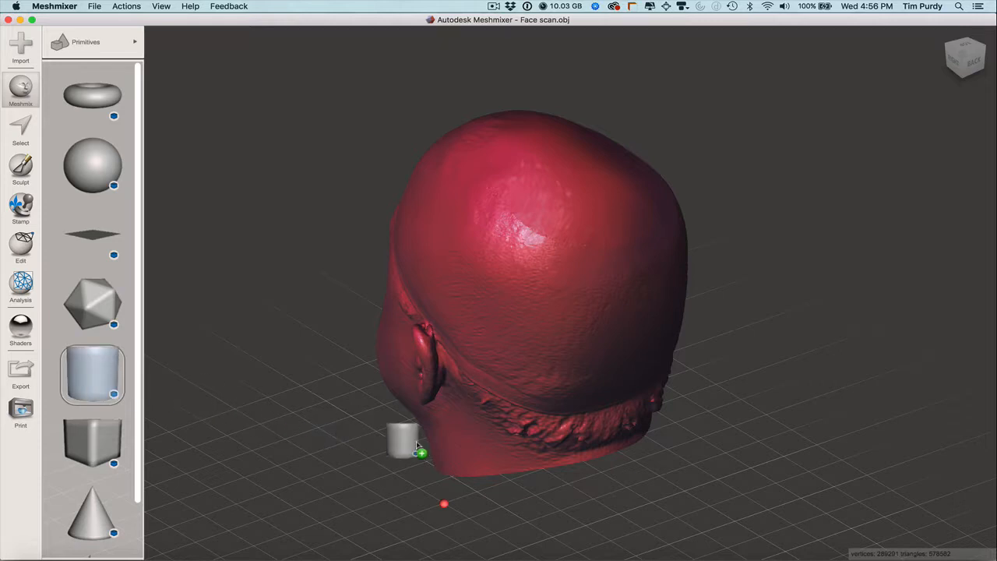
drag(405, 436, 595, 494)
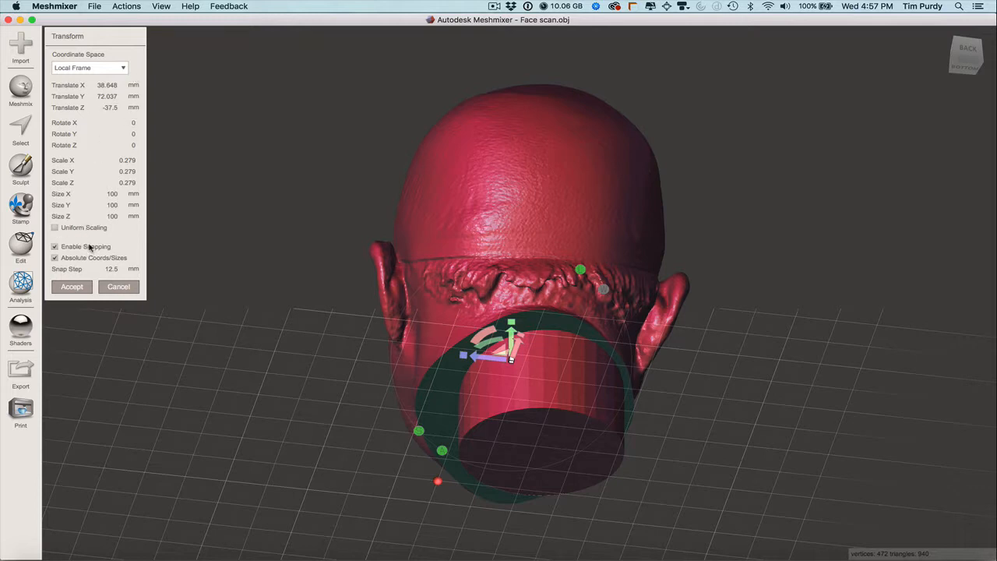
Step: With snapping off, scale the cylinder to about 110 mm and raise it into the neck
click(54, 246)
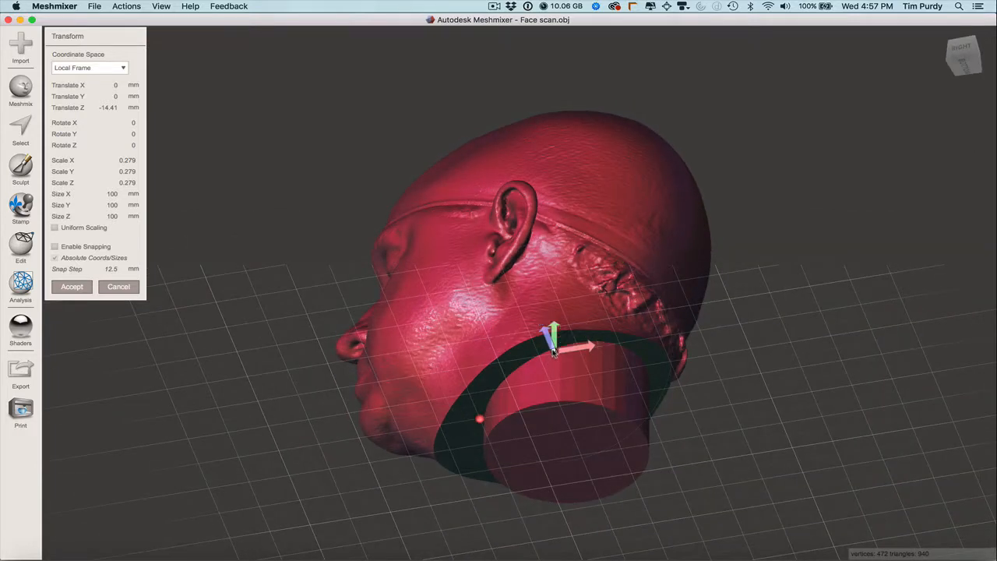
drag(553, 351, 555, 352)
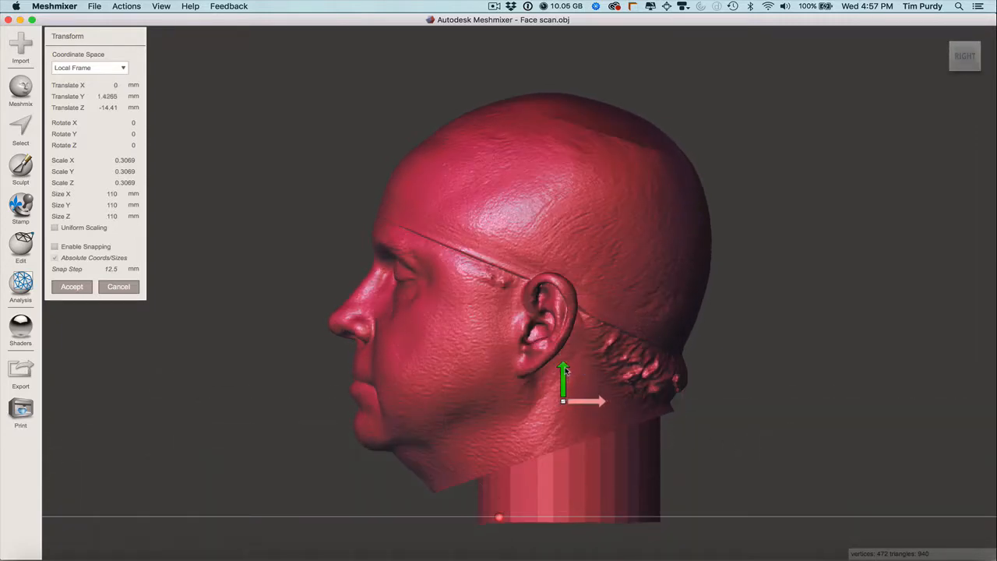
drag(563, 374, 563, 351)
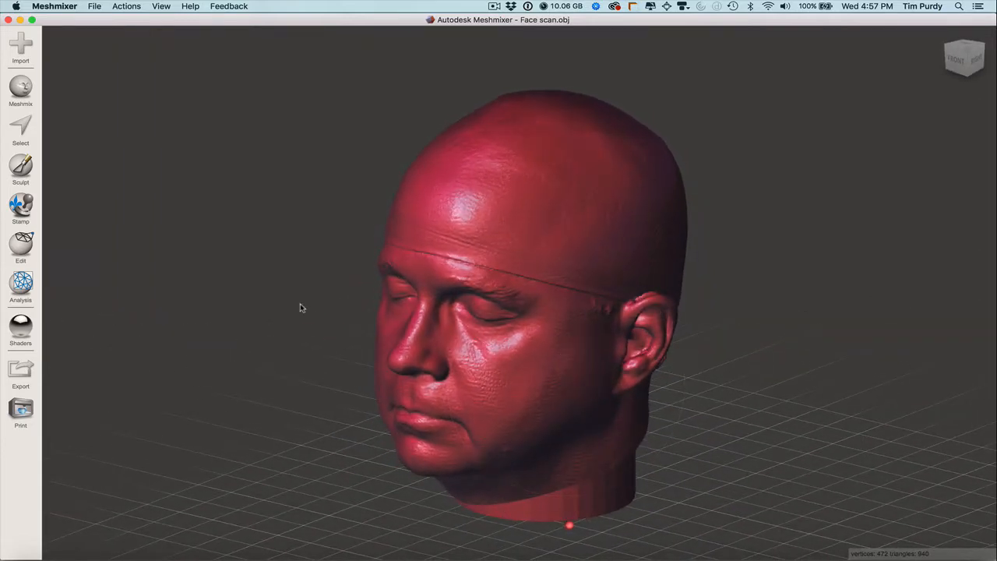
Step: Show the Object Browser listing the face scan and cylinder stand
click(161, 6)
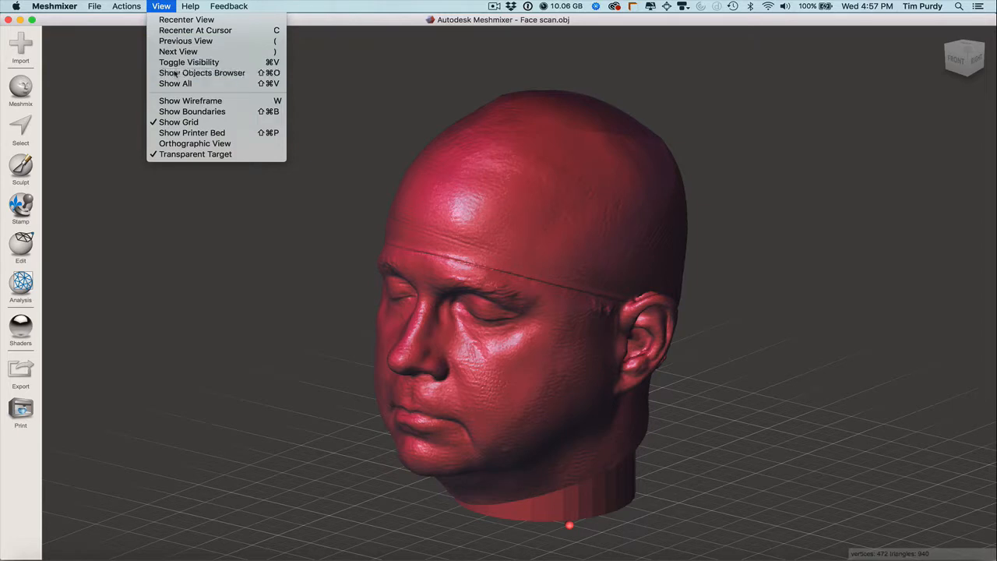
click(201, 73)
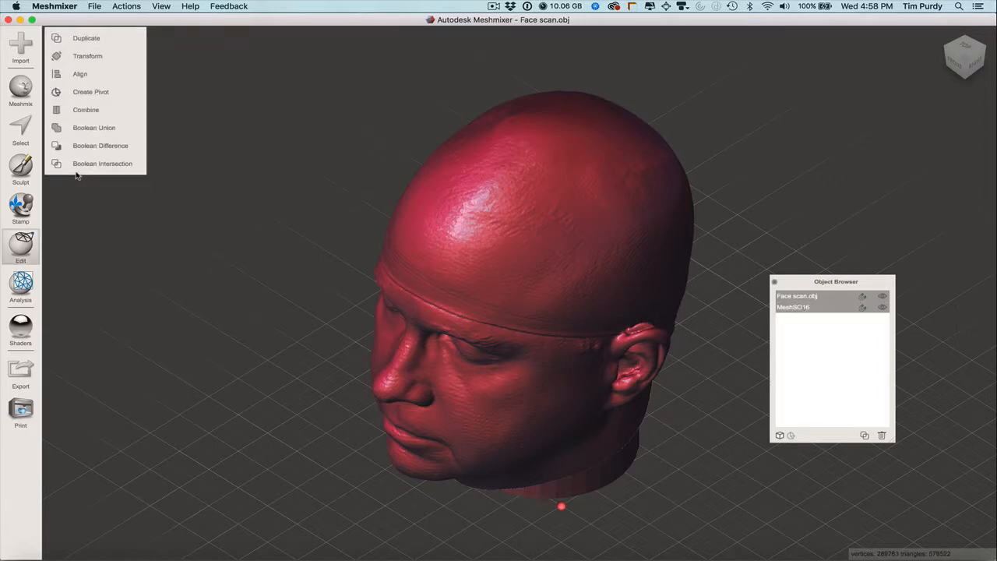
mouse_move(317, 210)
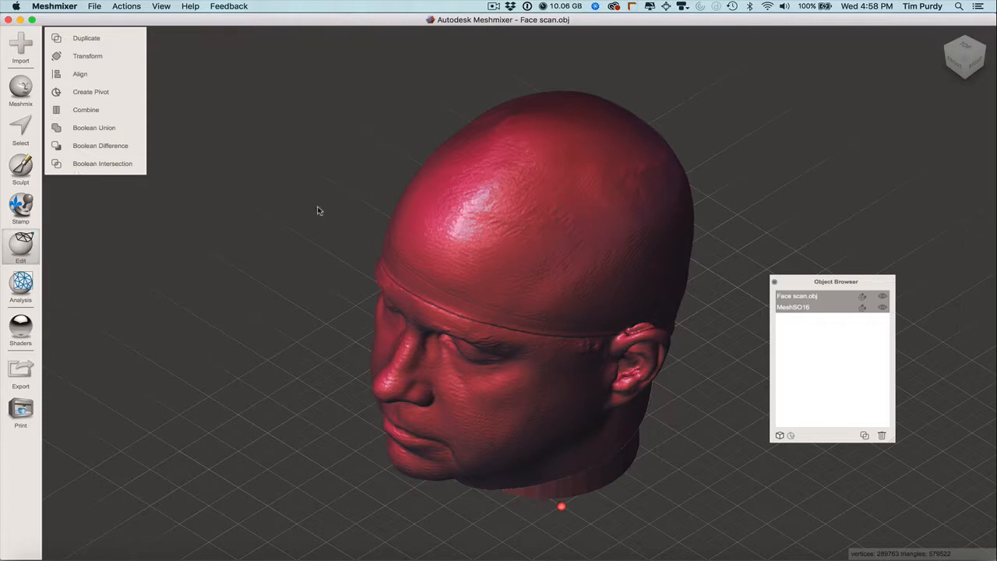
mouse_move(91, 91)
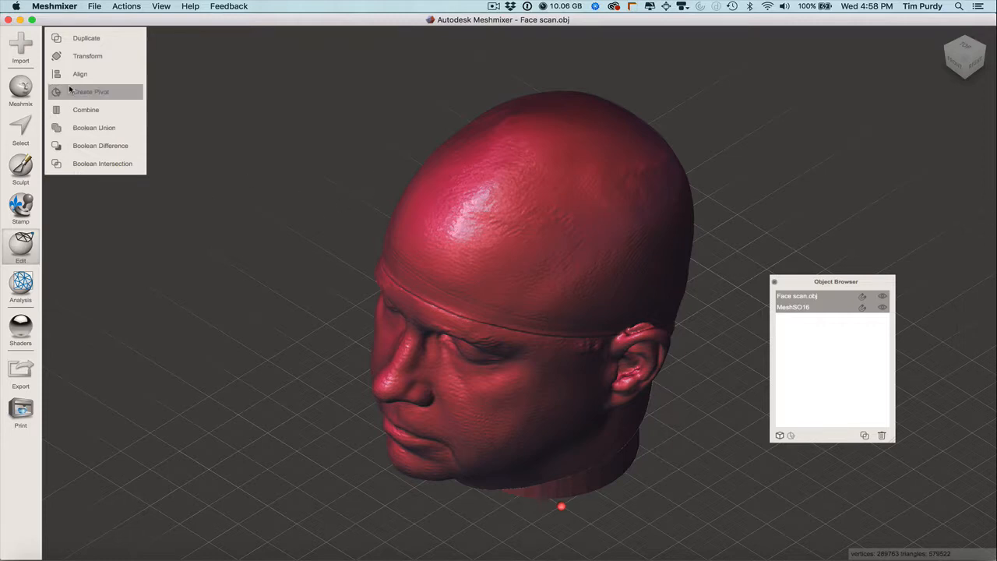
mouse_move(93, 127)
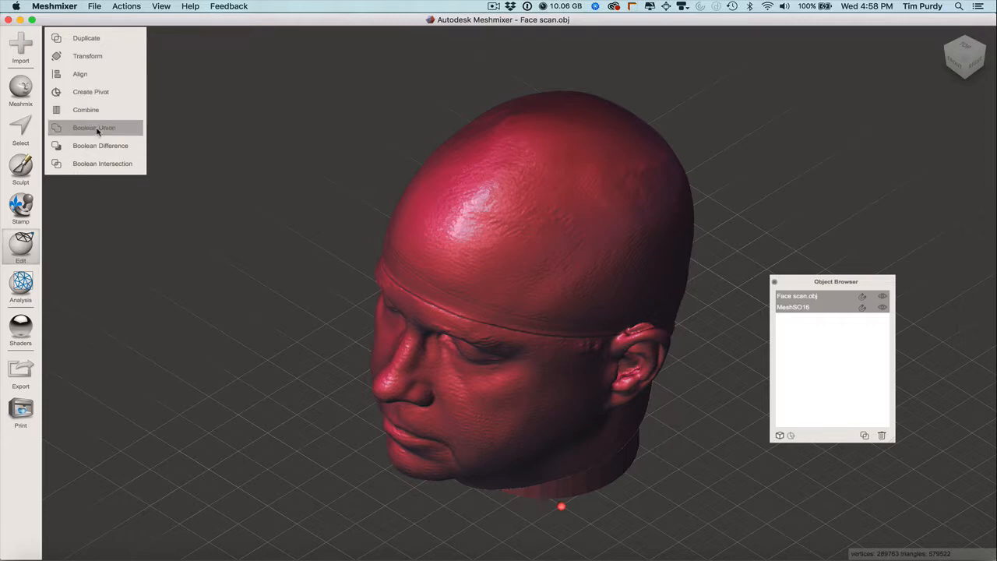
Step: Apply Boolean Union with Preserve Group Borders and Auto-Reduce Result unchecked
click(94, 127)
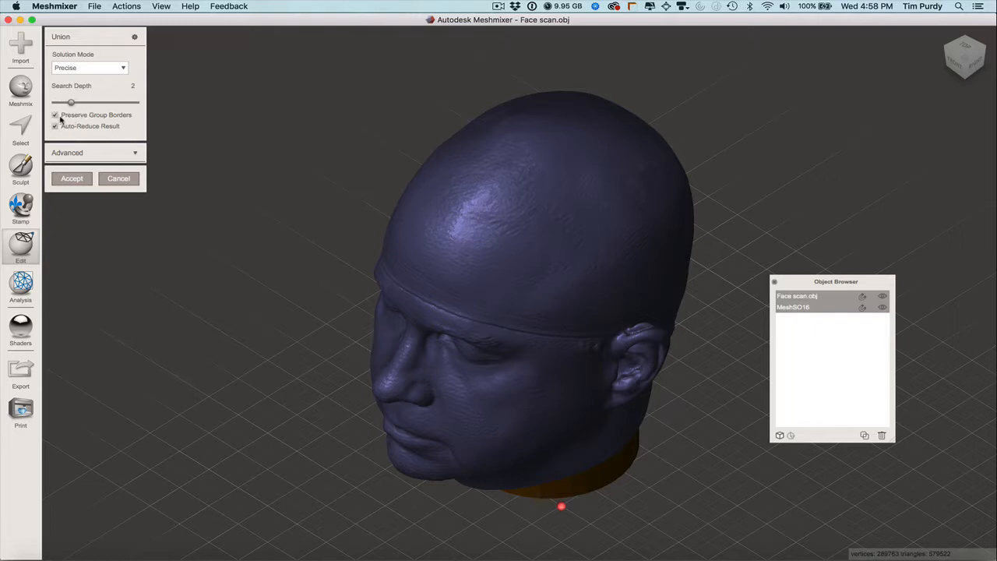
click(55, 115)
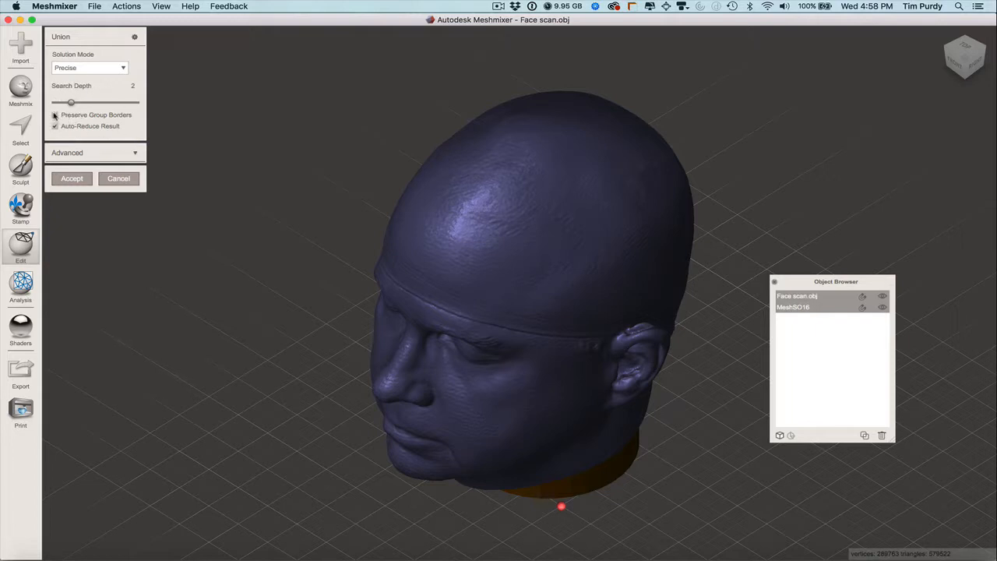
click(71, 178)
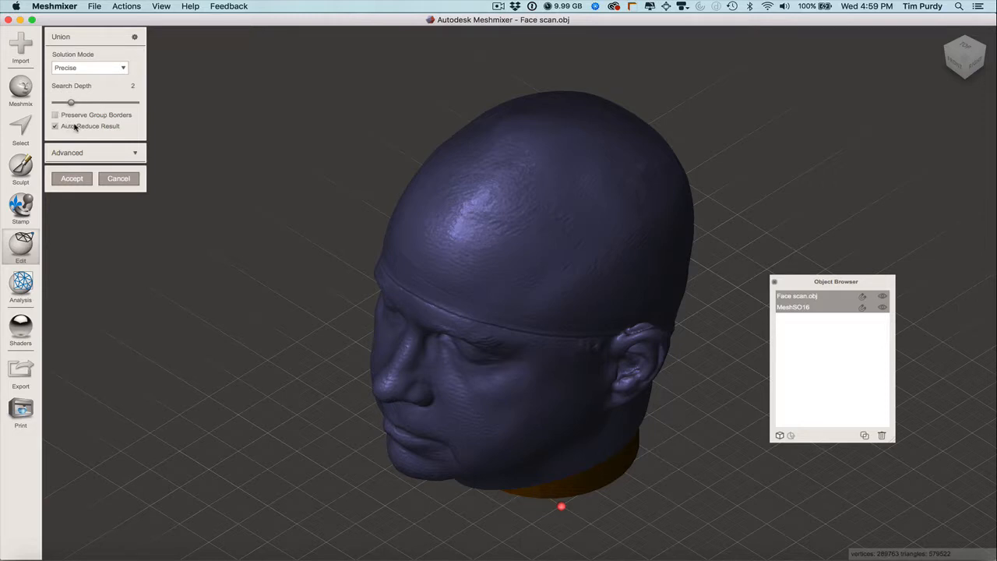
click(70, 178)
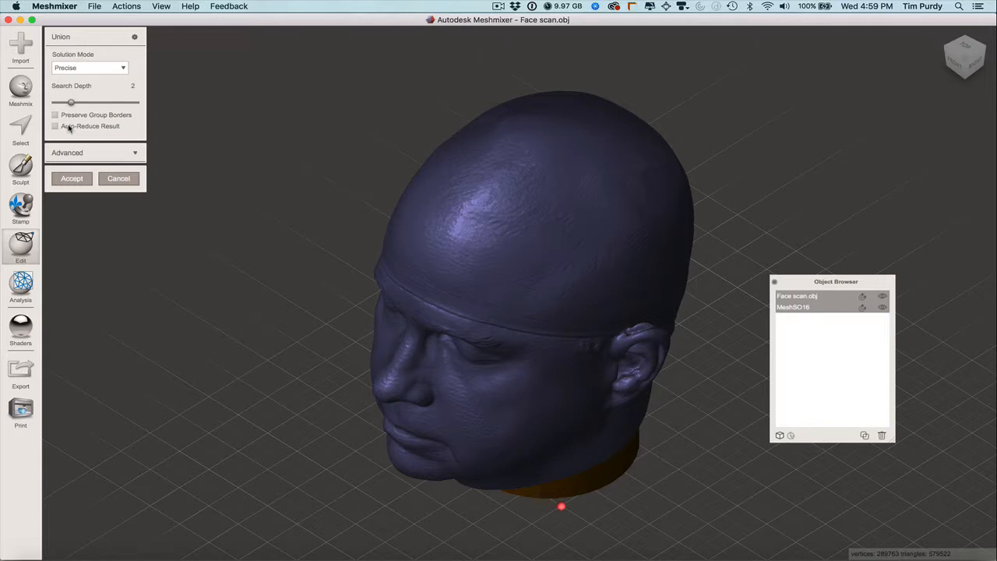
mouse_move(84, 214)
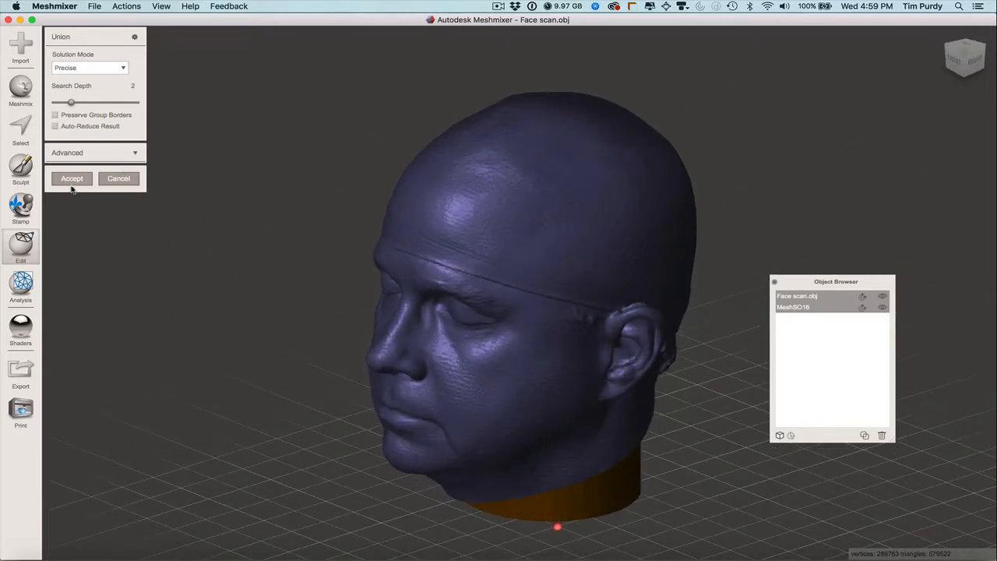
click(71, 178)
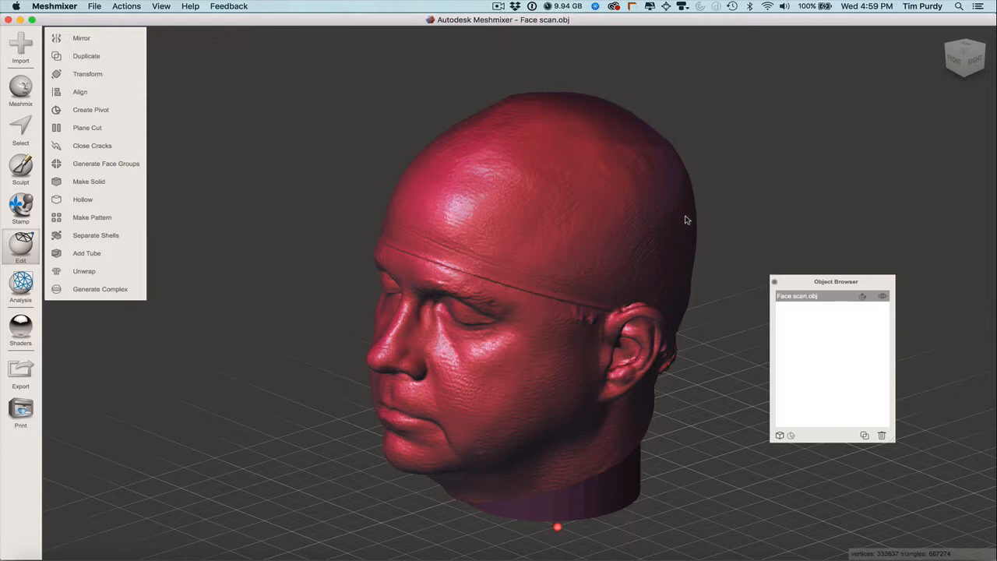
mouse_move(774, 283)
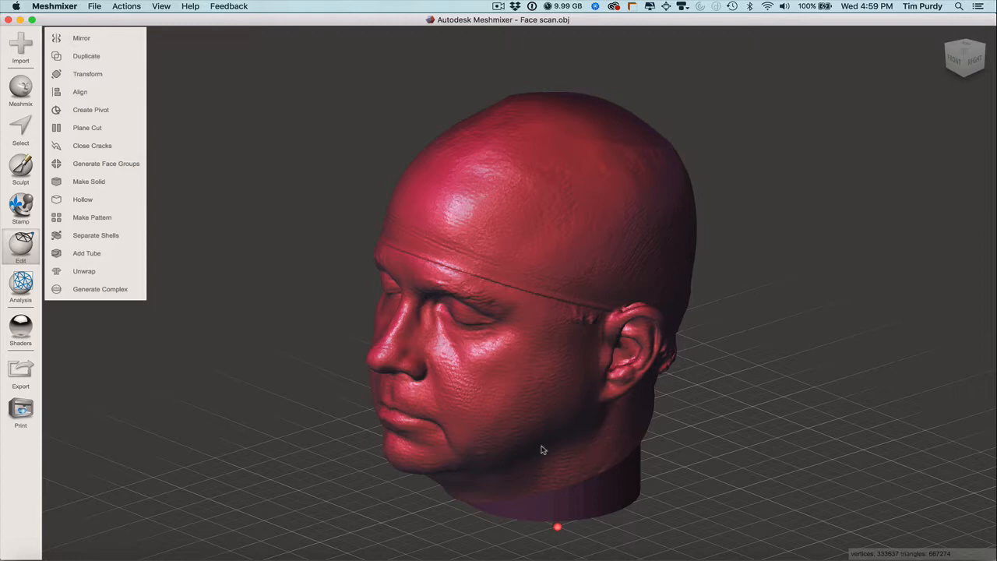
drag(556, 448, 639, 381)
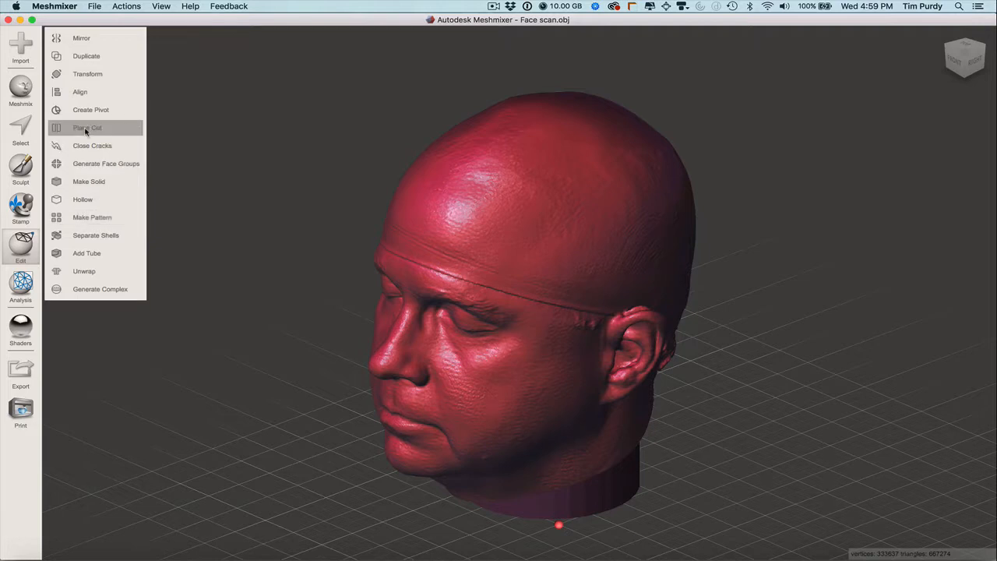
click(86, 127)
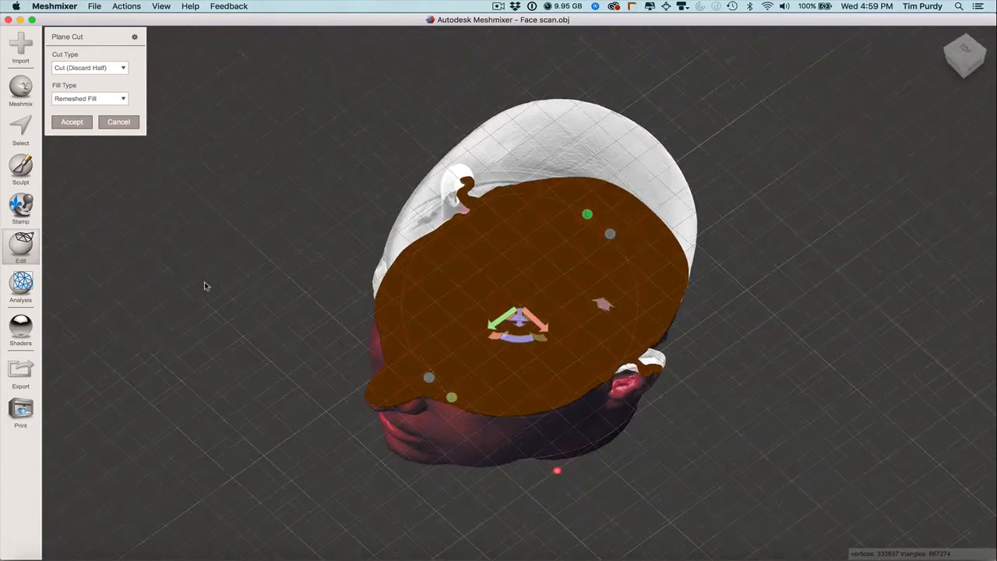
click(90, 98)
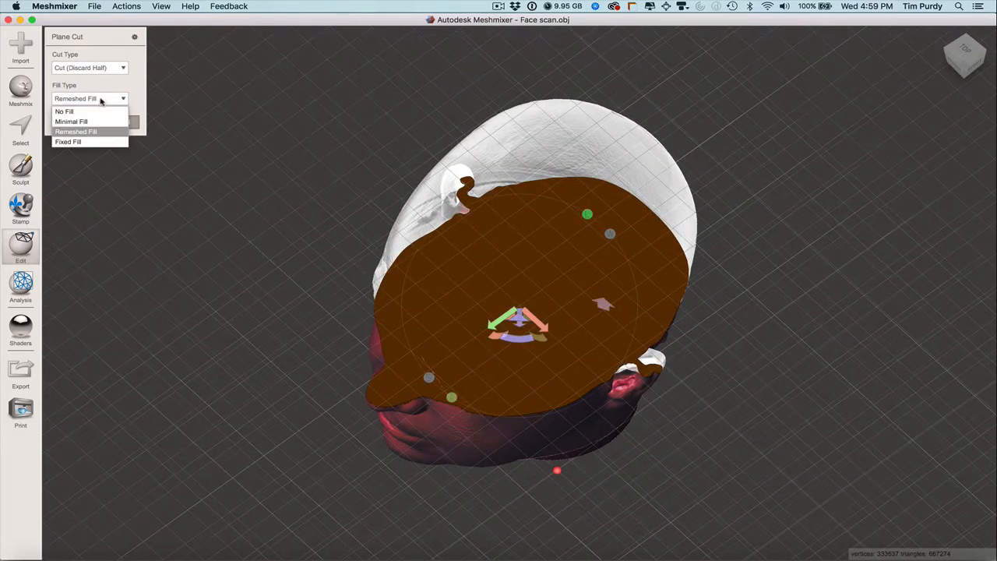
click(64, 111)
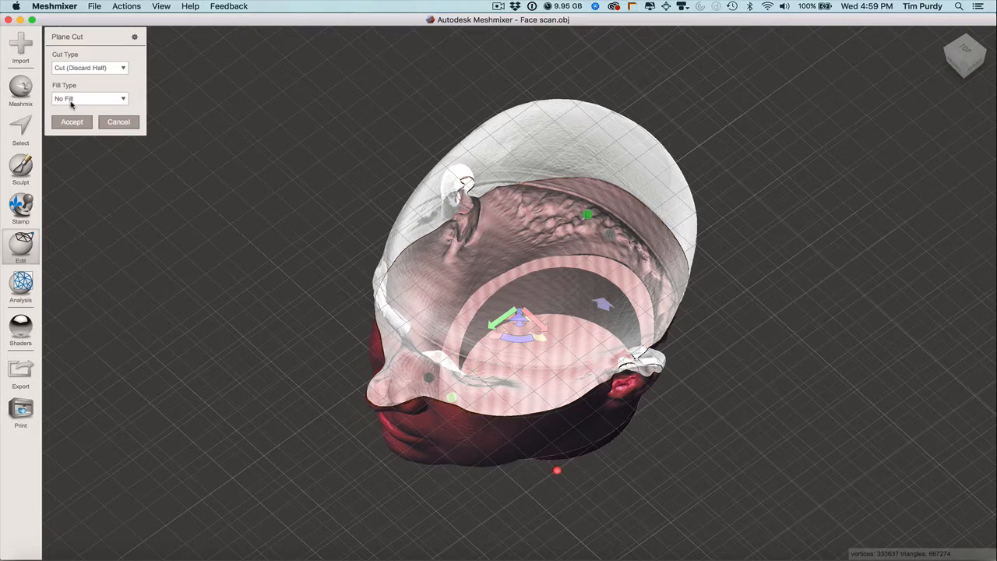
mouse_move(243, 298)
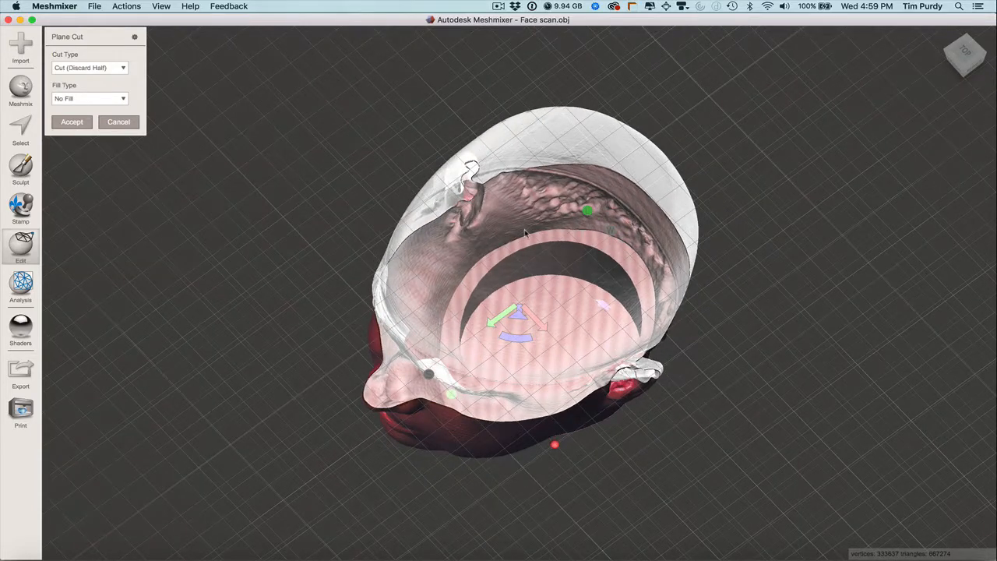
mouse_move(581, 239)
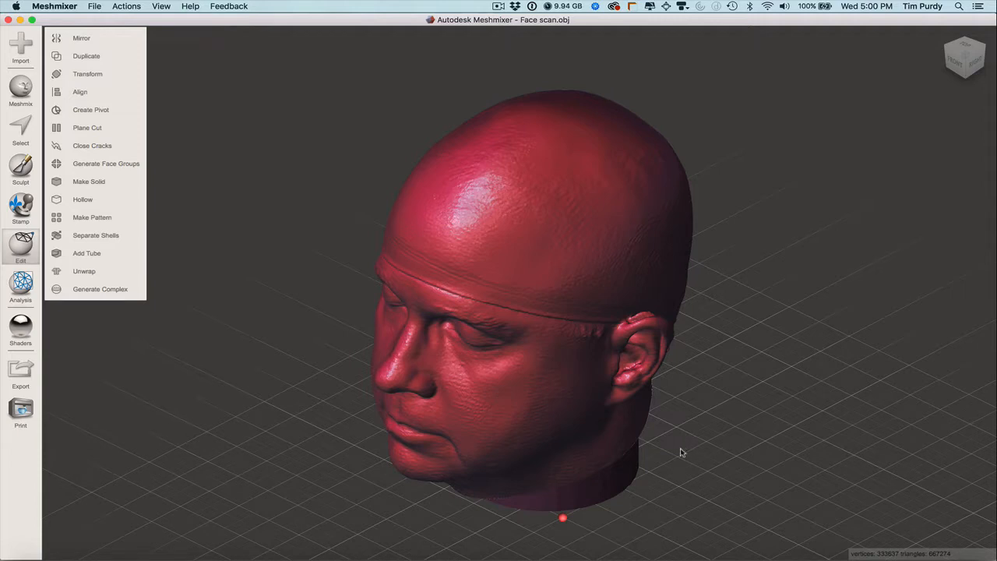
mouse_move(265, 528)
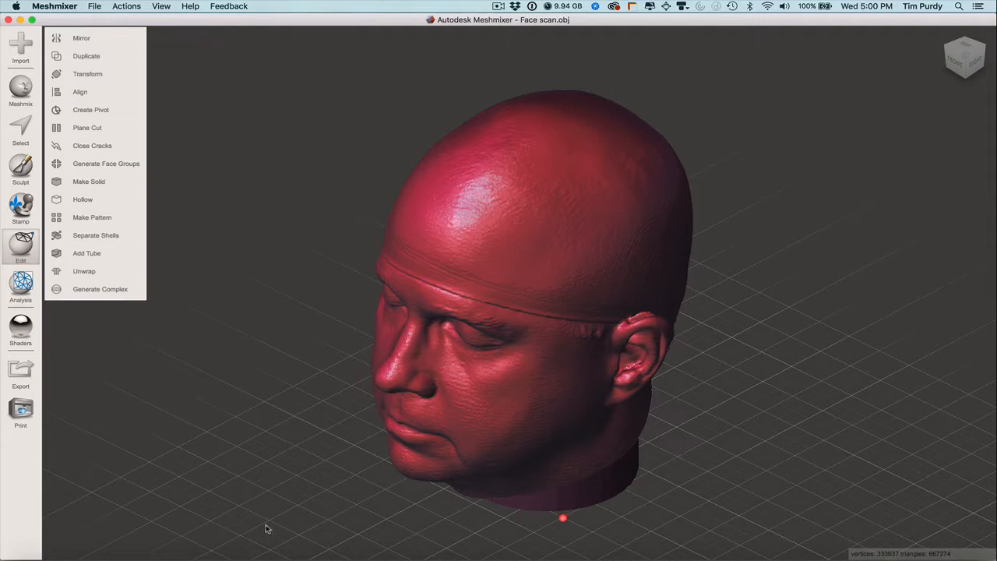
Step: Export the fused mesh in OBJ format as 'head edits.obj' and check it in the file browser
click(20, 373)
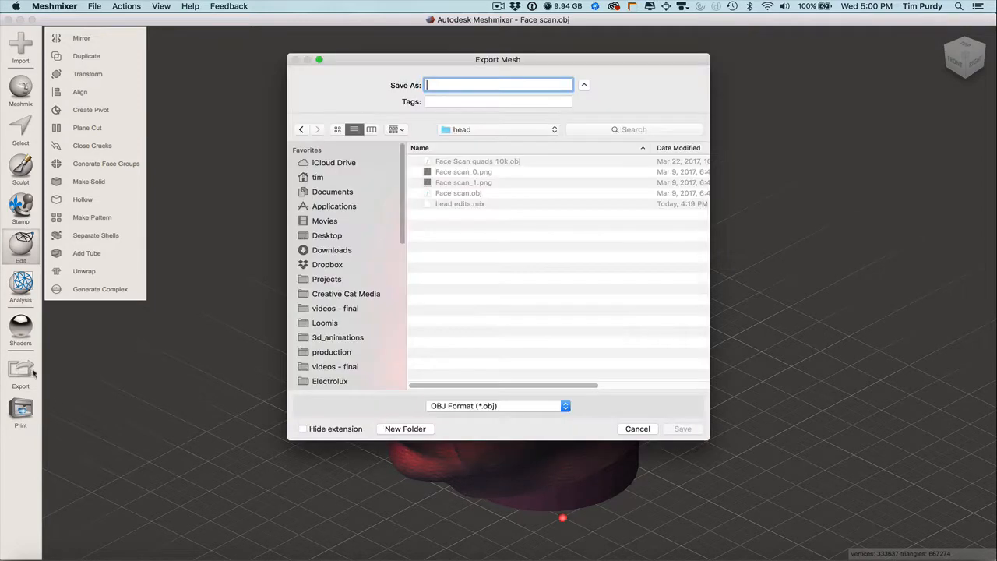
mouse_move(463, 352)
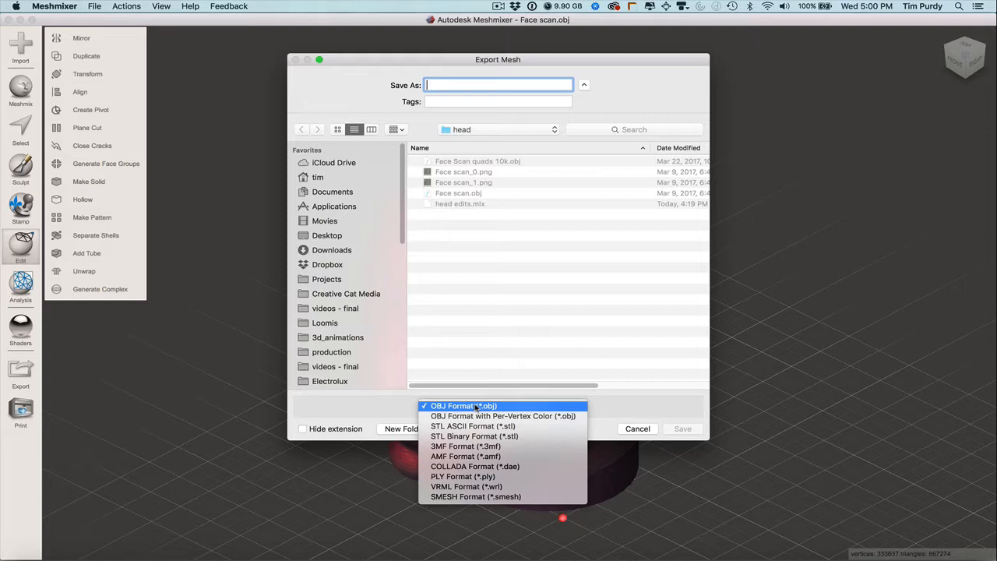
mouse_move(504, 406)
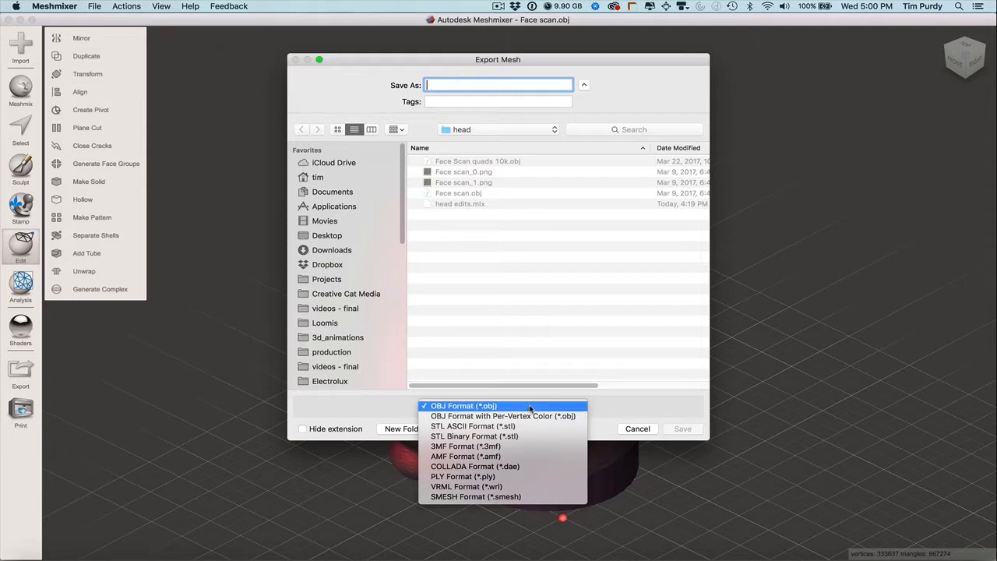
click(463, 405)
text(head edits.obj)
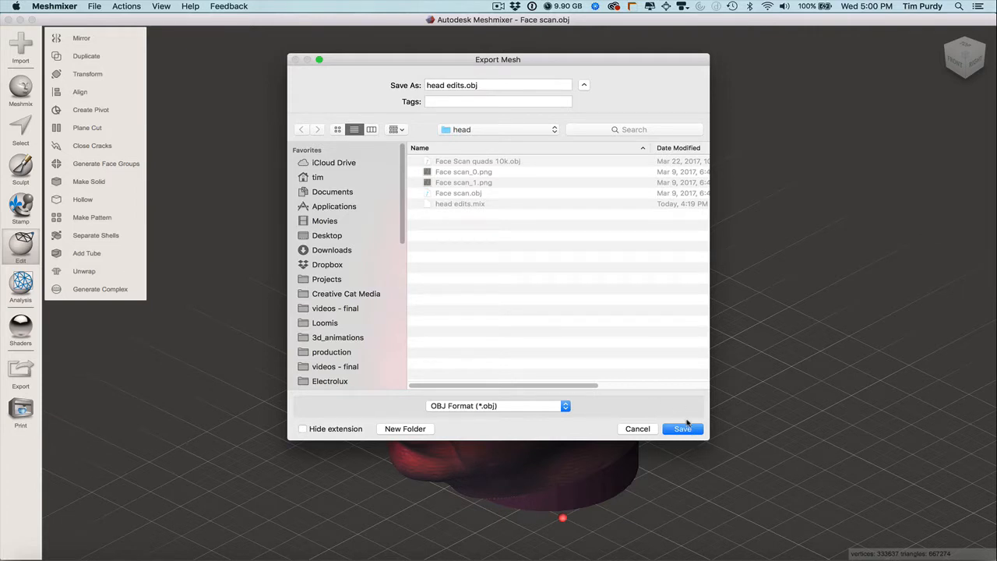
click(682, 428)
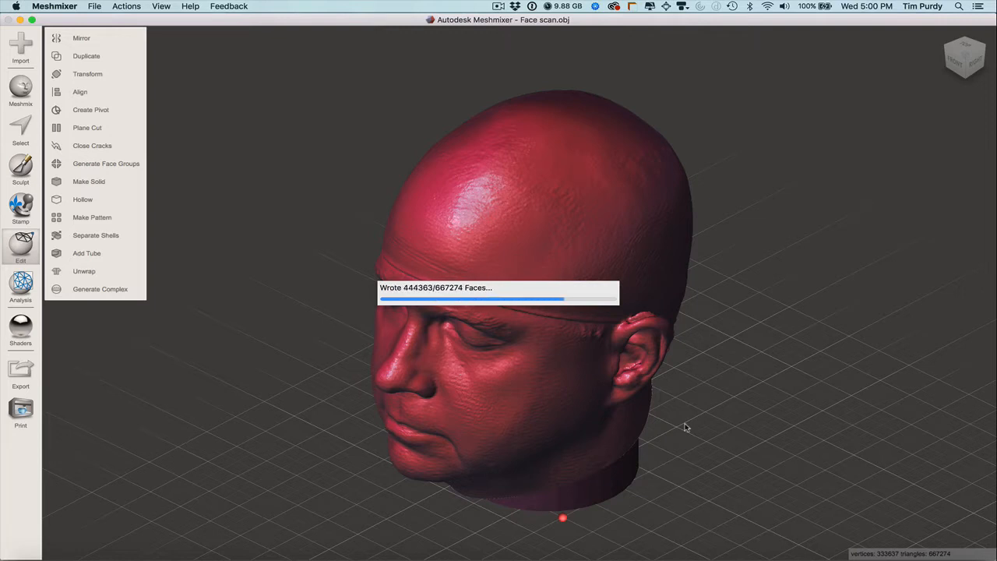
key(cmd+tab)
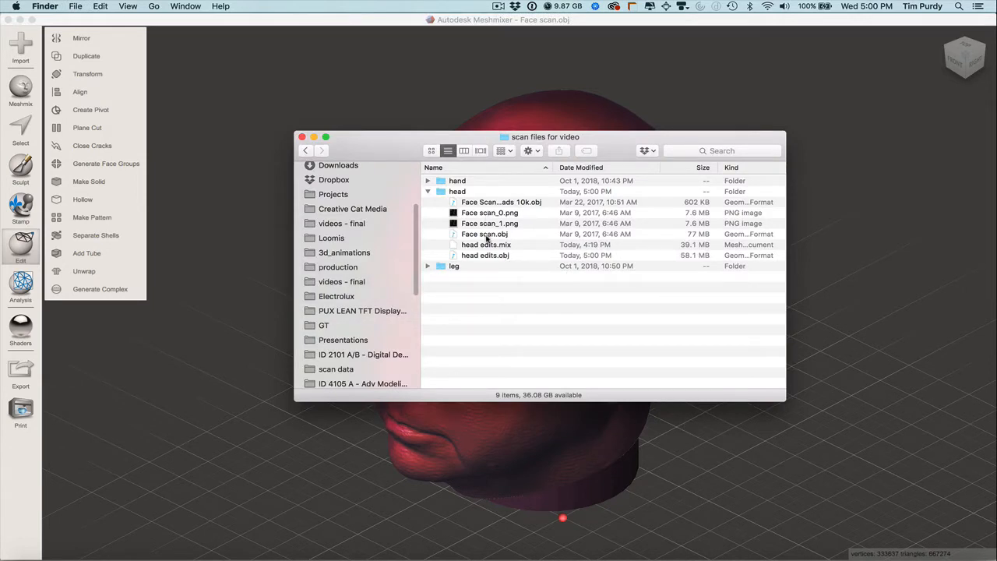
Step: In the head folder, select Face scan.obj (77 MB) and head edits.obj (58.1 MB) to compare
click(483, 234)
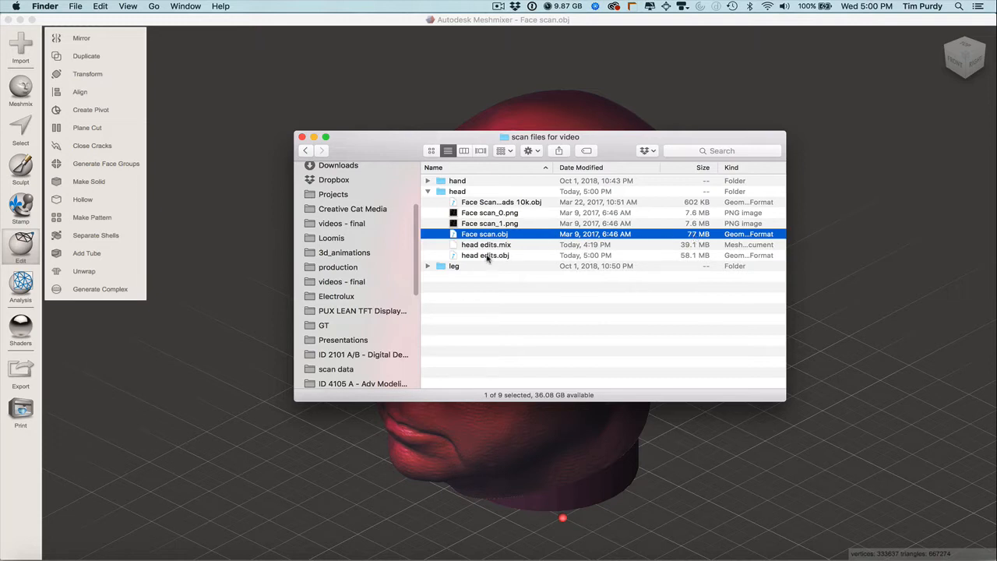
click(485, 255)
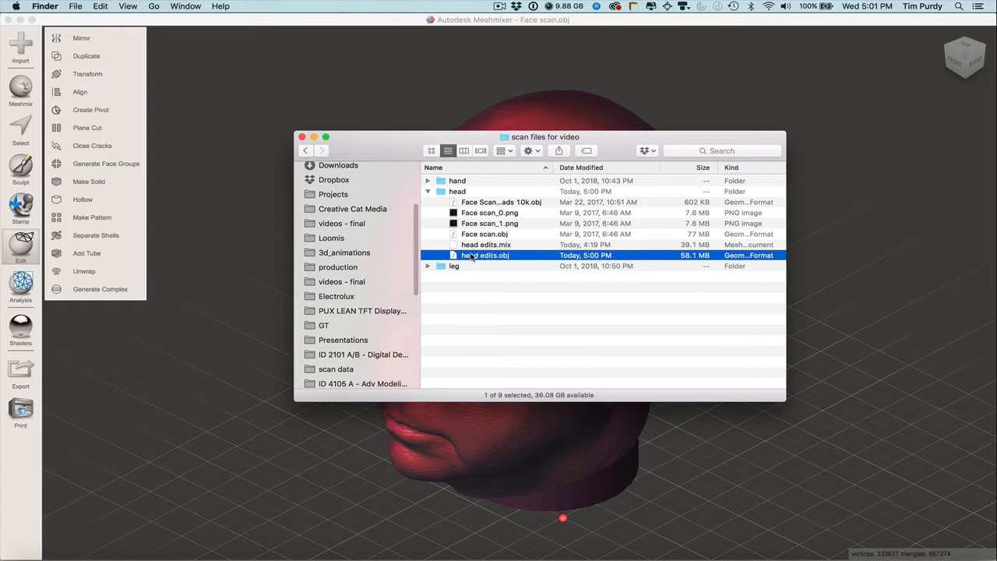
mouse_move(492, 245)
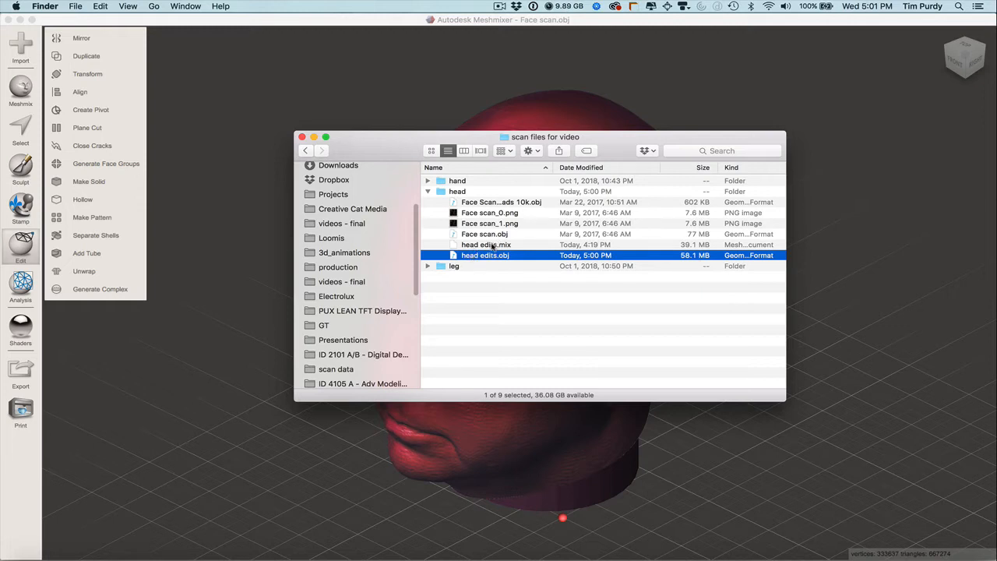
click(485, 244)
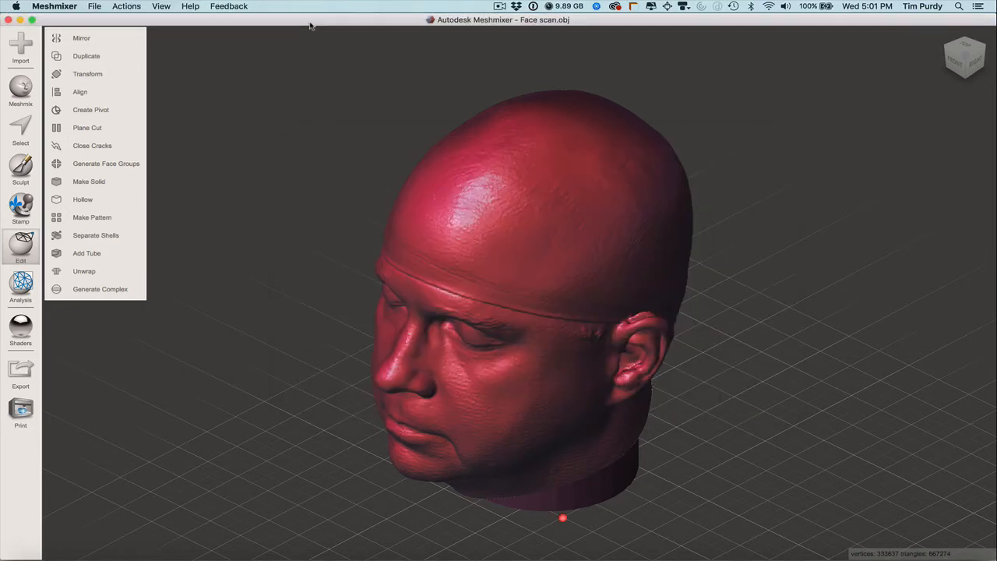
mouse_move(333, 63)
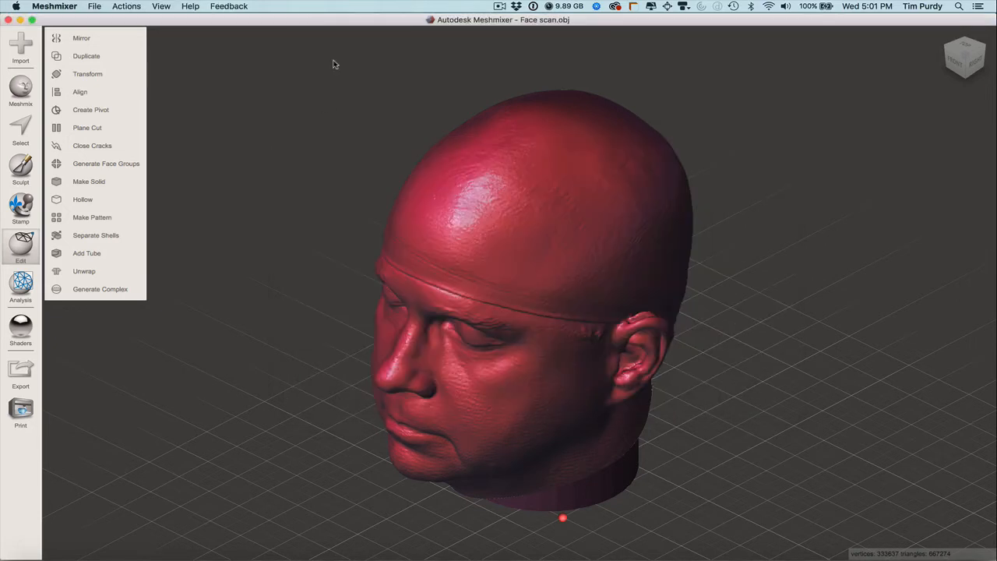